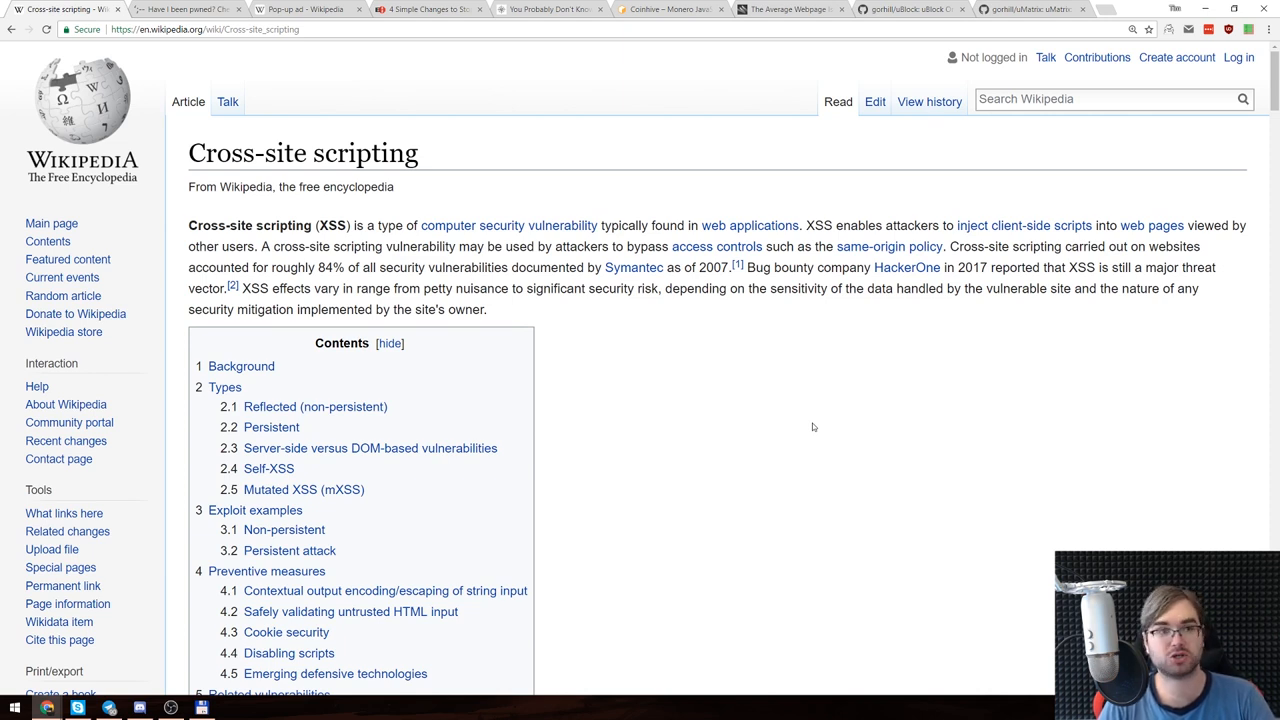
mouse_move(372, 288)
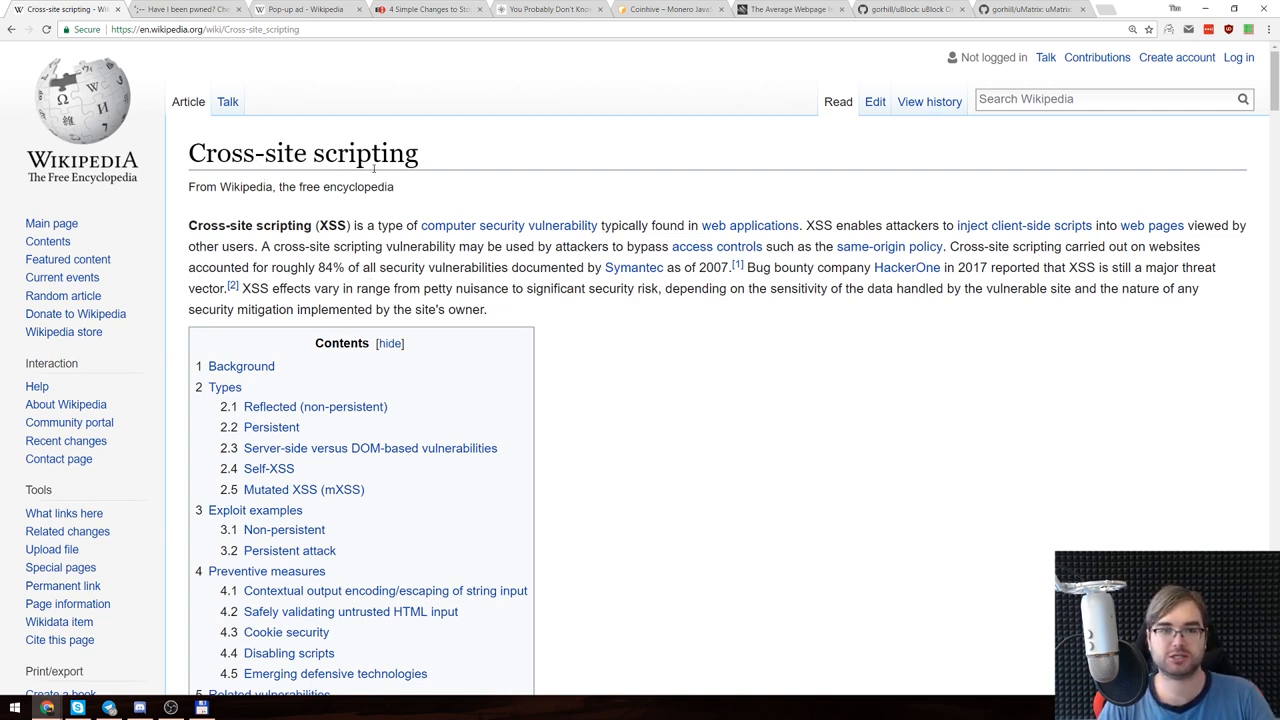
mouse_move(576, 332)
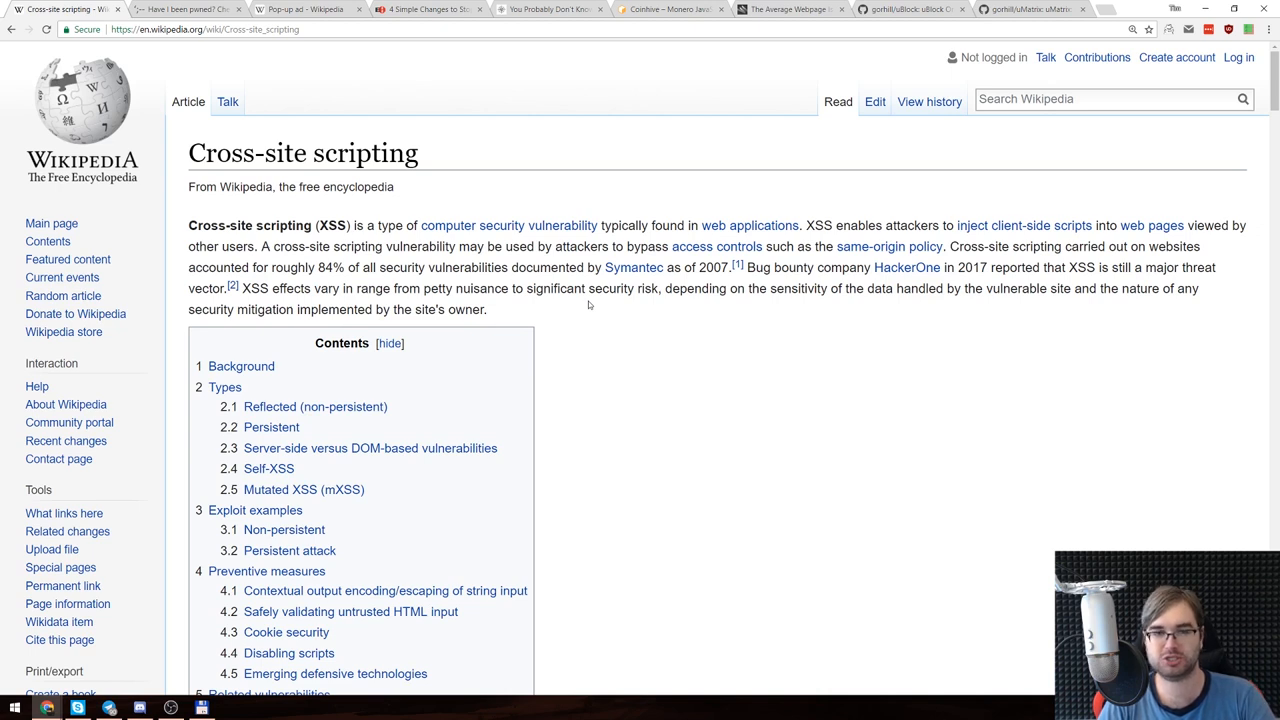
mouse_move(584, 310)
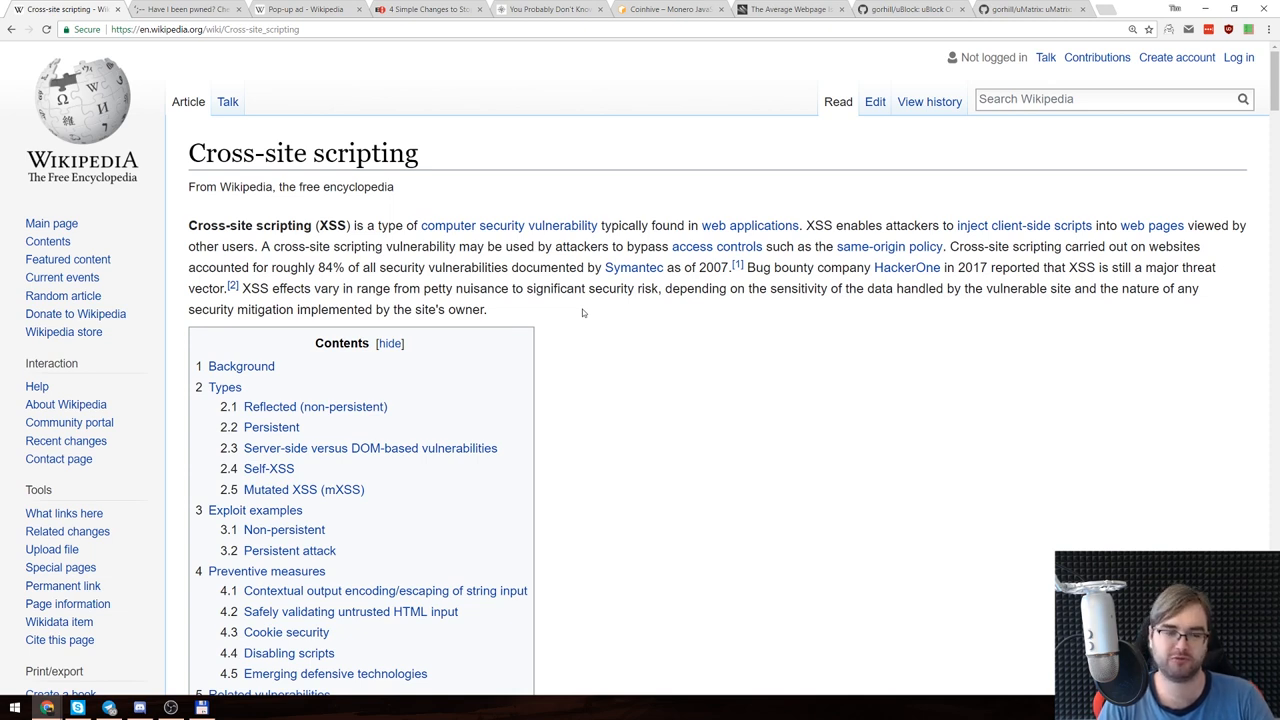
mouse_move(576, 318)
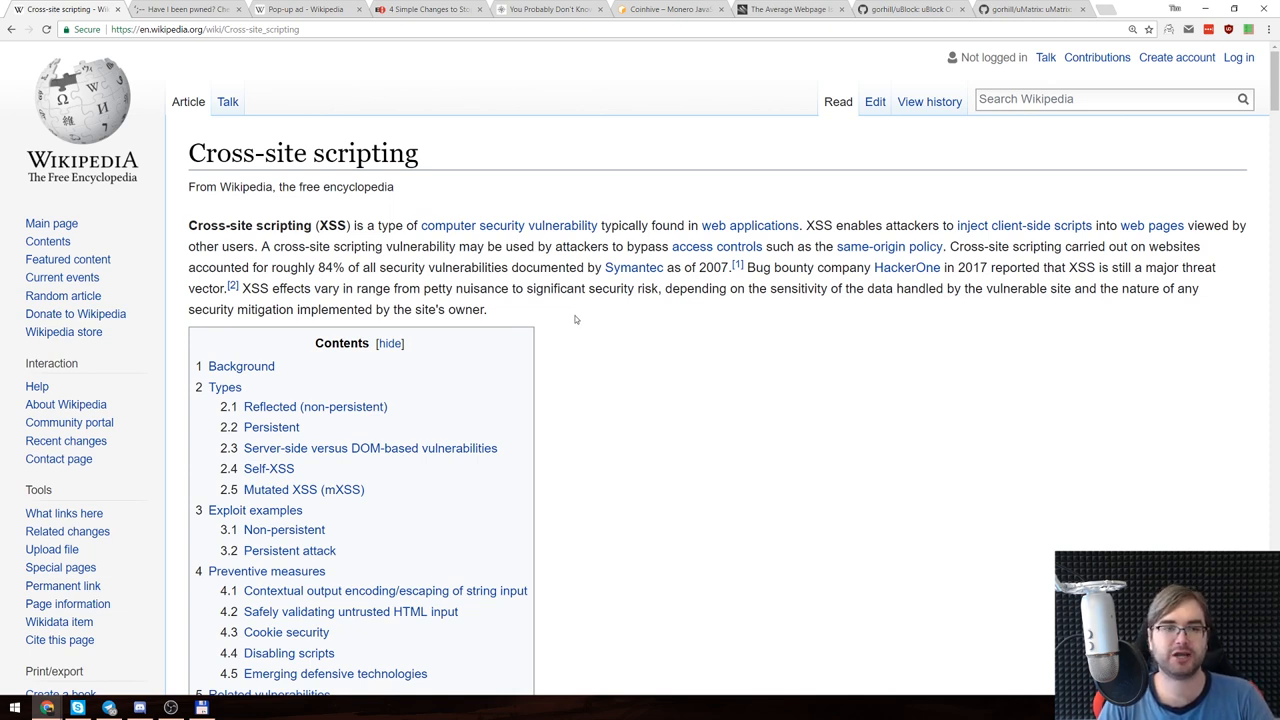
mouse_move(568, 314)
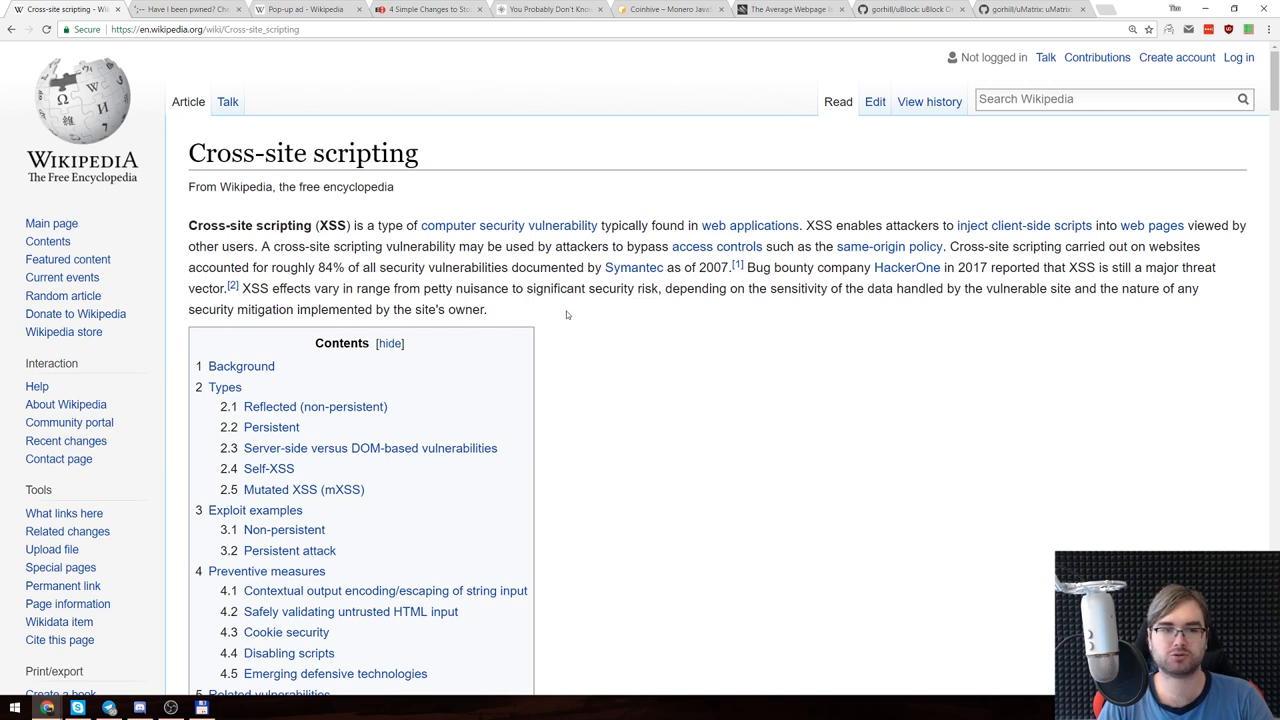
mouse_move(436, 252)
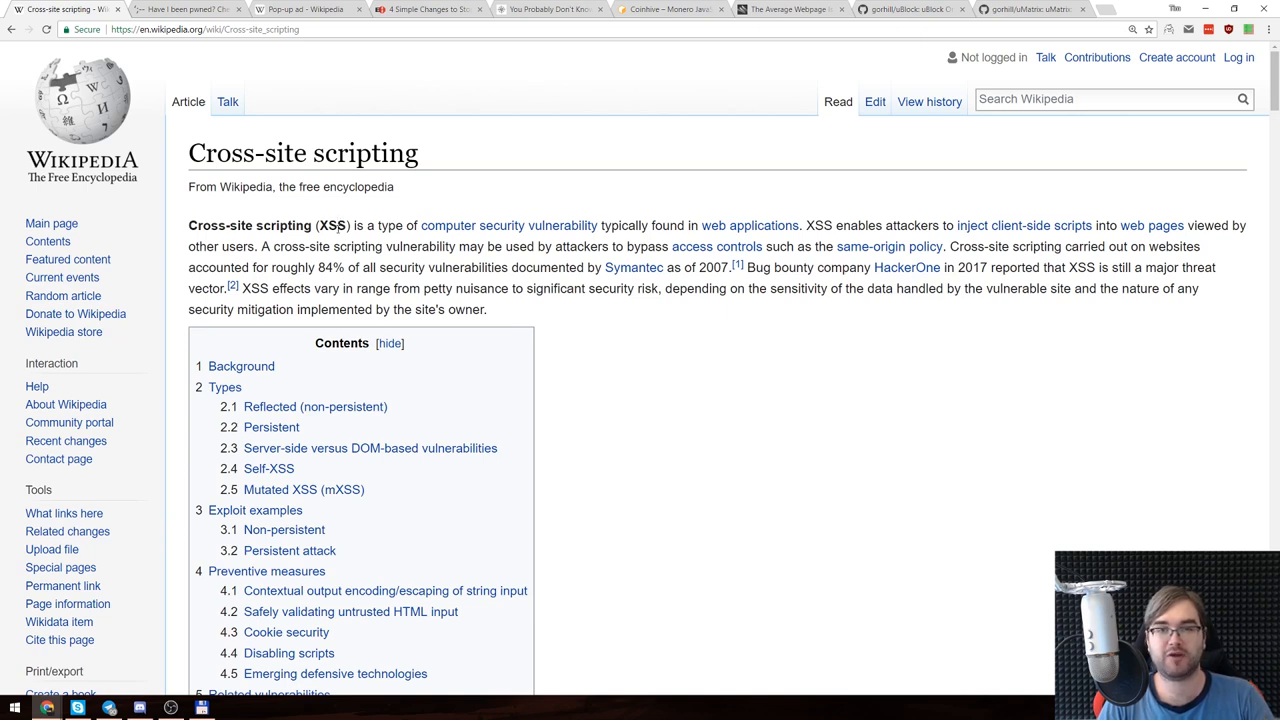
Step: Bring up the Have I Been Pwned homepage and move past the Top 10 breaches list
double_click(332, 224)
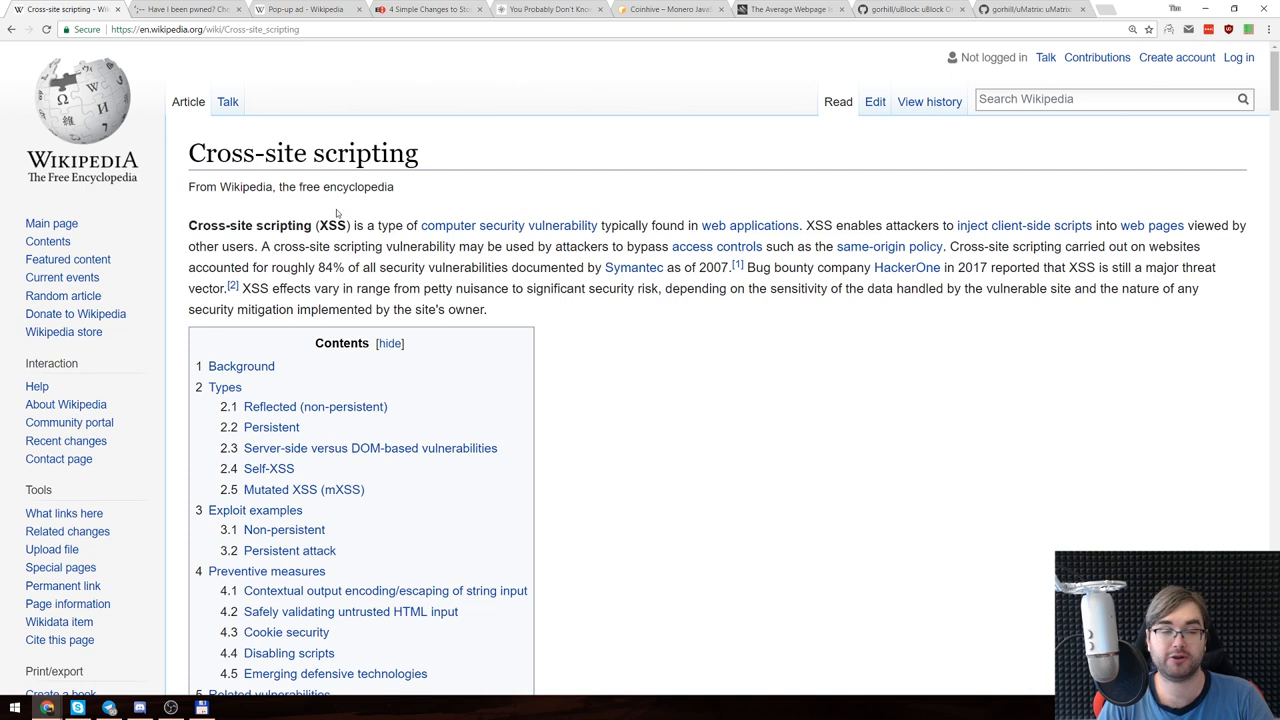
mouse_move(184, 8)
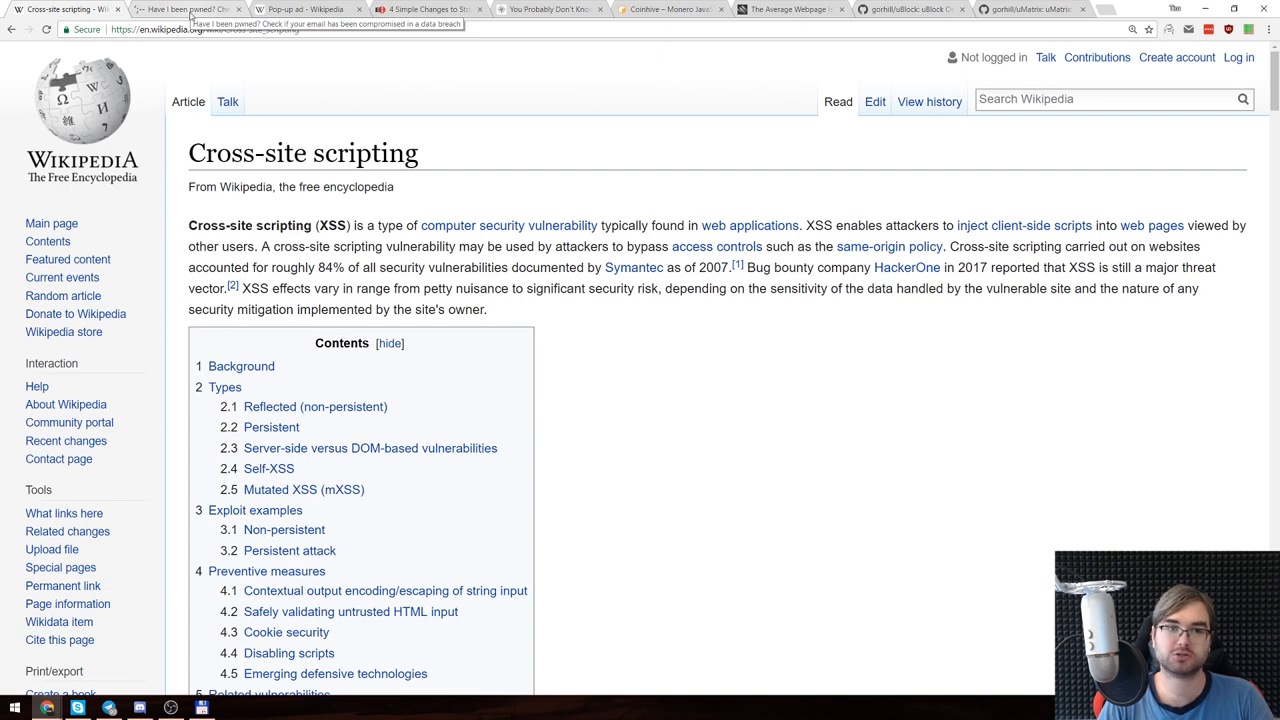
left_click(184, 8)
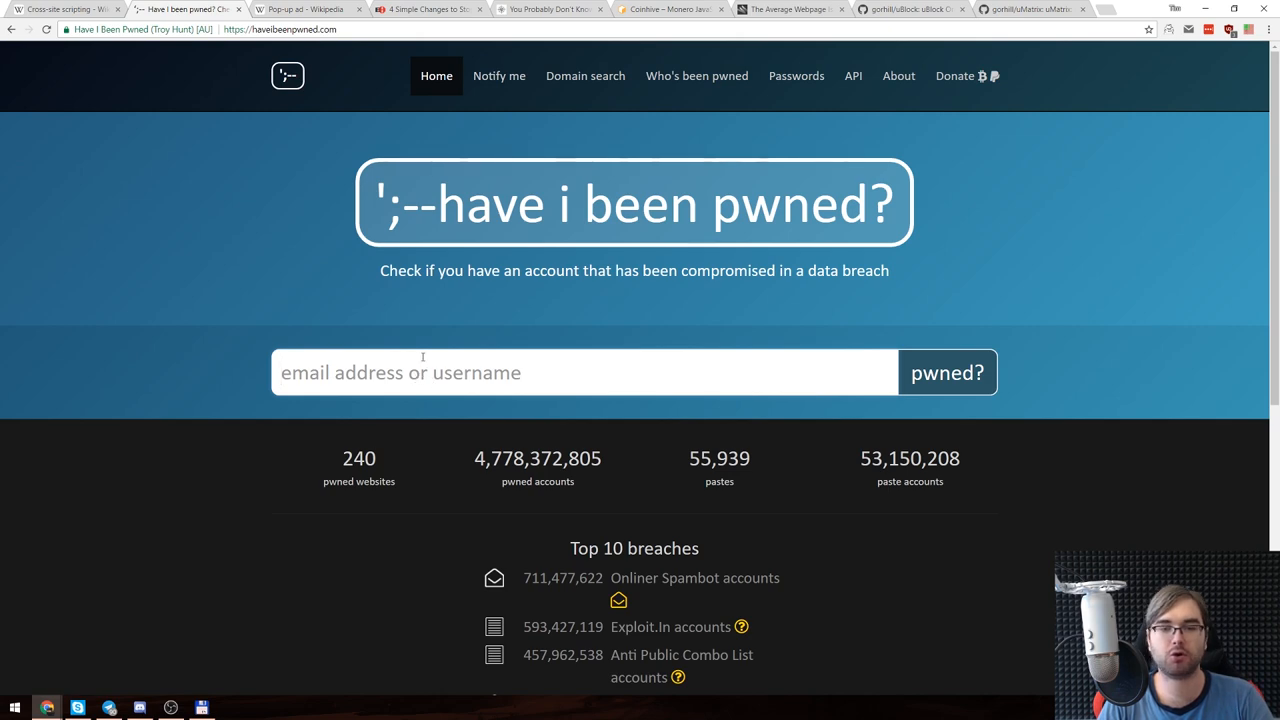
scroll("down", 3)
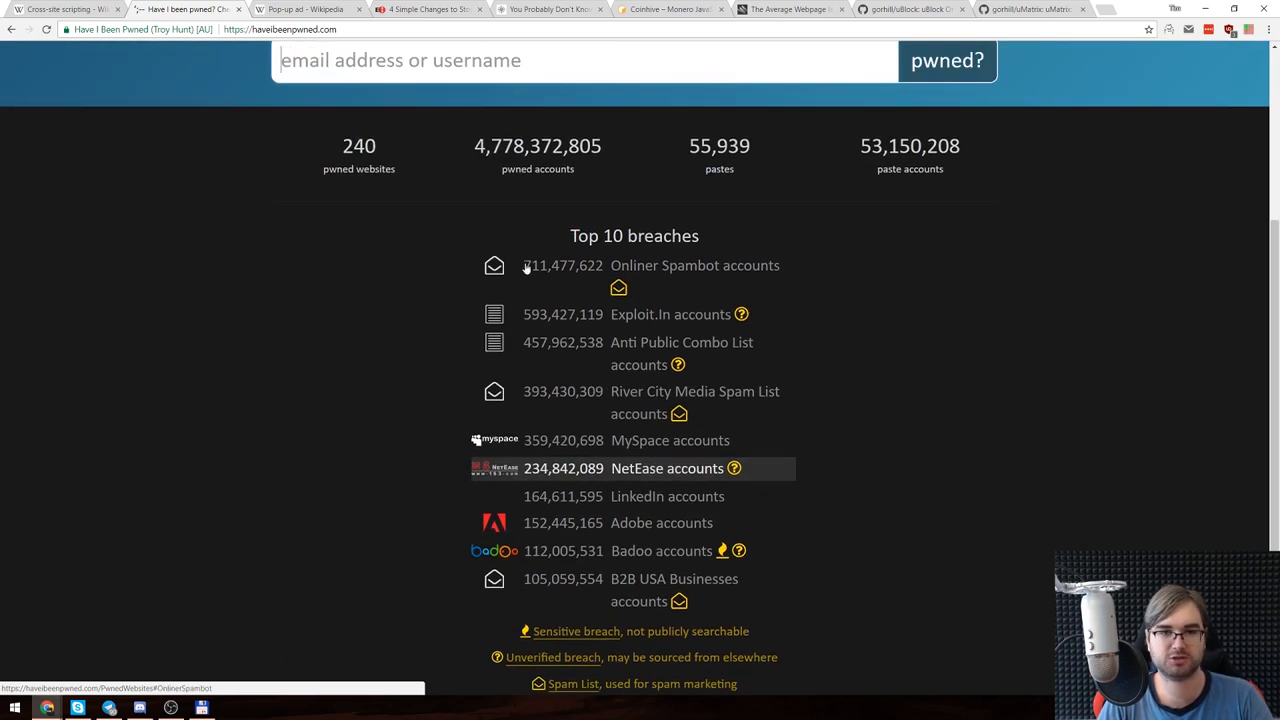
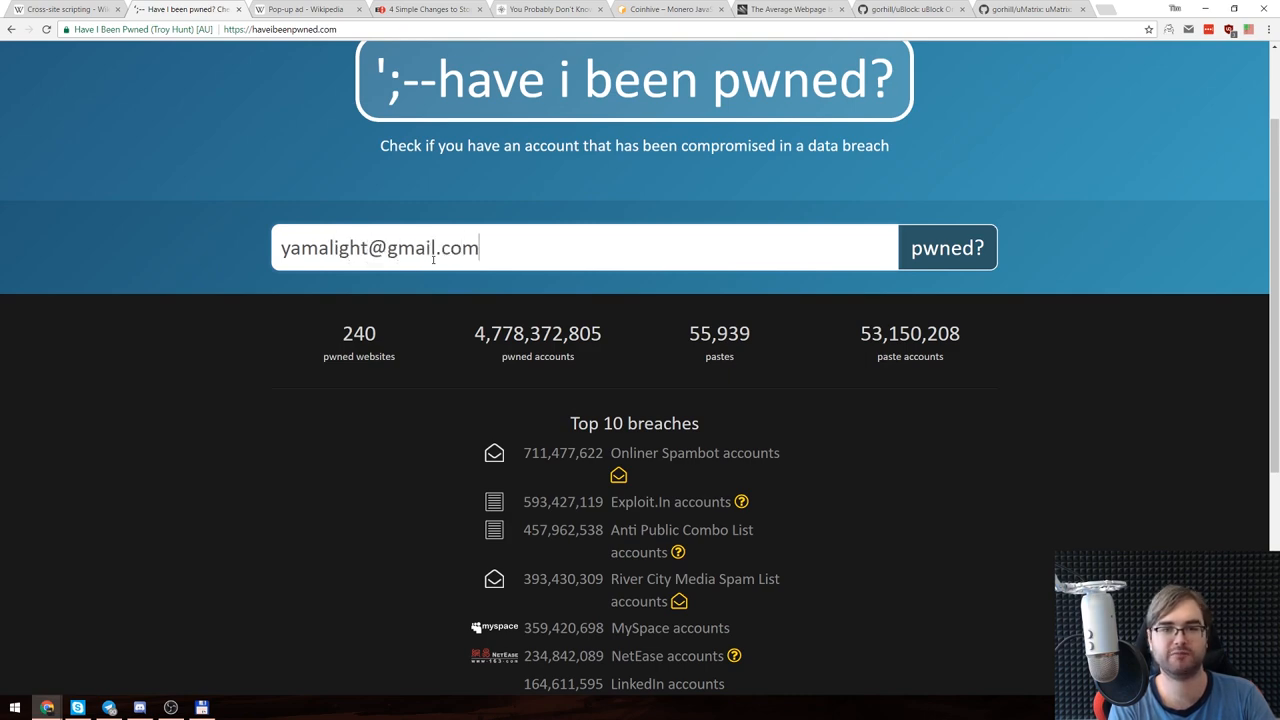
Step: Run the breach check, showing 23 breached sites and 3 pastes, and review the listed breaches
left_click(946, 248)
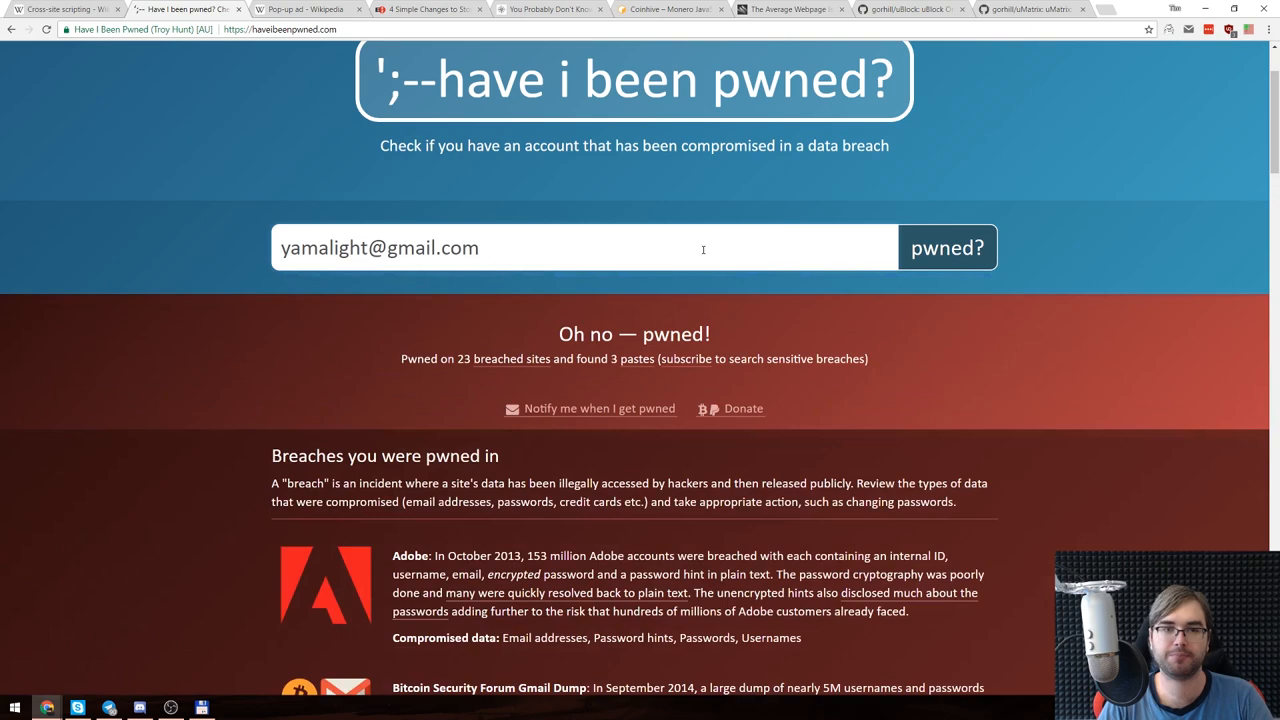
scroll("down", 3)
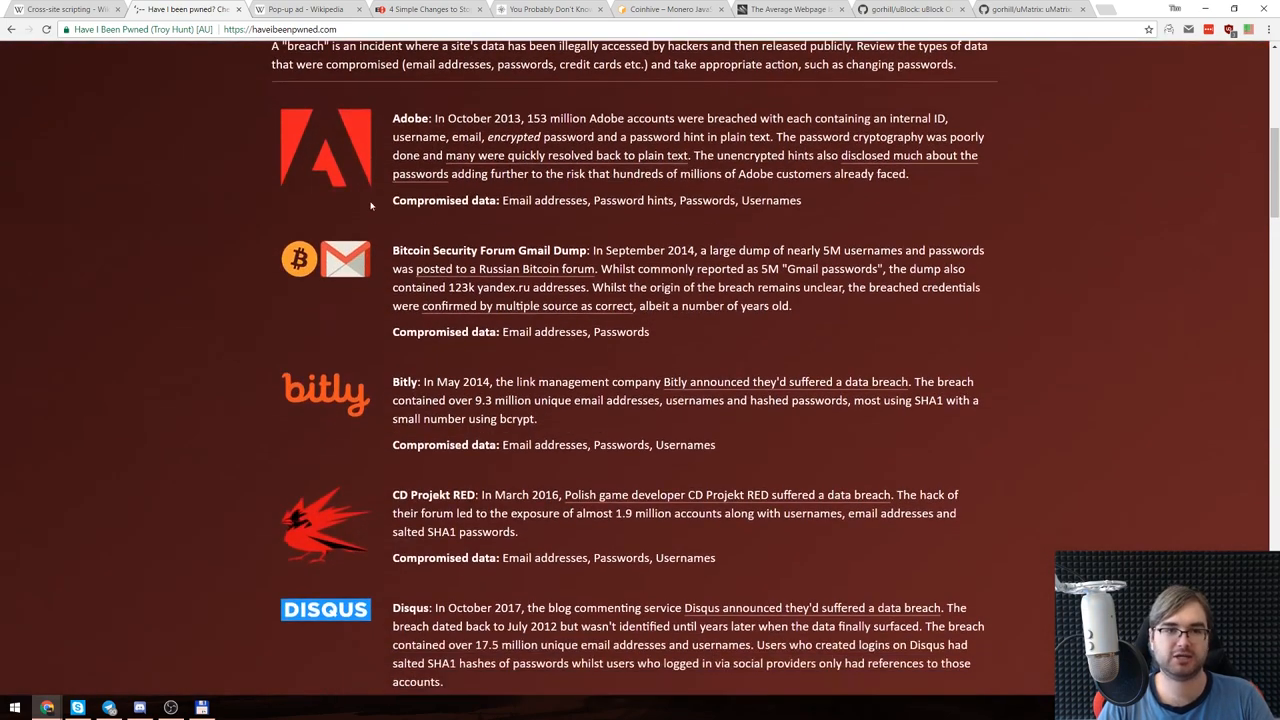
scroll("down", 3)
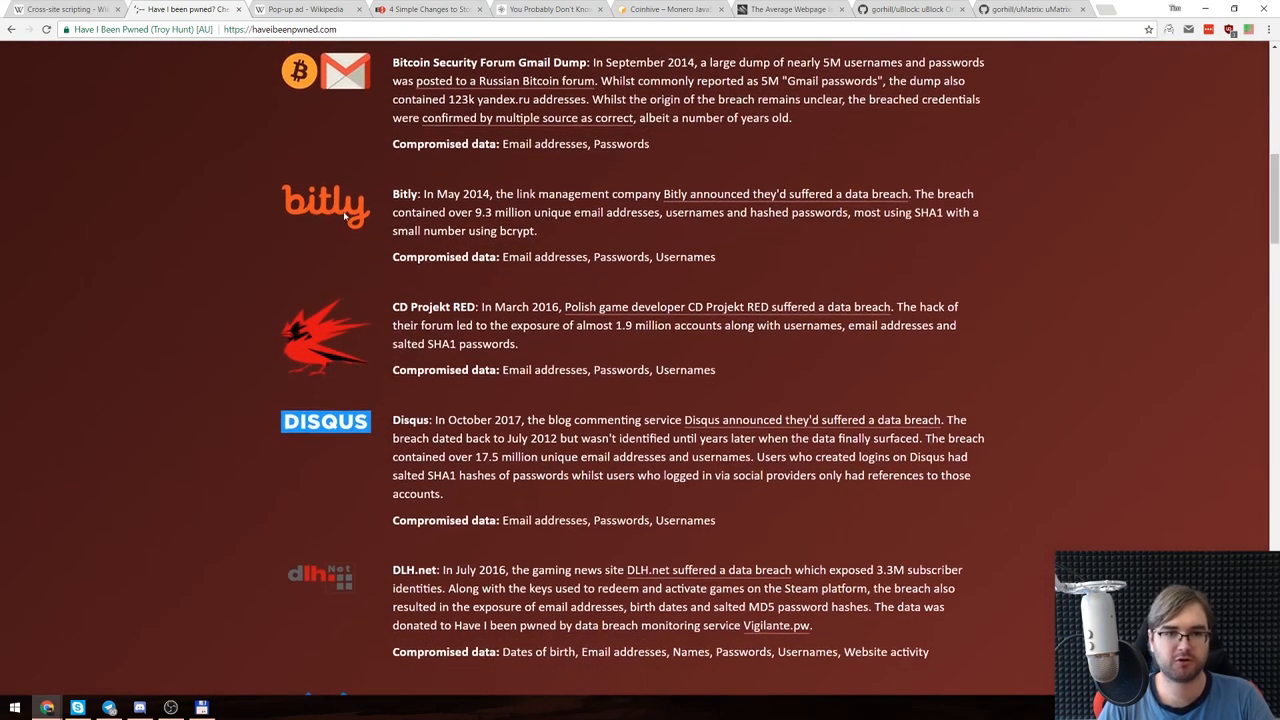
scroll("down", 3)
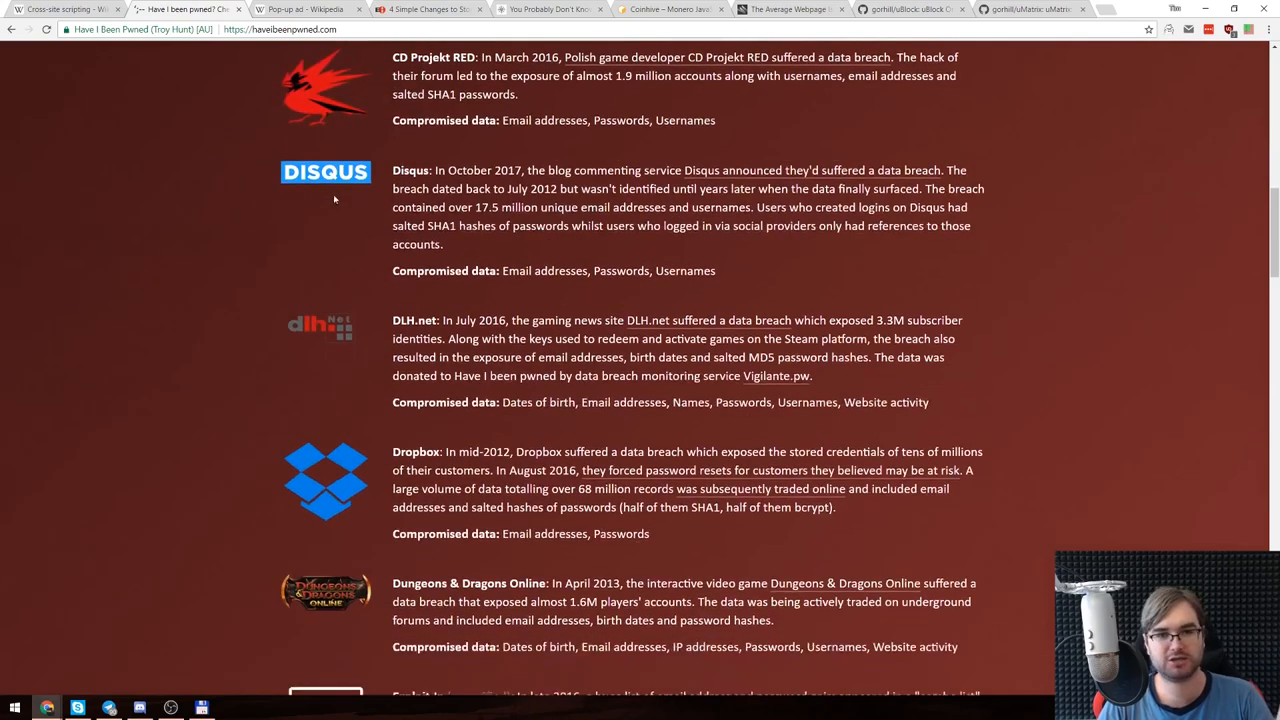
scroll("down", 3)
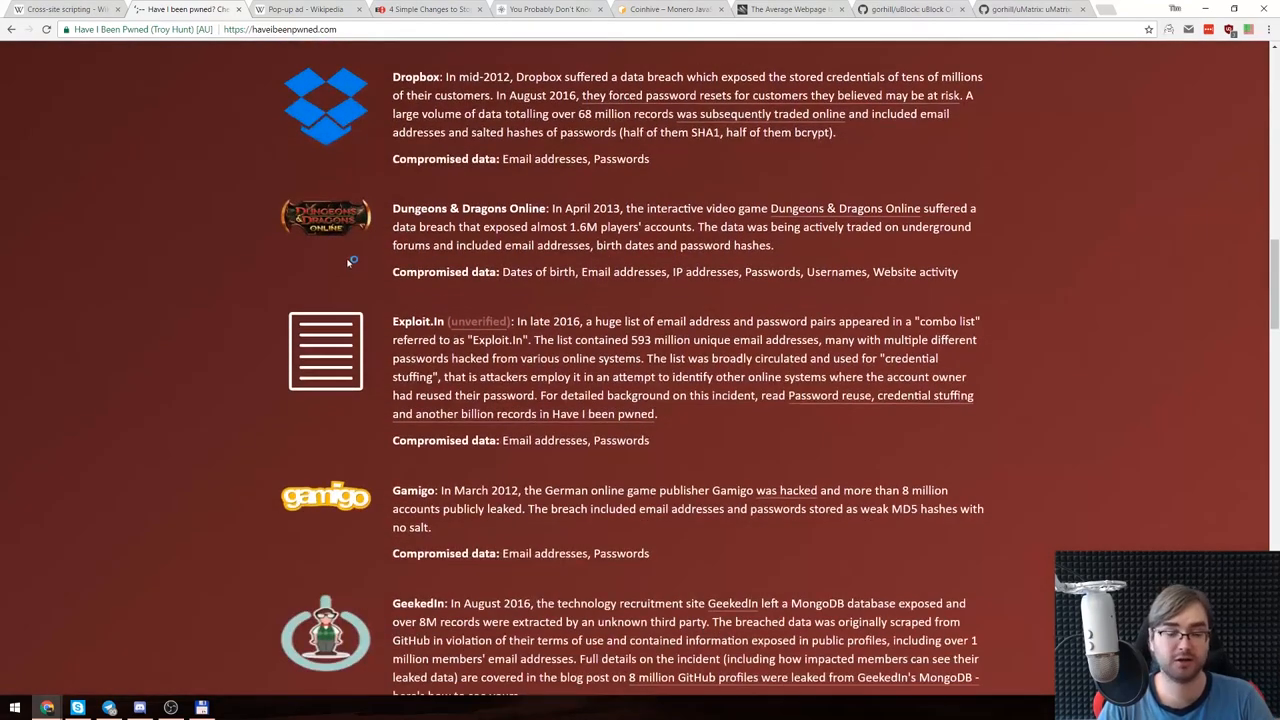
left_click(1208, 30)
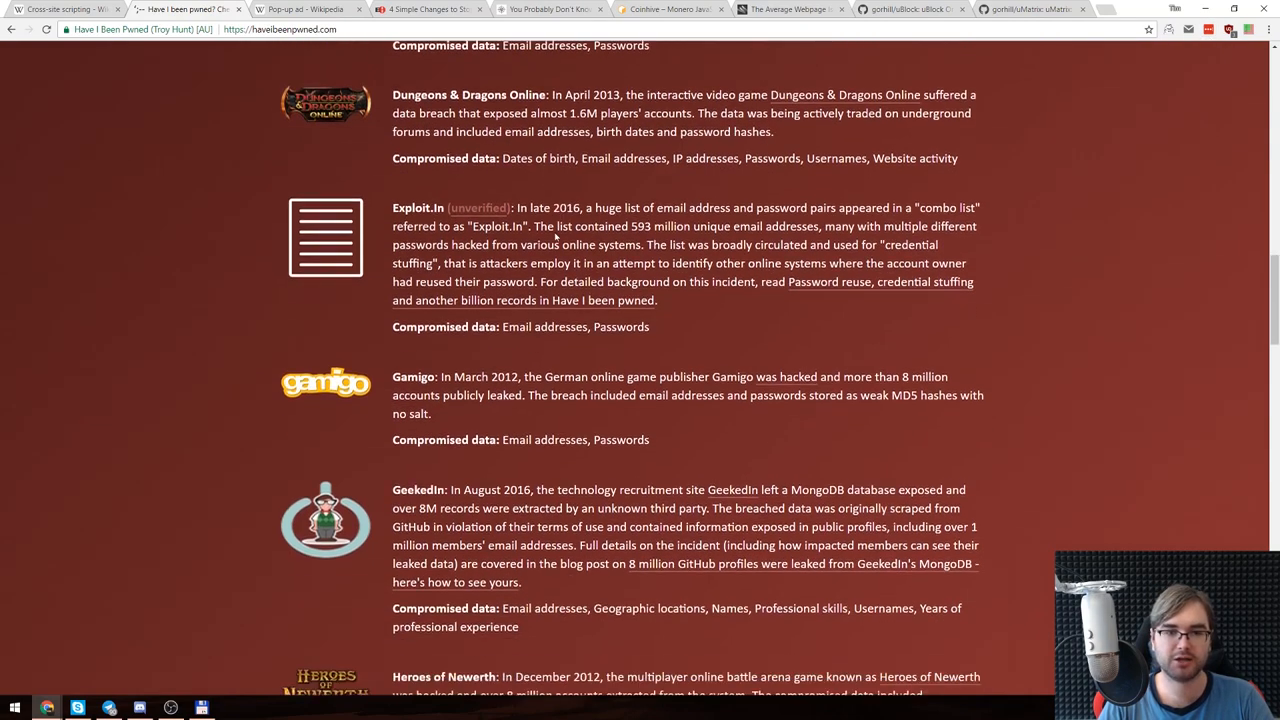
scroll("down", 3)
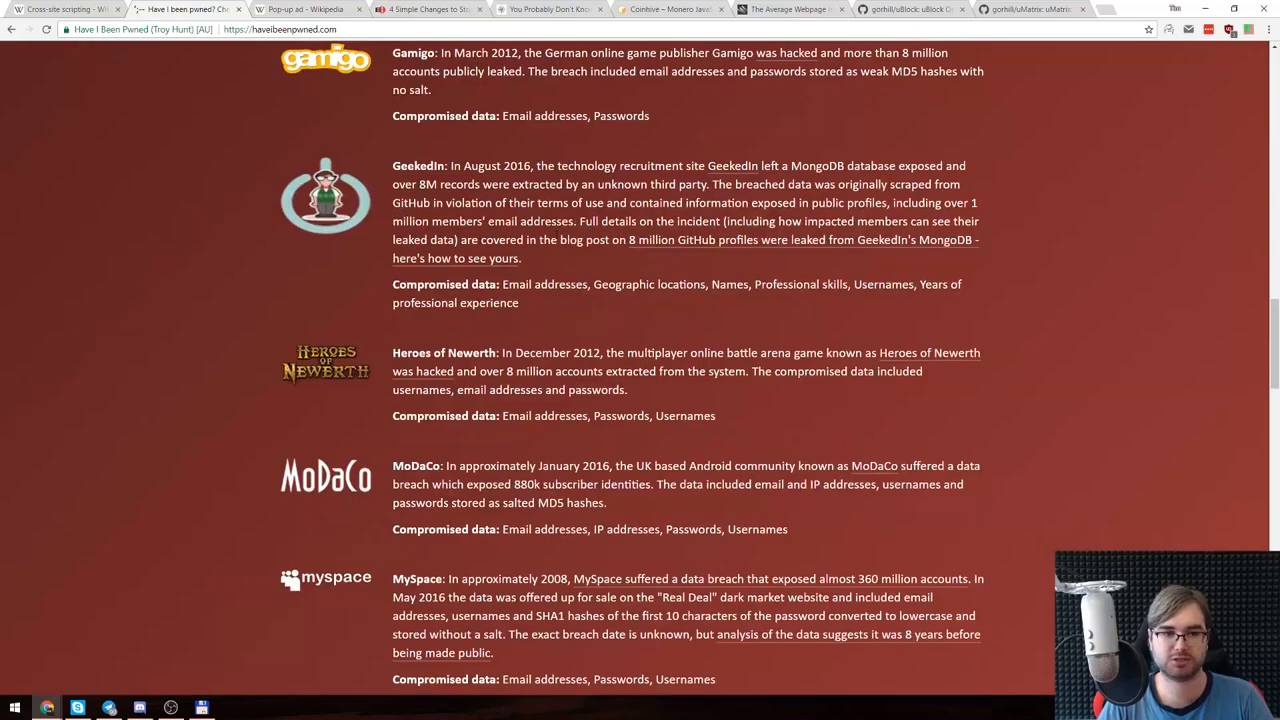
scroll("down", 3)
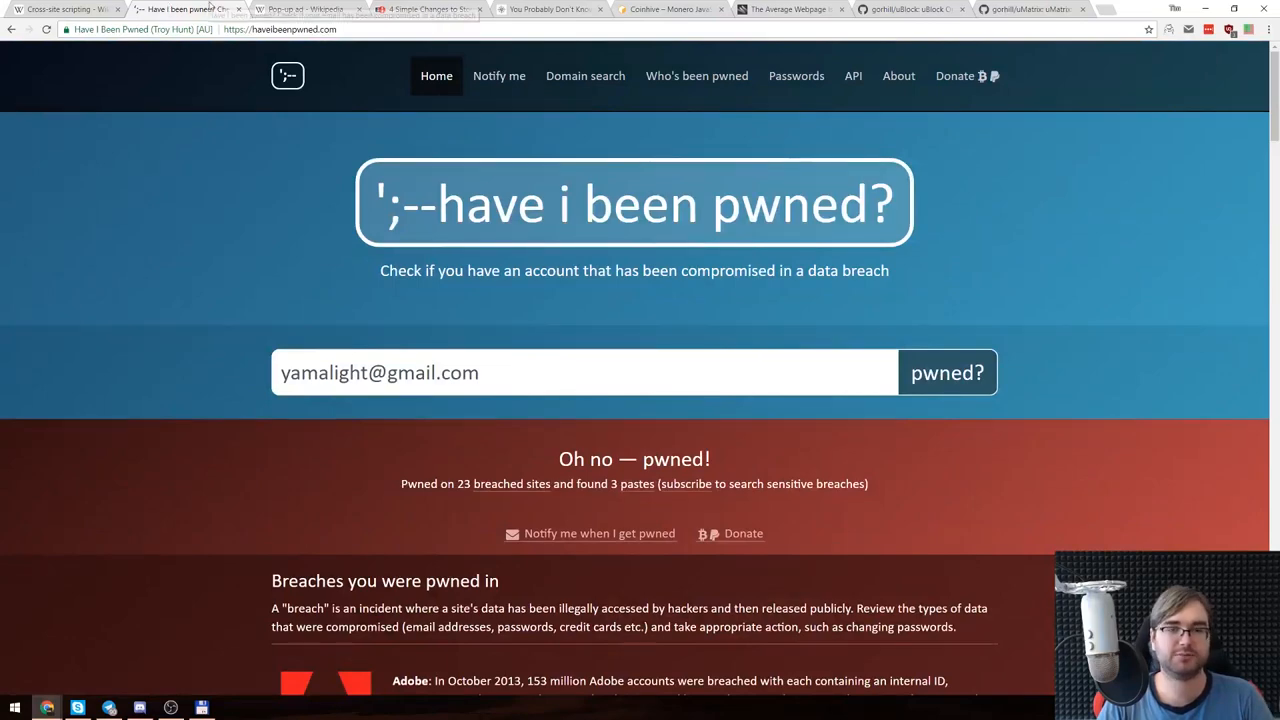
Step: View the breach notification sign-up and the donation page, then return to the homepage
left_click(500, 76)
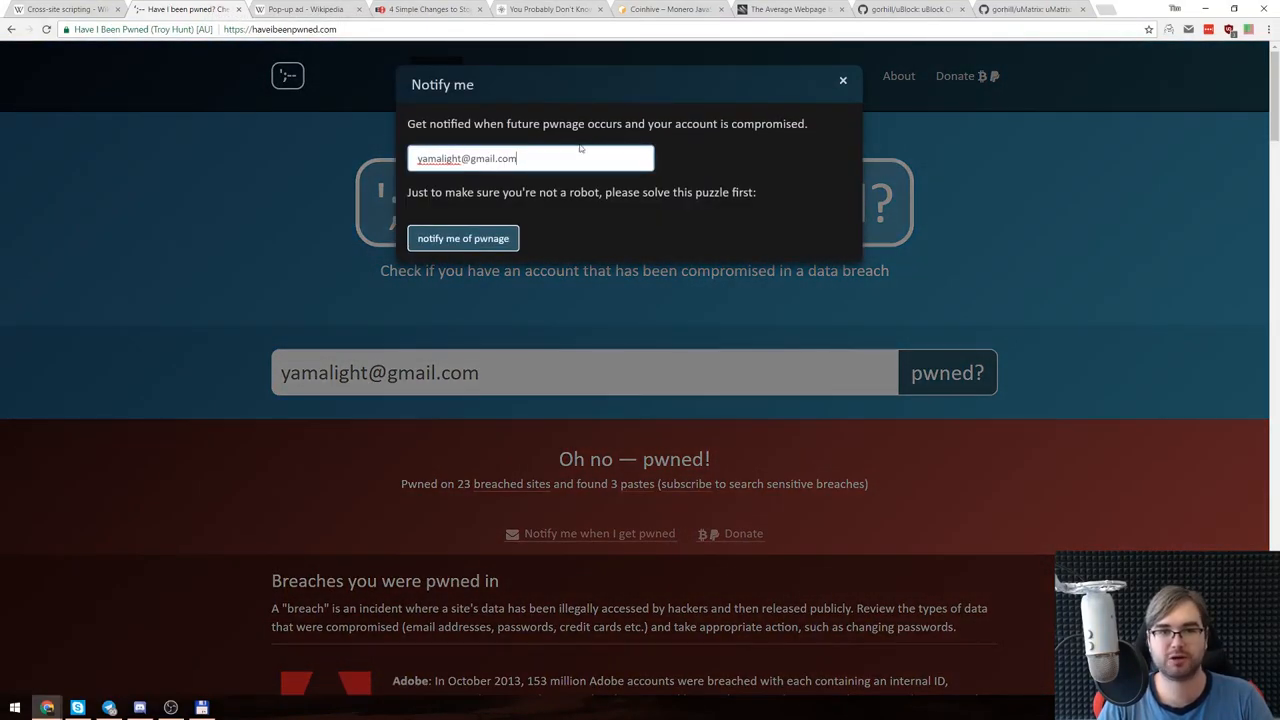
mouse_move(588, 142)
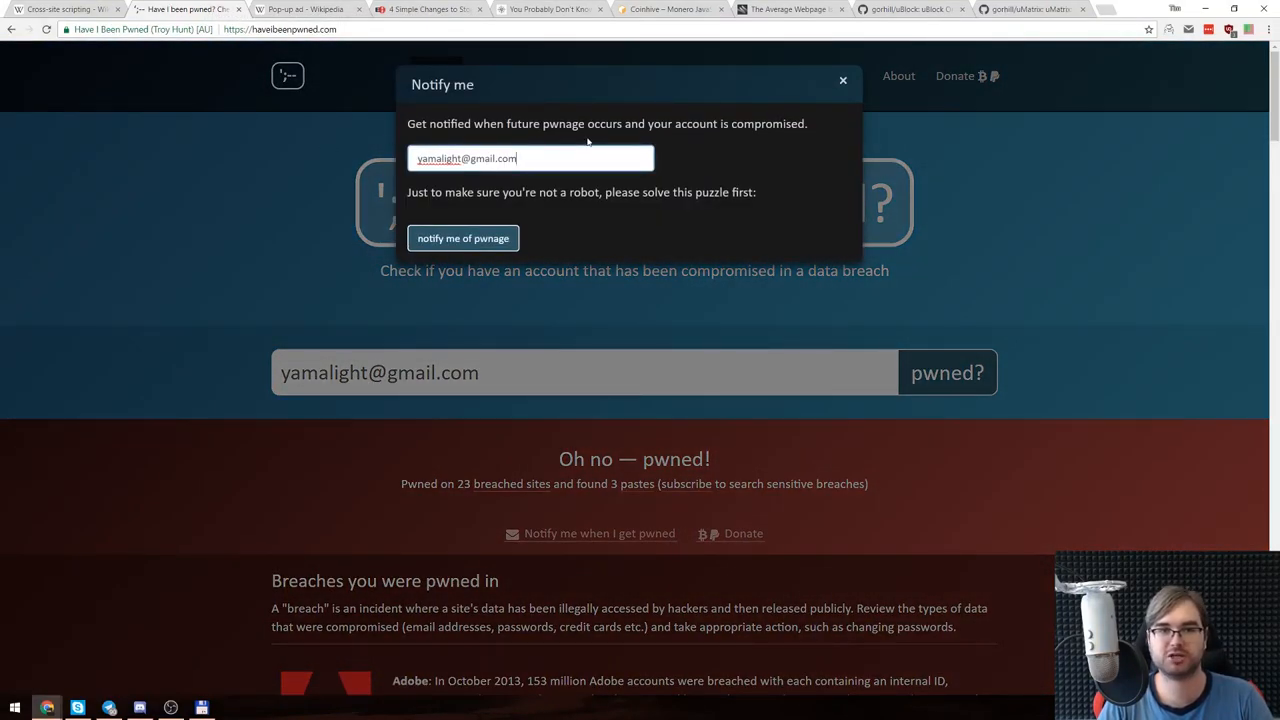
mouse_move(316, 152)
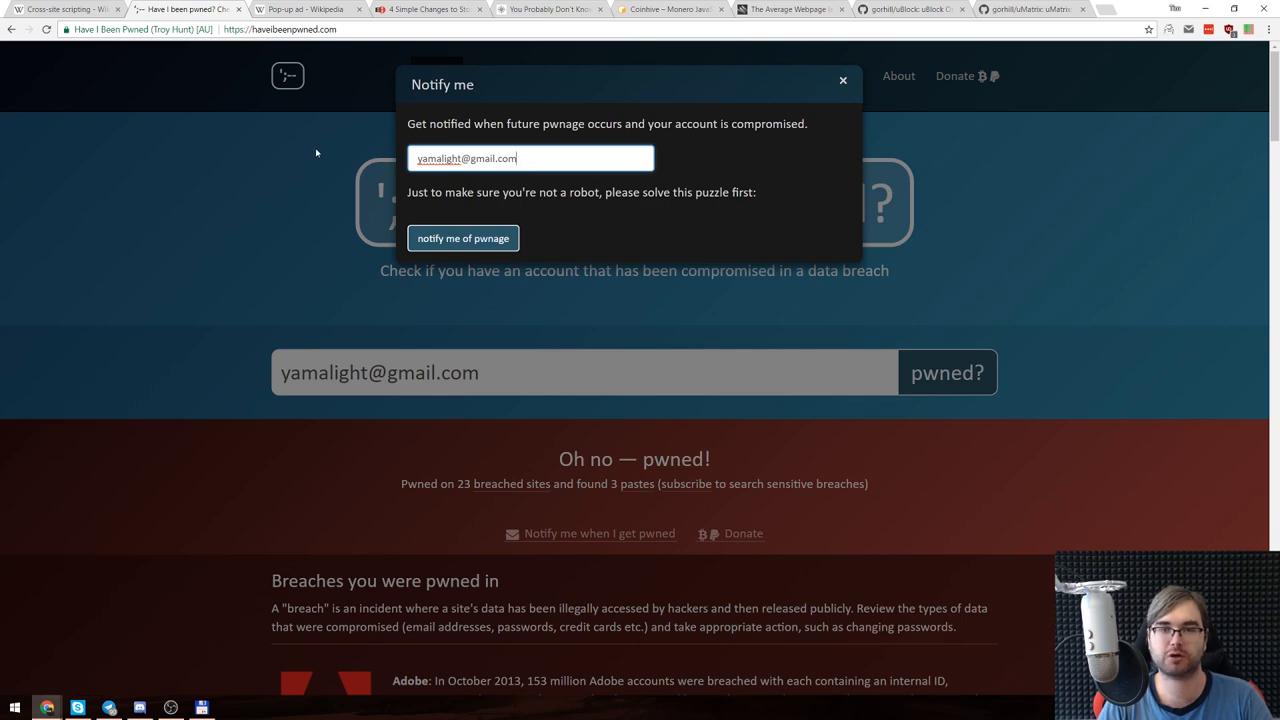
left_click(842, 80)
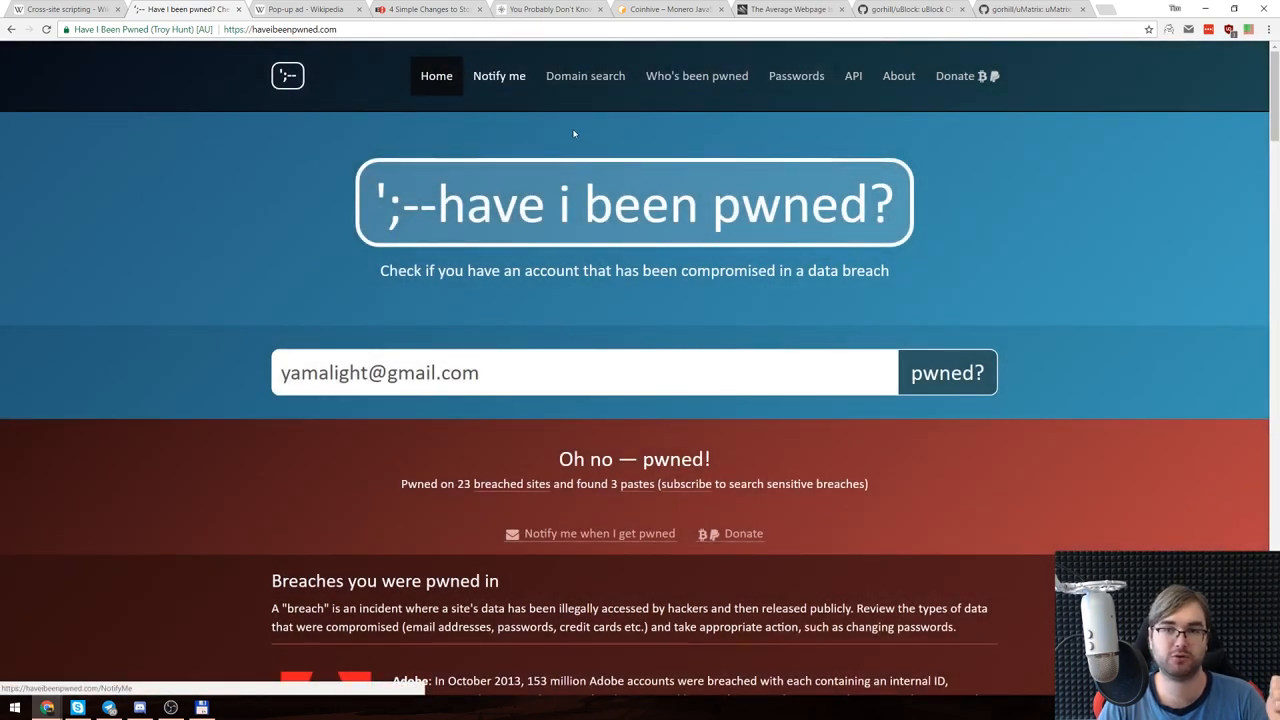
mouse_move(980, 80)
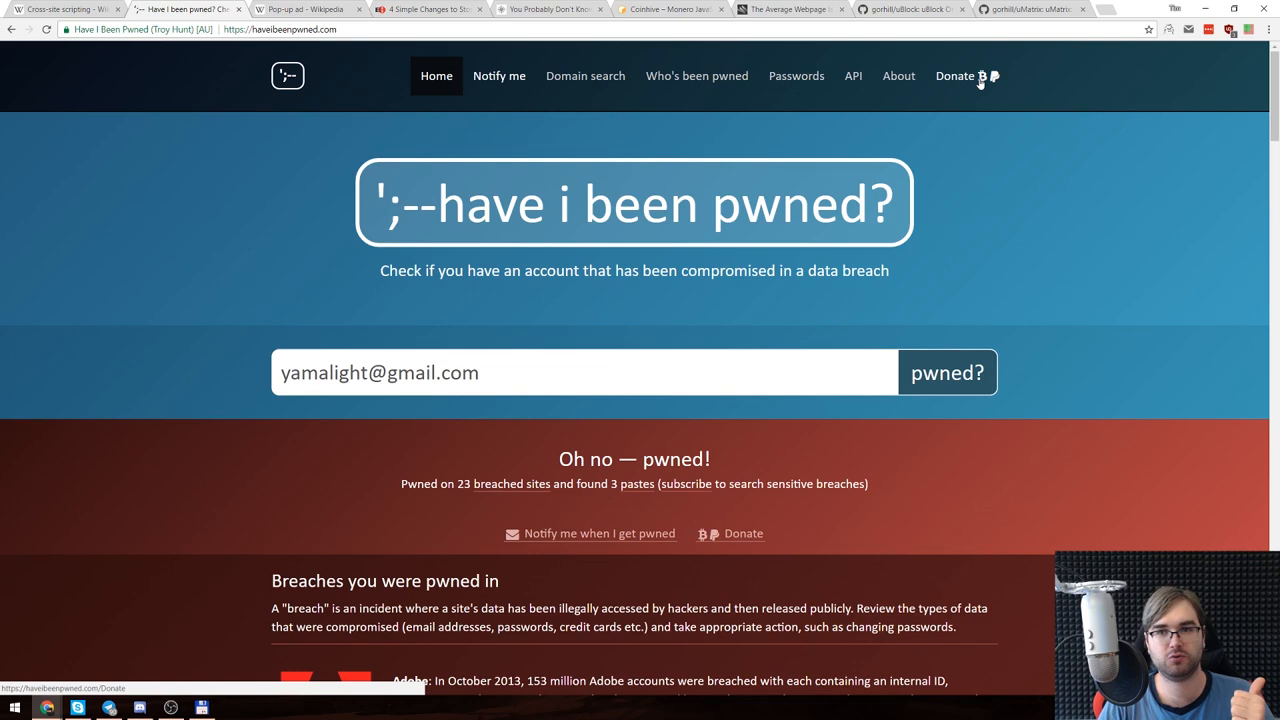
left_click(954, 76)
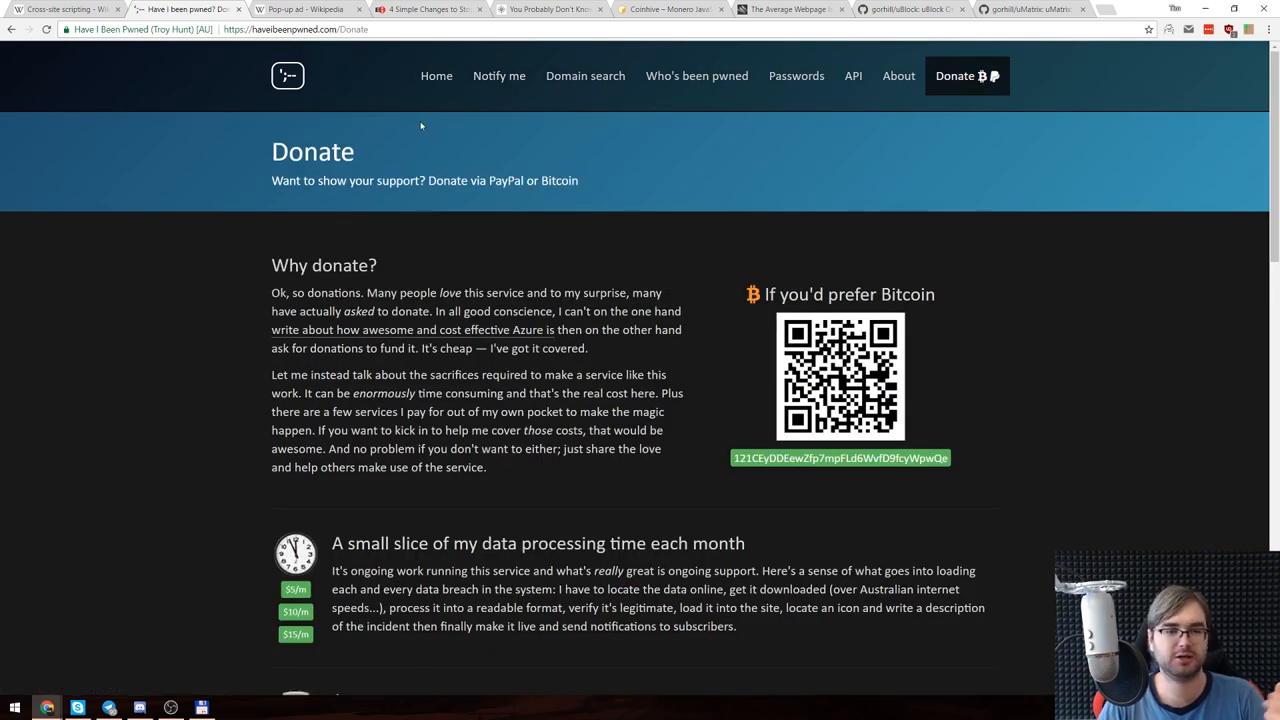
left_click(436, 76)
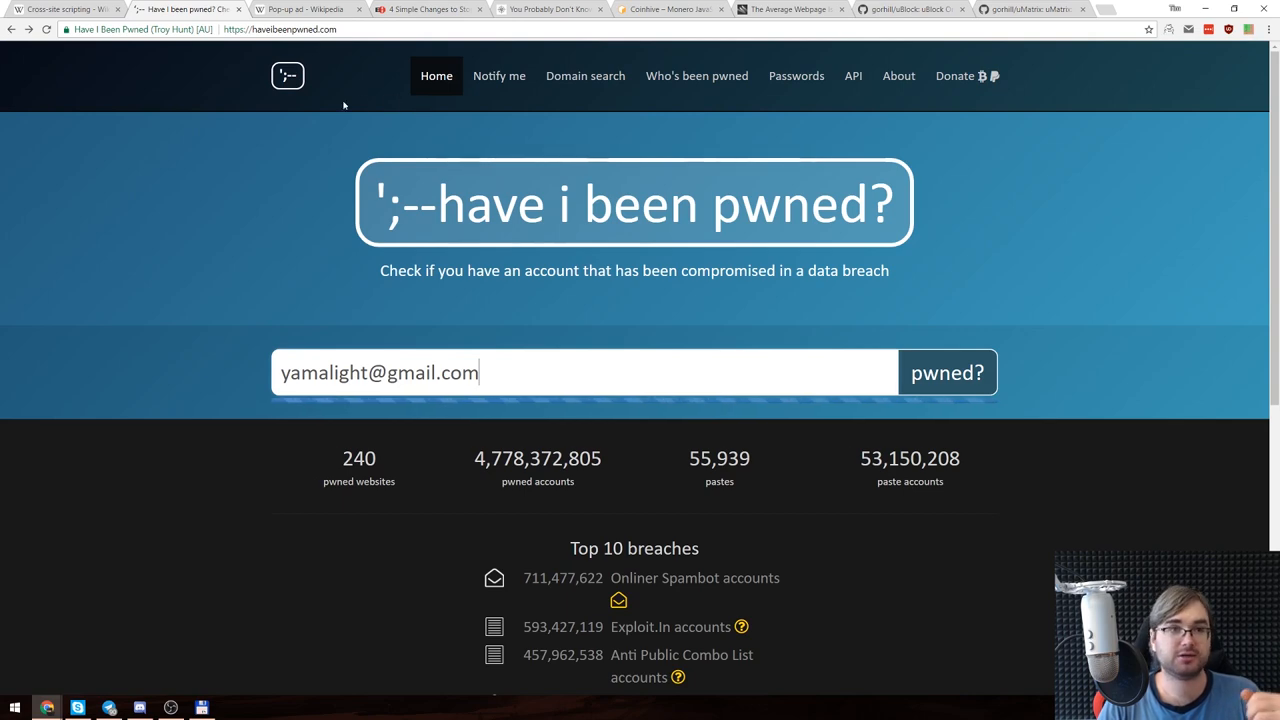
Step: Re-run the breach search for the email, then move to Wikipedia's Pop-up ad article
left_click(946, 372)
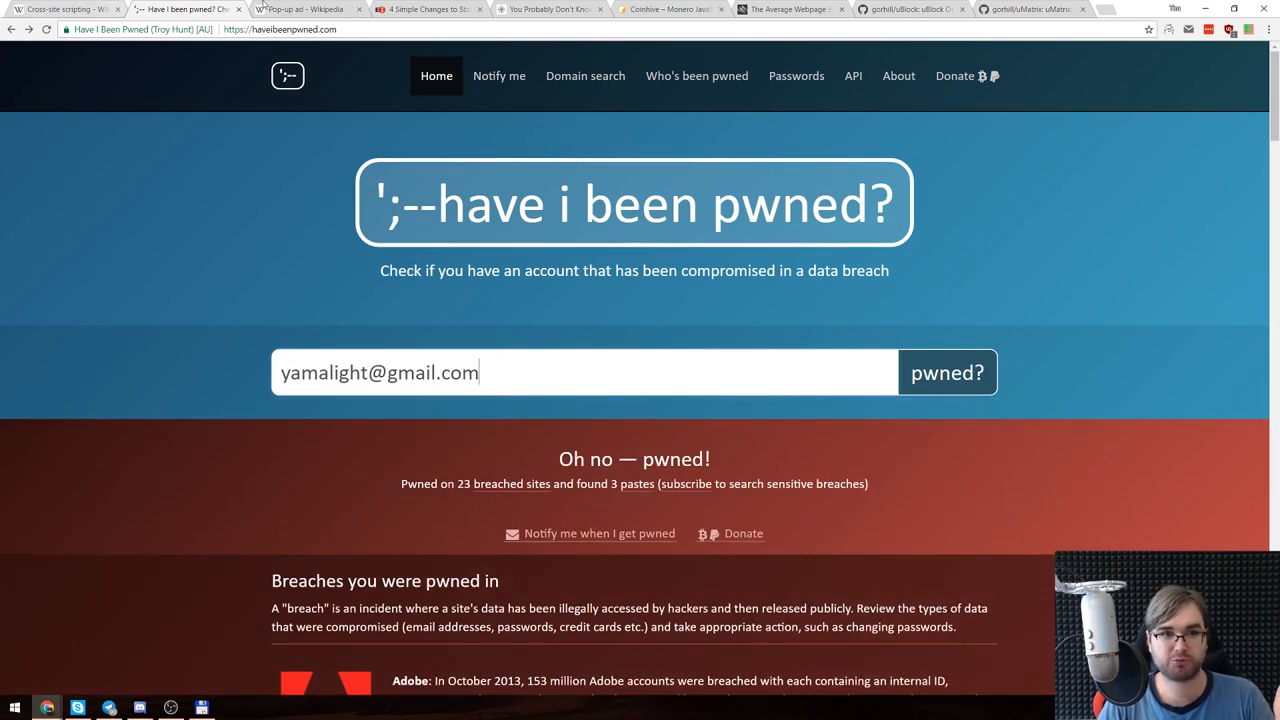
left_click(304, 8)
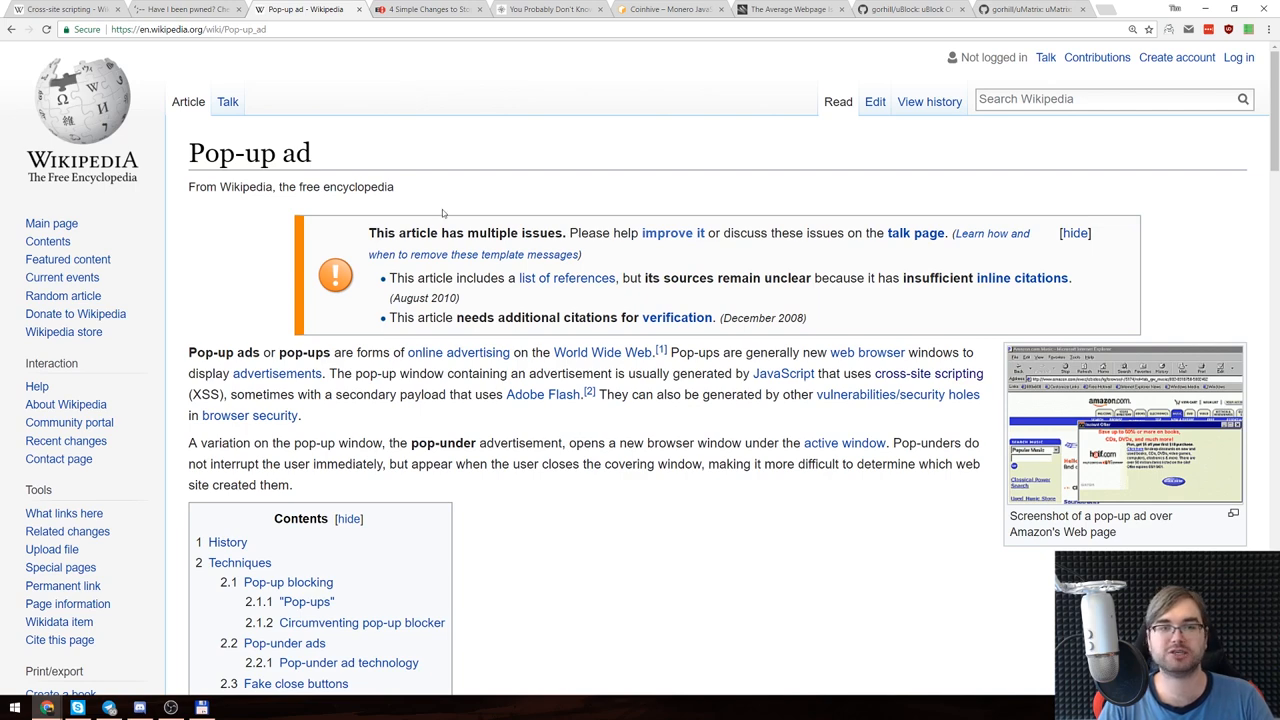
mouse_move(432, 194)
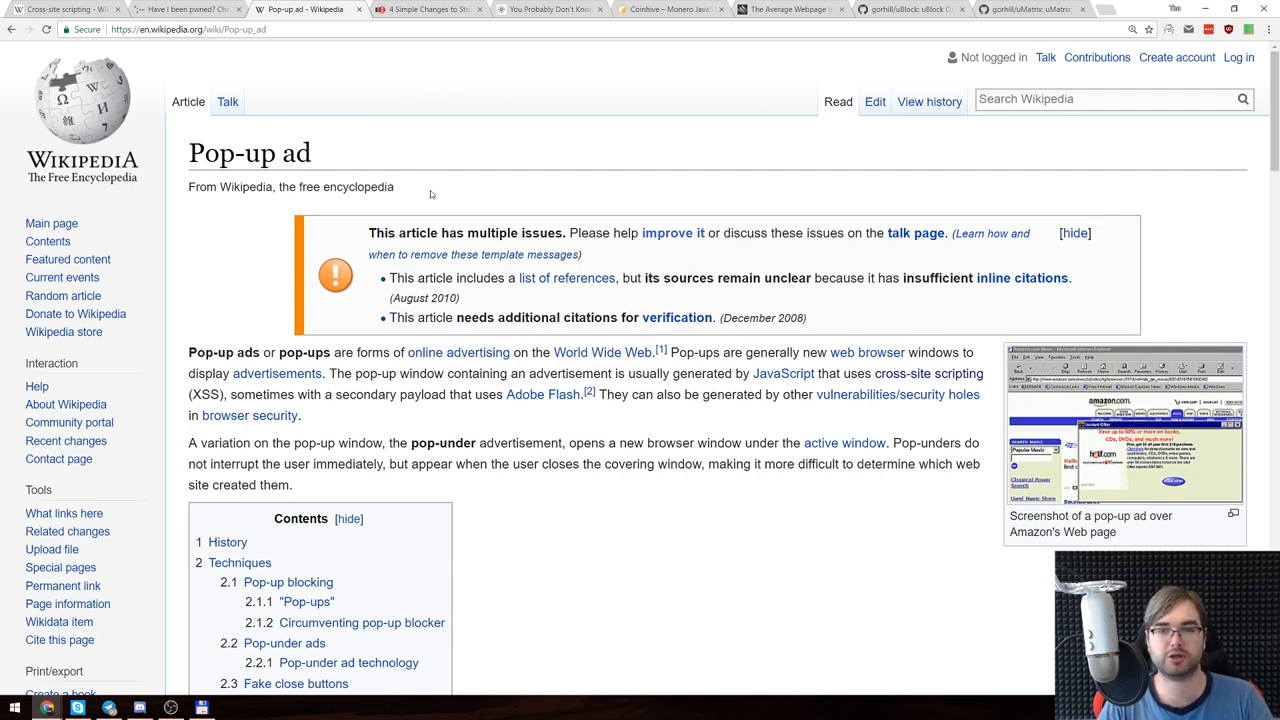
Step: Read the Pop-up ad article's blocking and pop-under sections, then move to the EFF tracking article
scroll("down", 3)
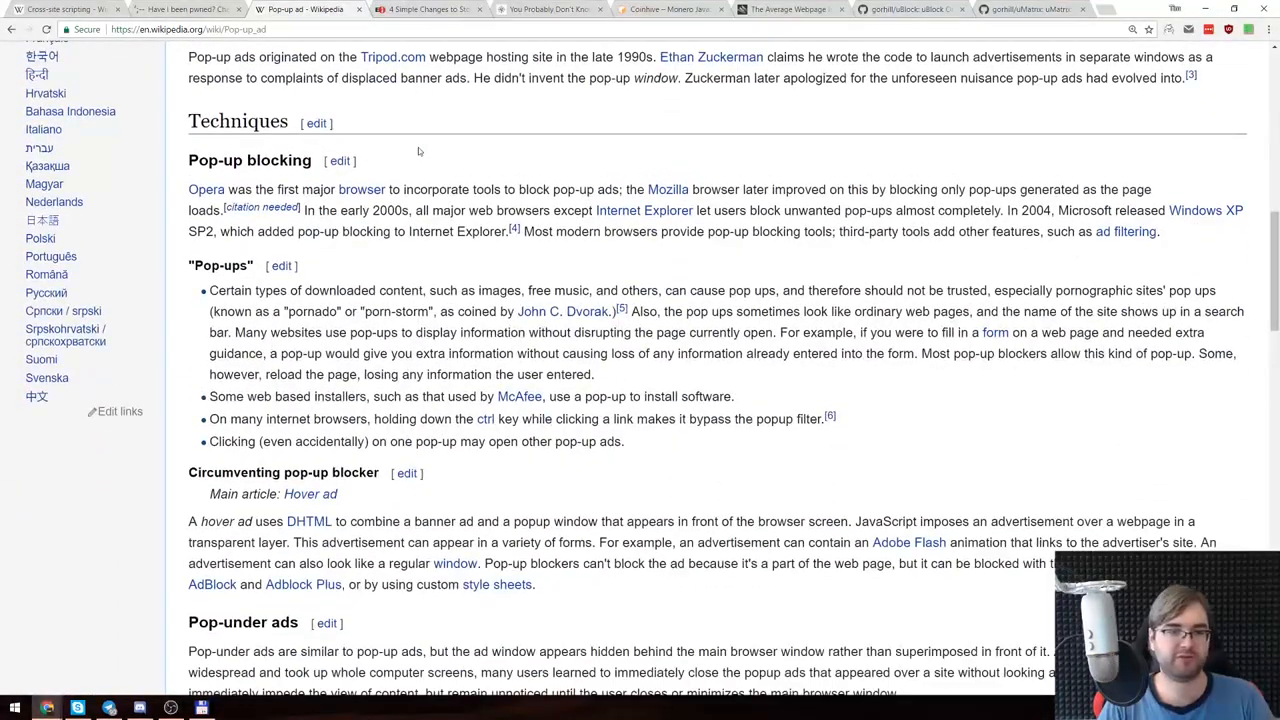
scroll("down", 3)
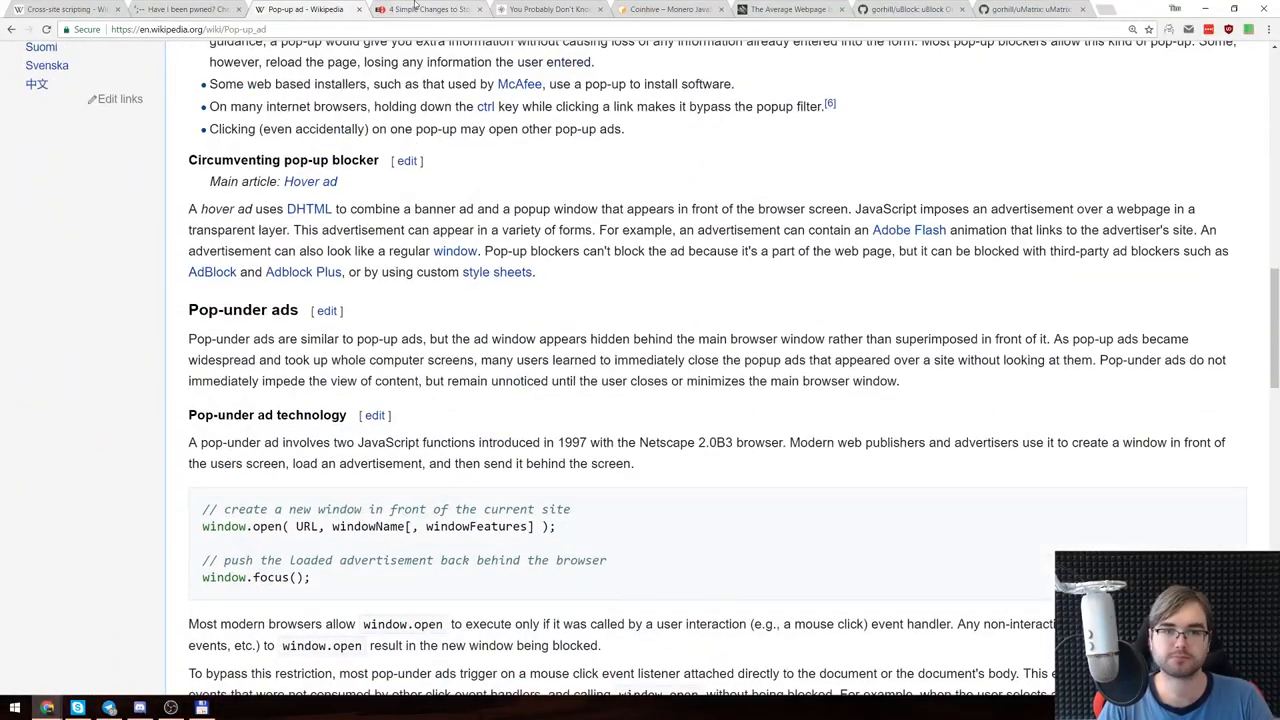
left_click(430, 8)
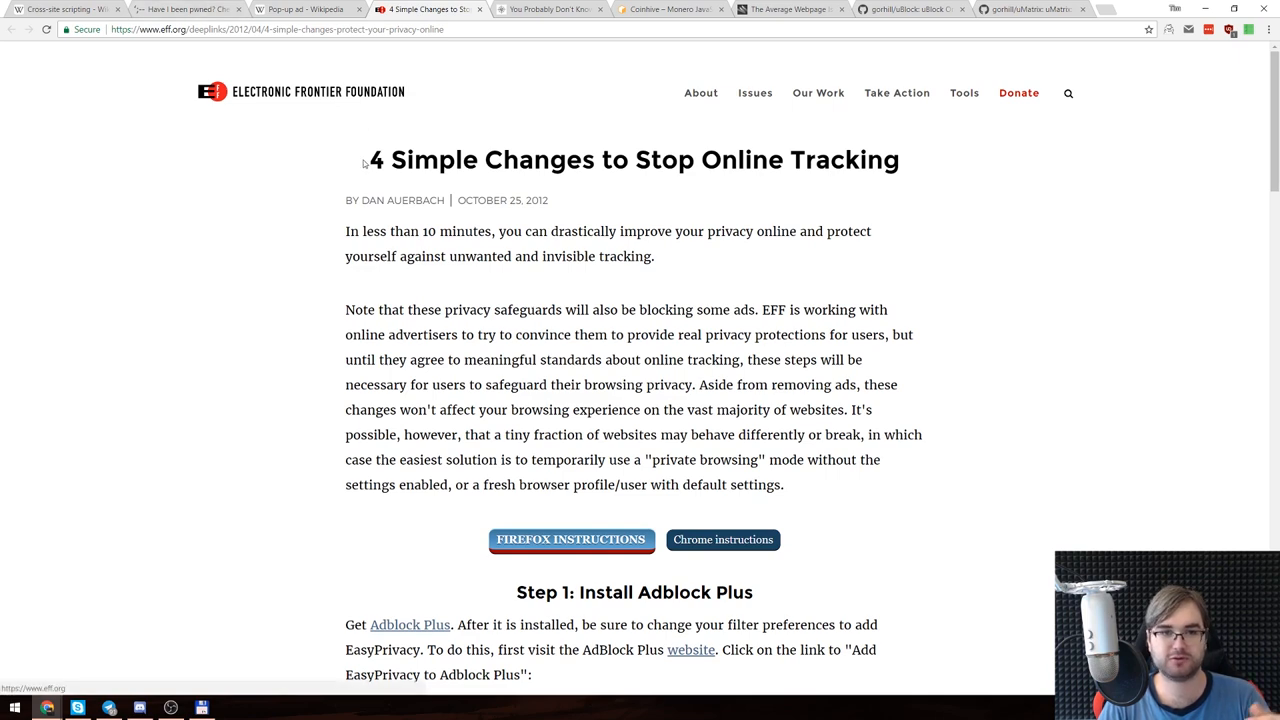
mouse_move(660, 210)
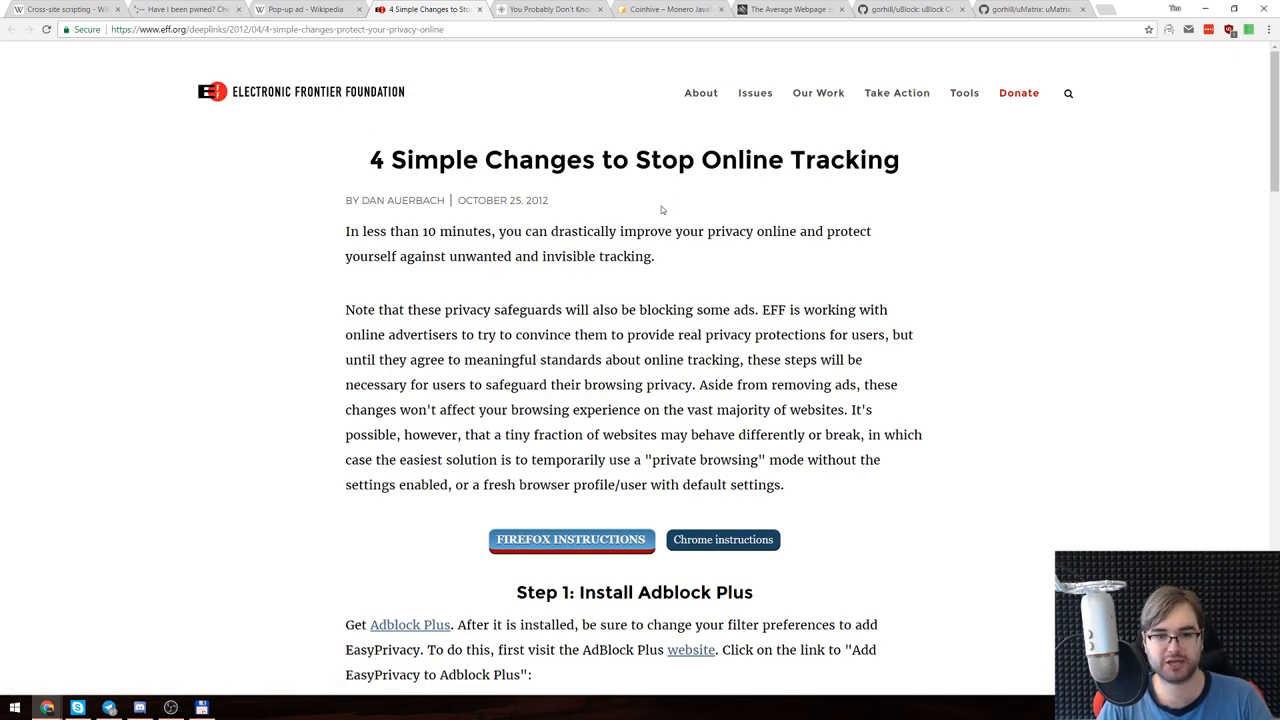
Step: Read the EFF article's four steps from Adblock Plus to HTTPS Everywhere and return to its top
scroll("down", 3)
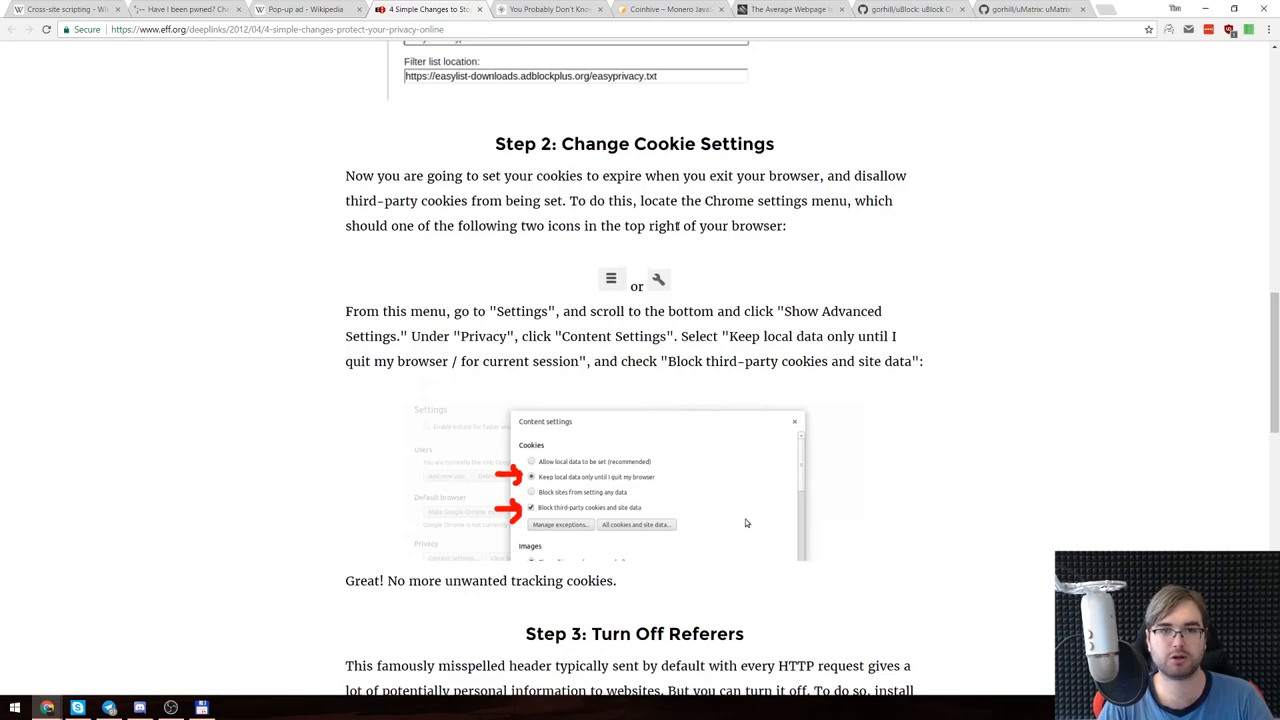
scroll("down", 3)
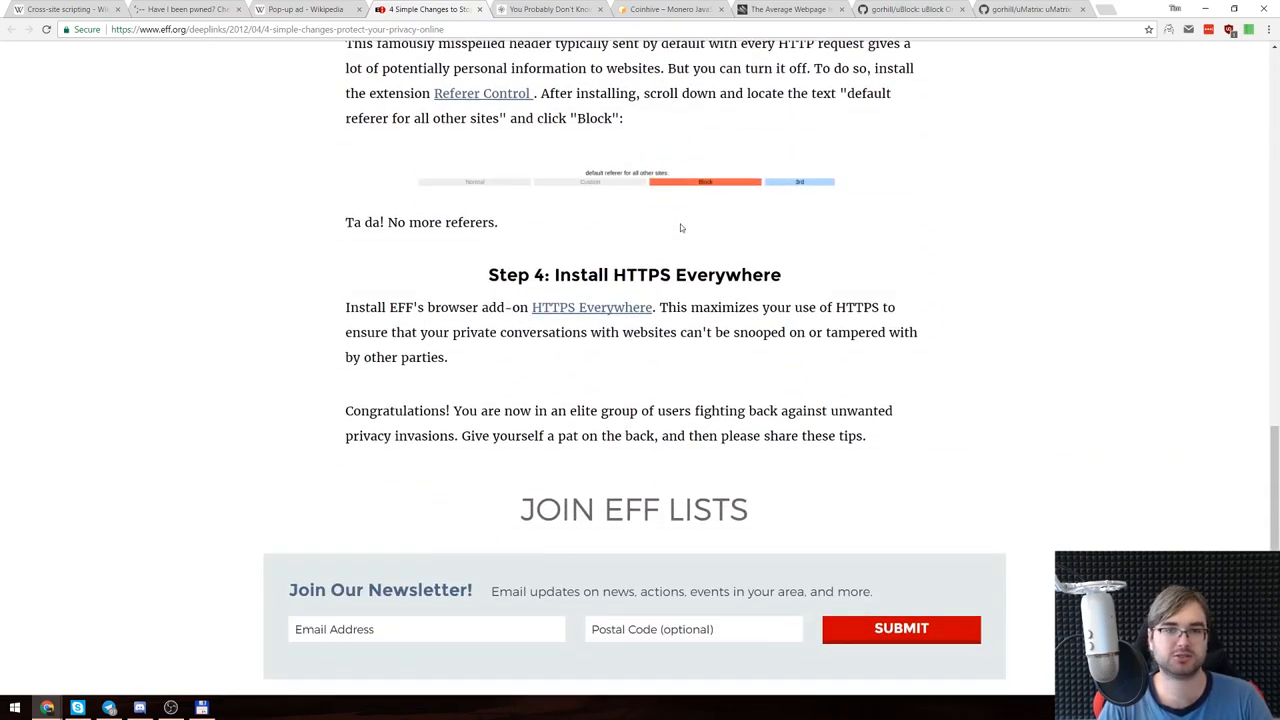
scroll("down", 3)
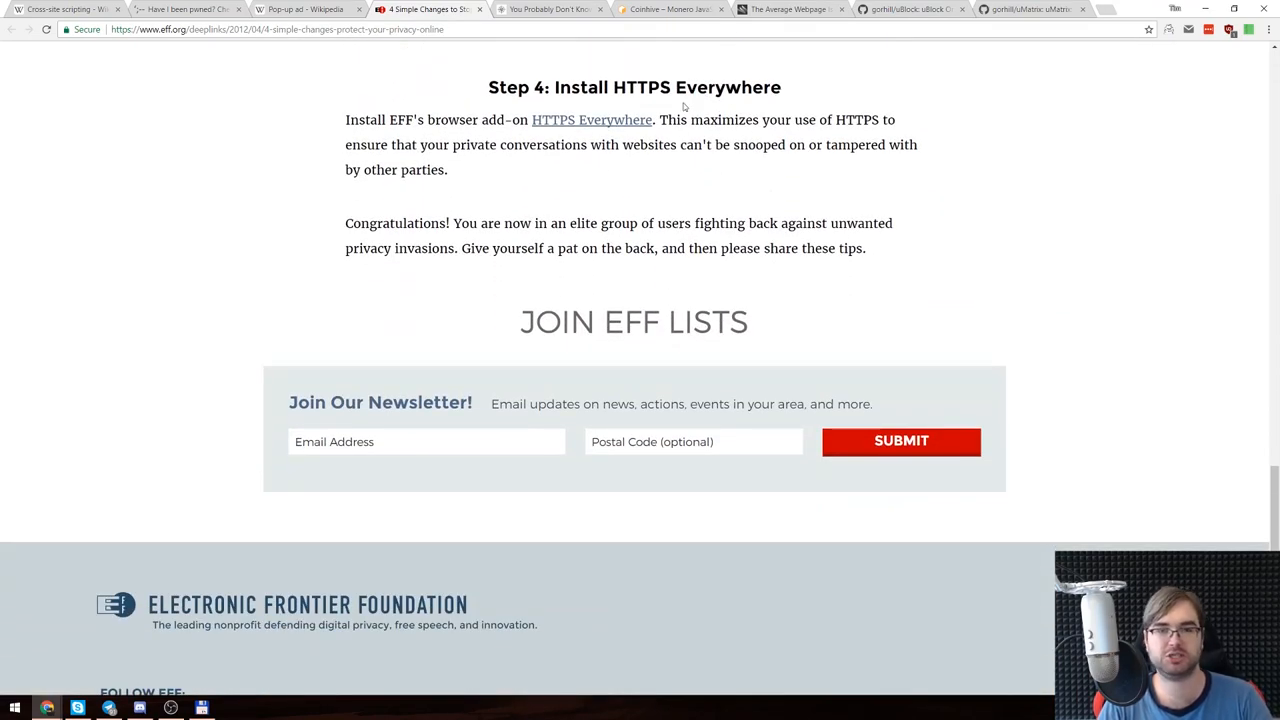
scroll("up", 3)
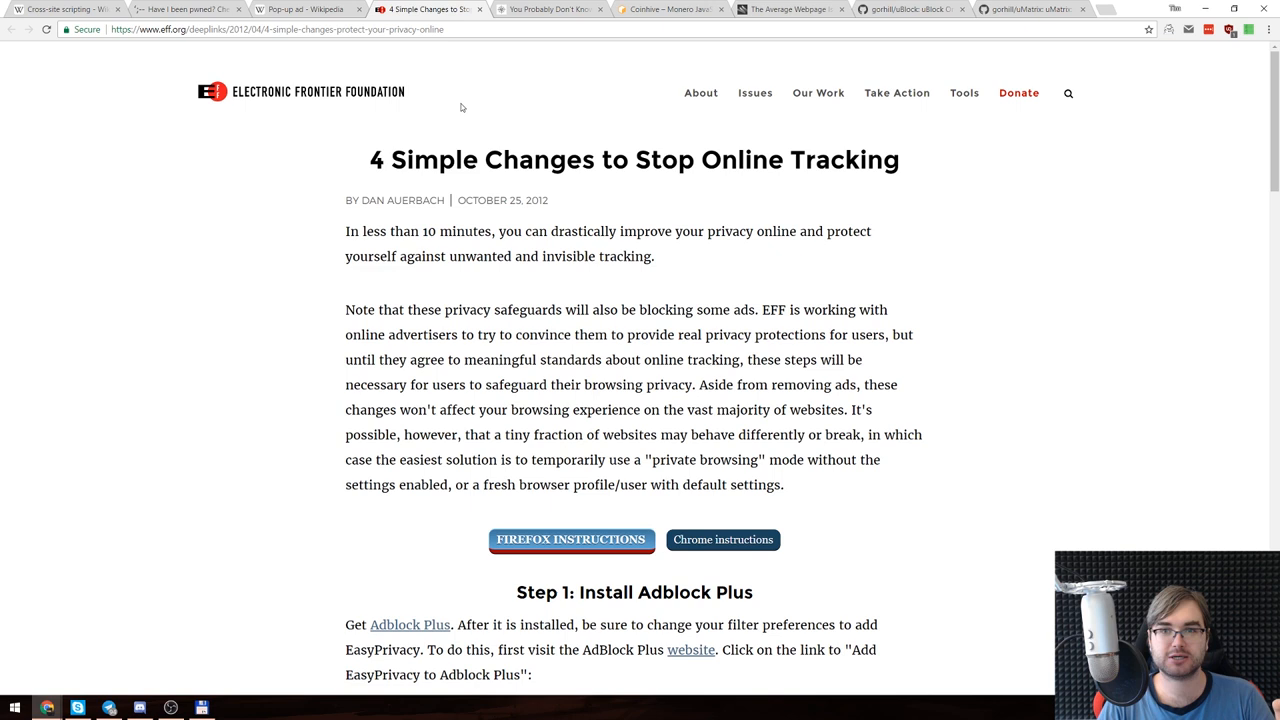
mouse_move(470, 104)
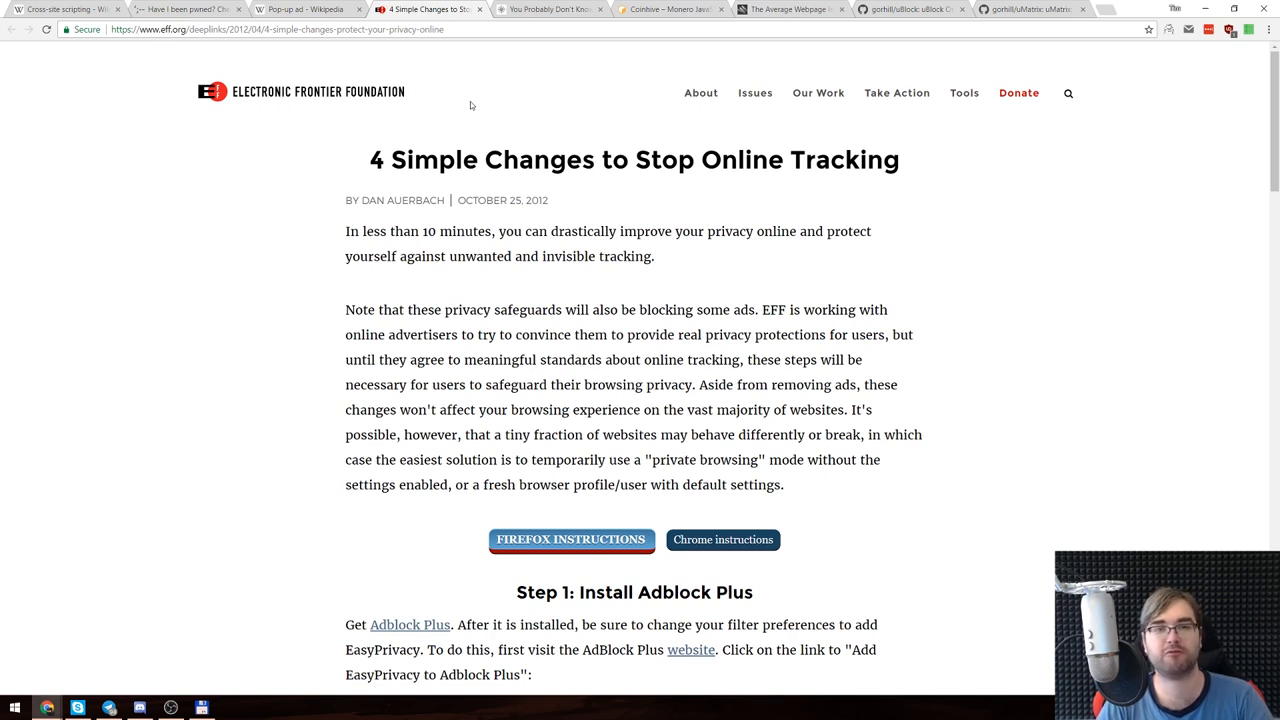
mouse_move(484, 116)
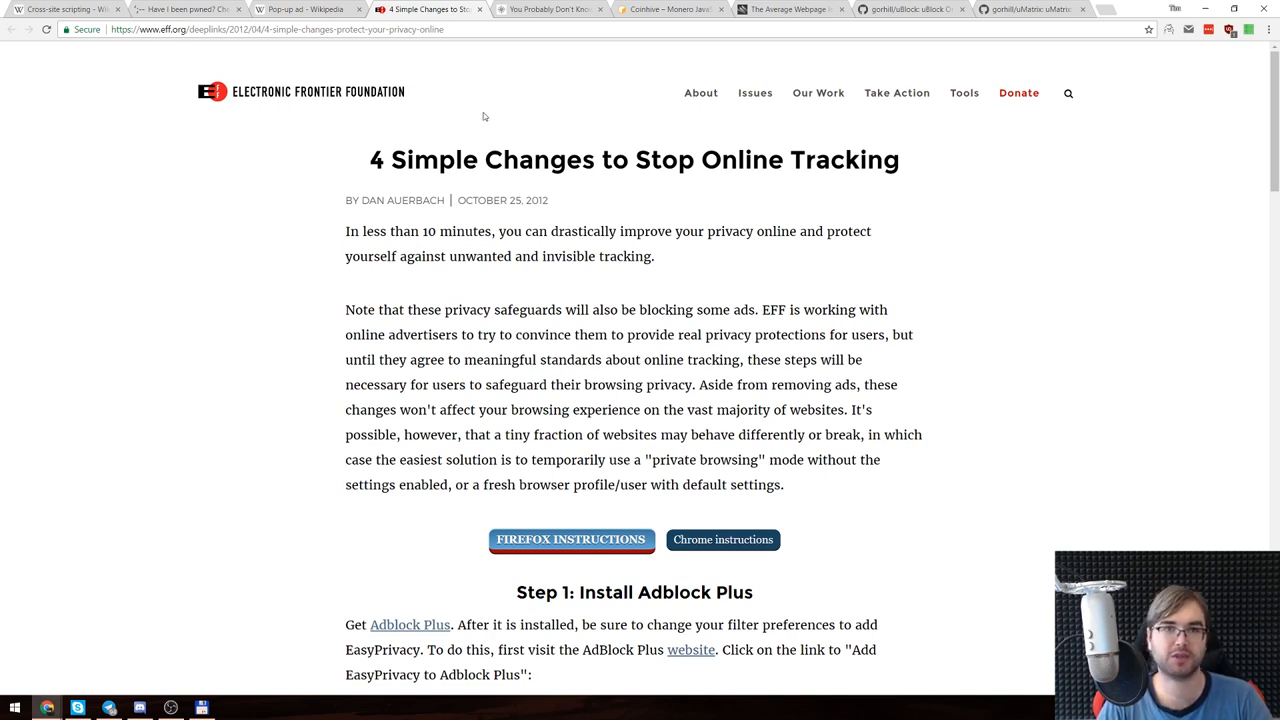
Step: Read the Field Guide's Facebook tracking examples down to the data-point list, then move to Coinhive
left_click(550, 8)
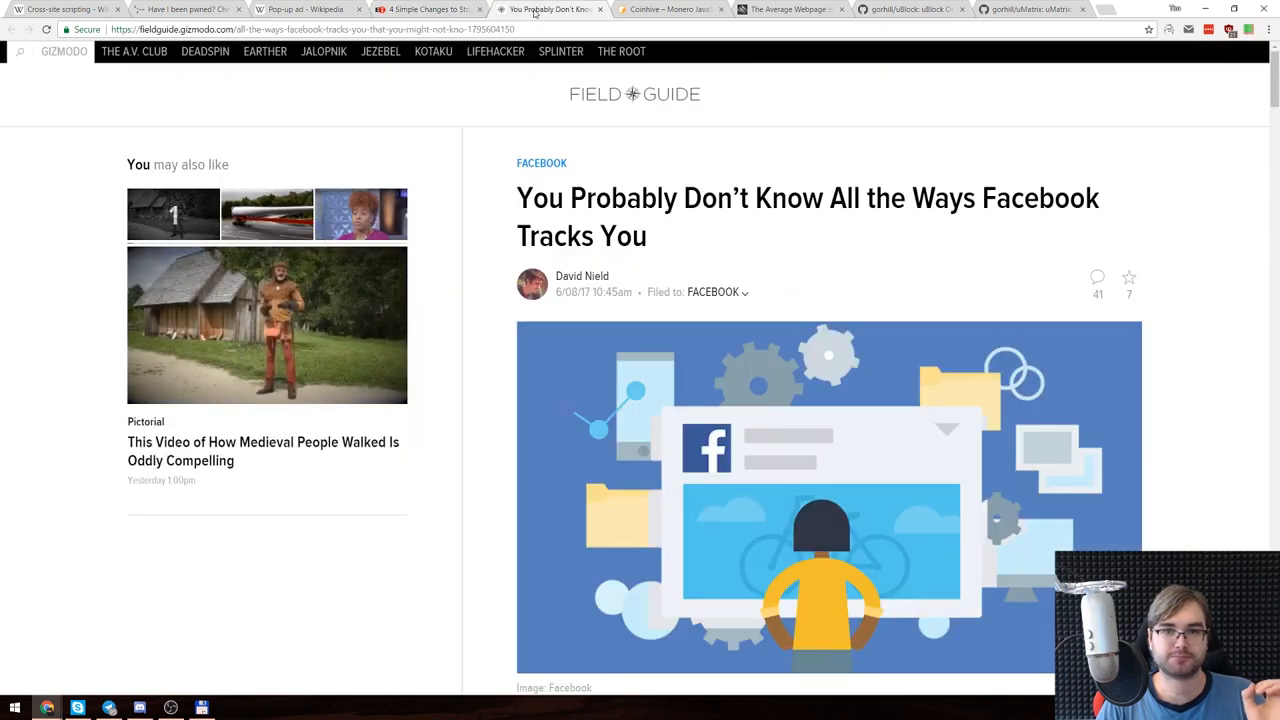
scroll("down", 3)
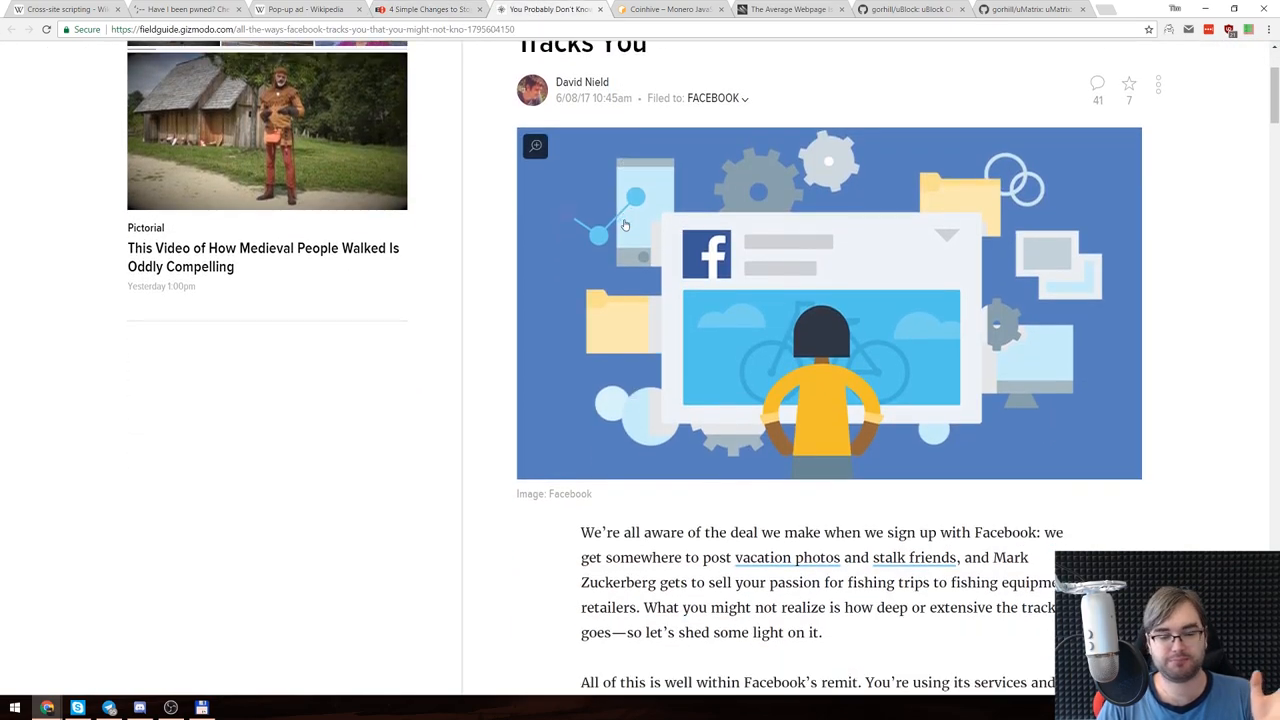
scroll("down", 3)
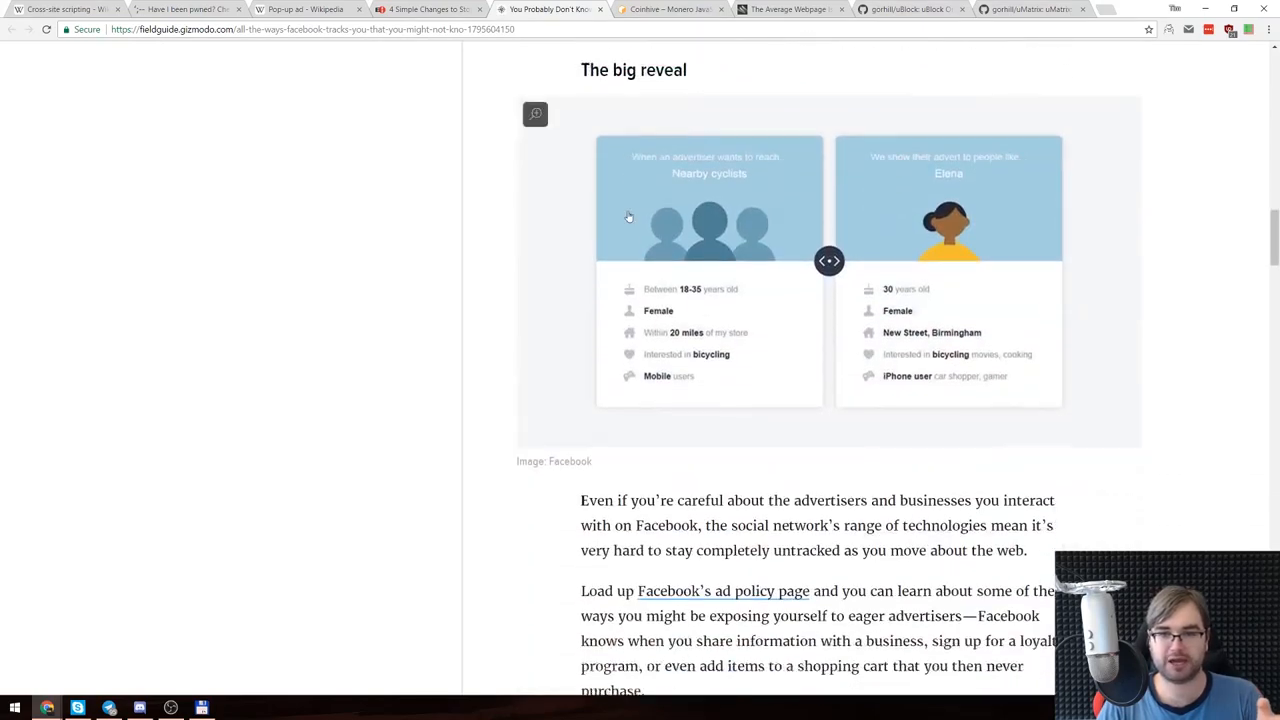
scroll("down", 3)
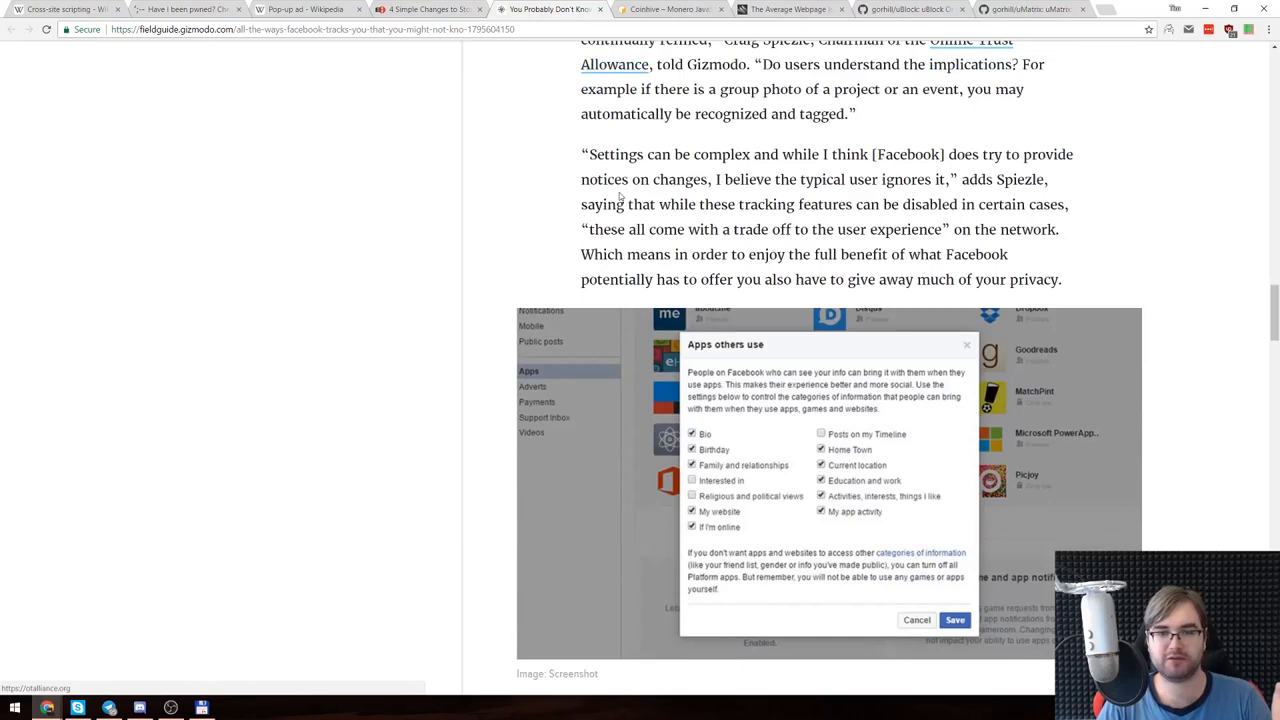
scroll("down", 3)
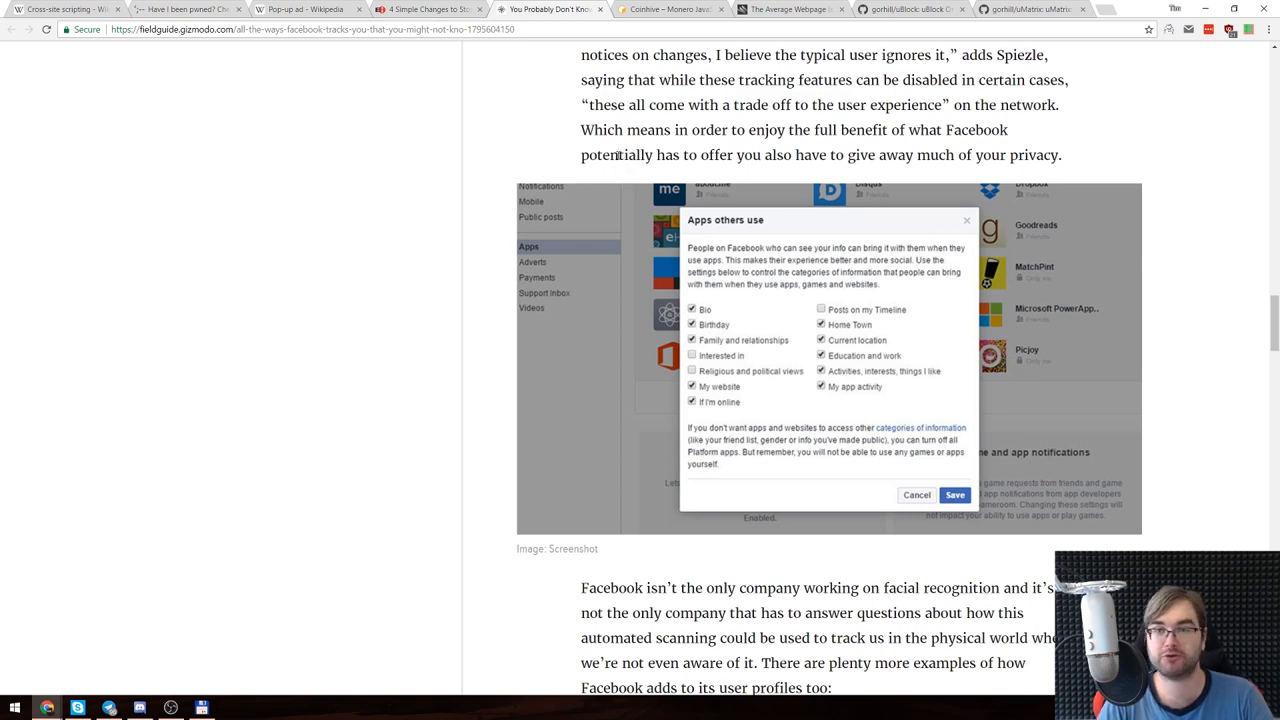
scroll("down", 3)
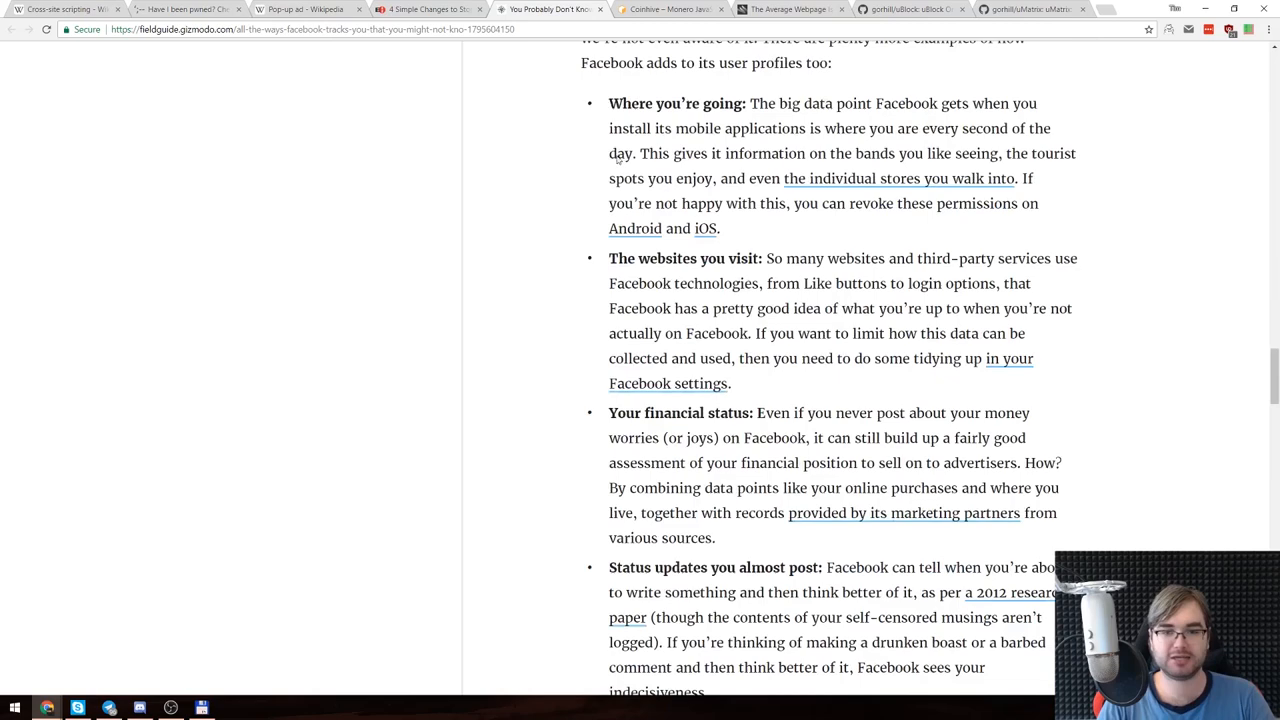
scroll("down", 3)
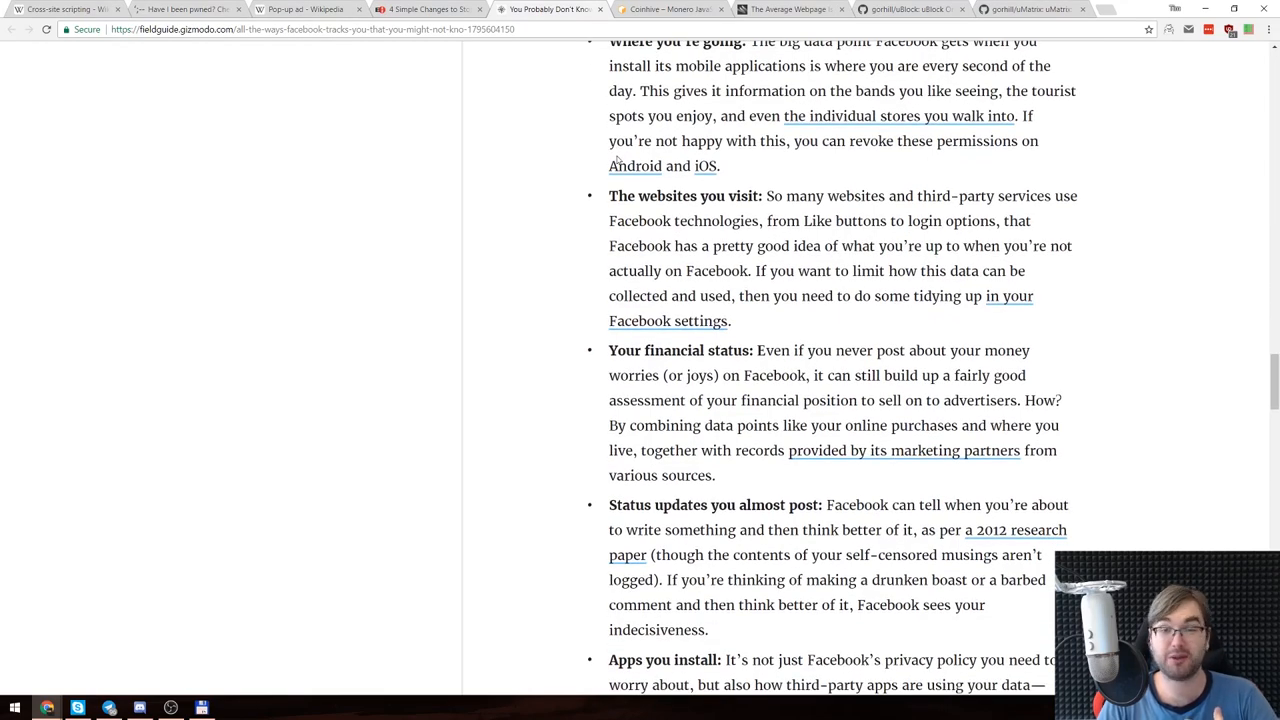
mouse_move(636, 166)
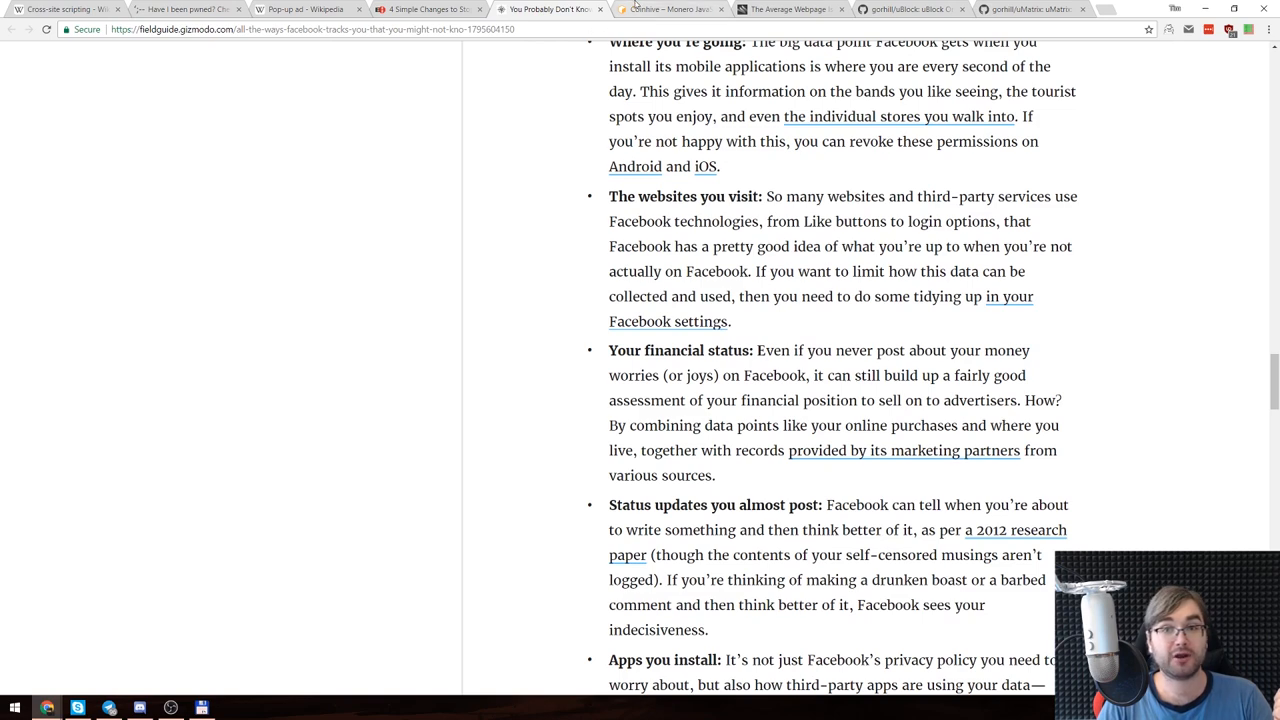
left_click(670, 8)
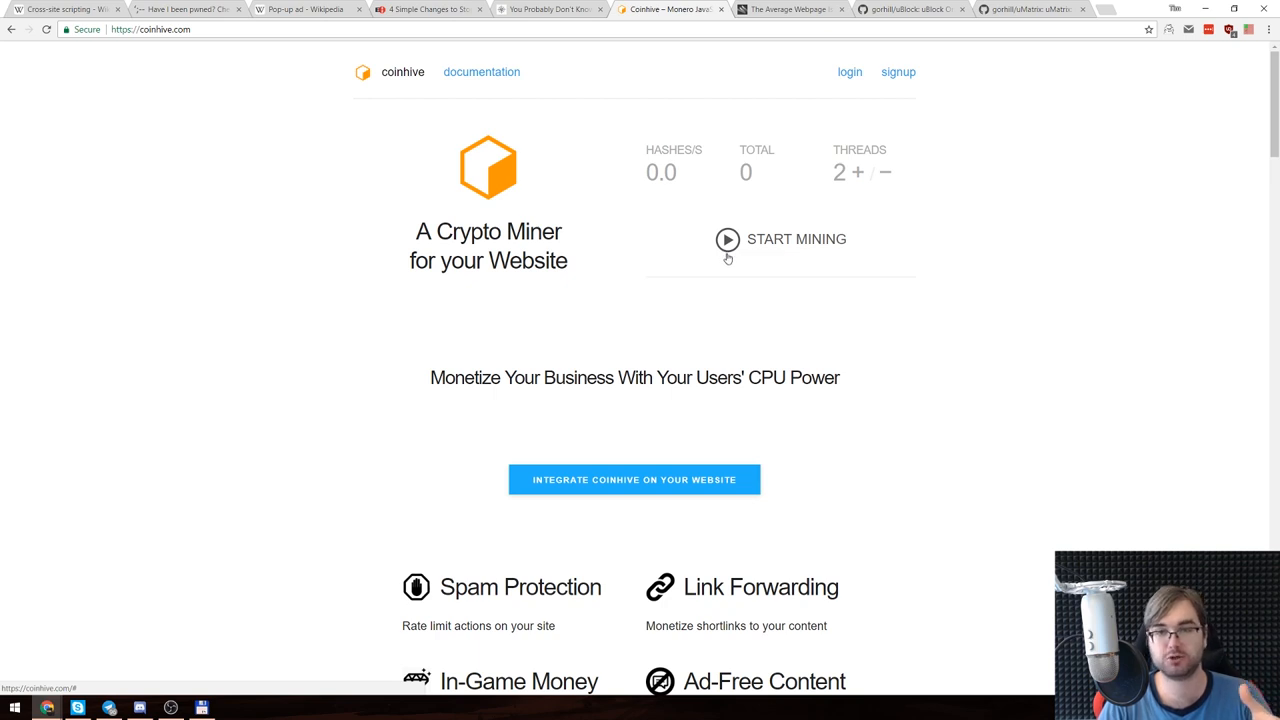
Step: Start the demo miner, inspect uMatrix and uBlock Origin blocking, and disable uBlock for coinhive.com
left_click(728, 240)
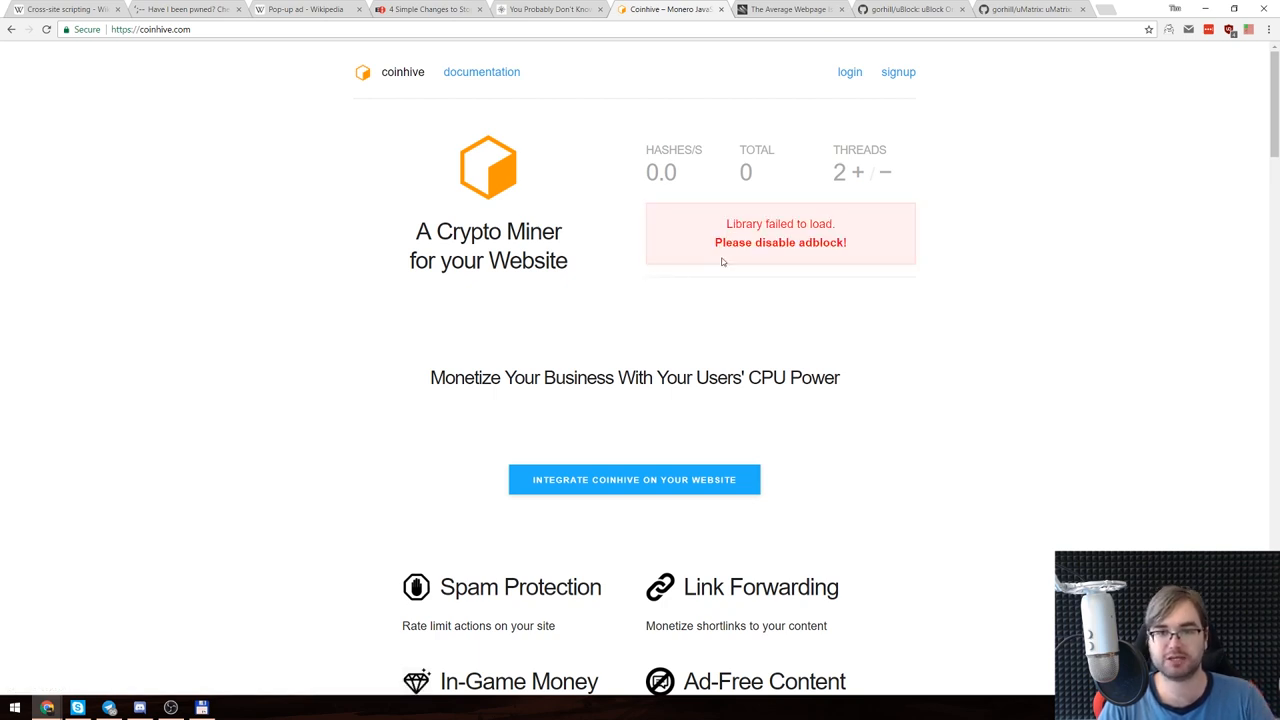
left_click(1230, 30)
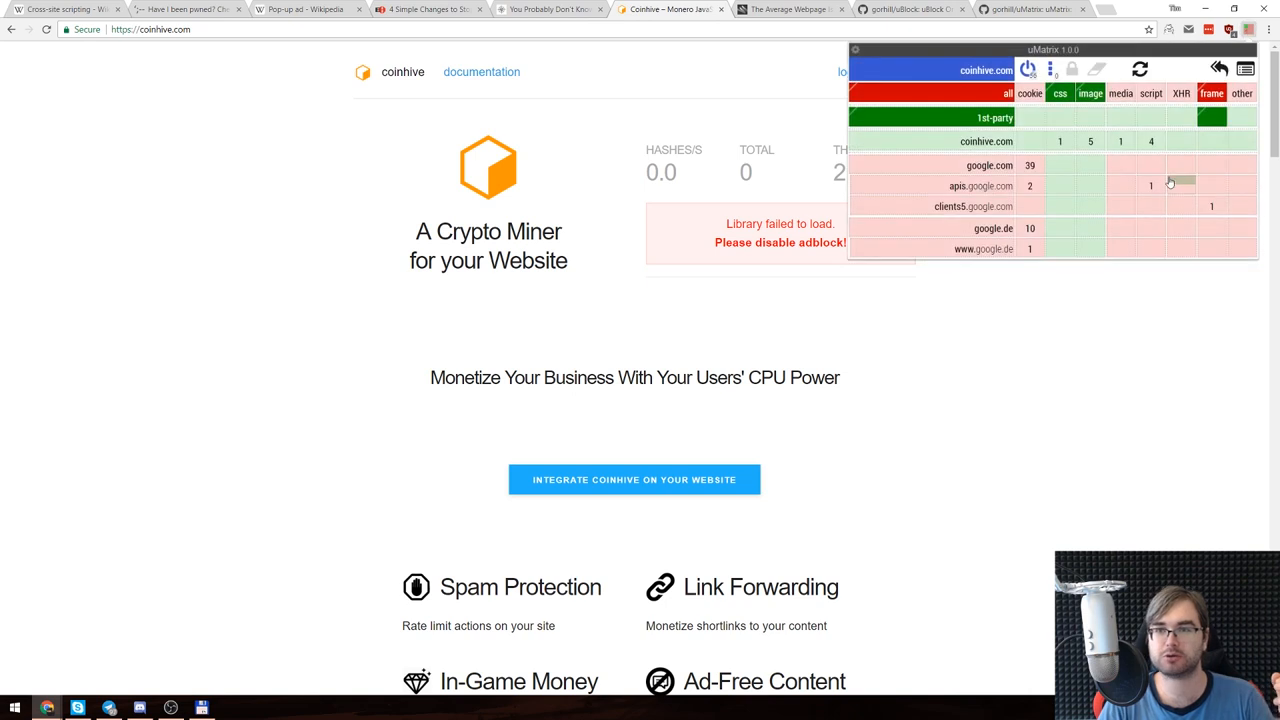
left_click(1212, 164)
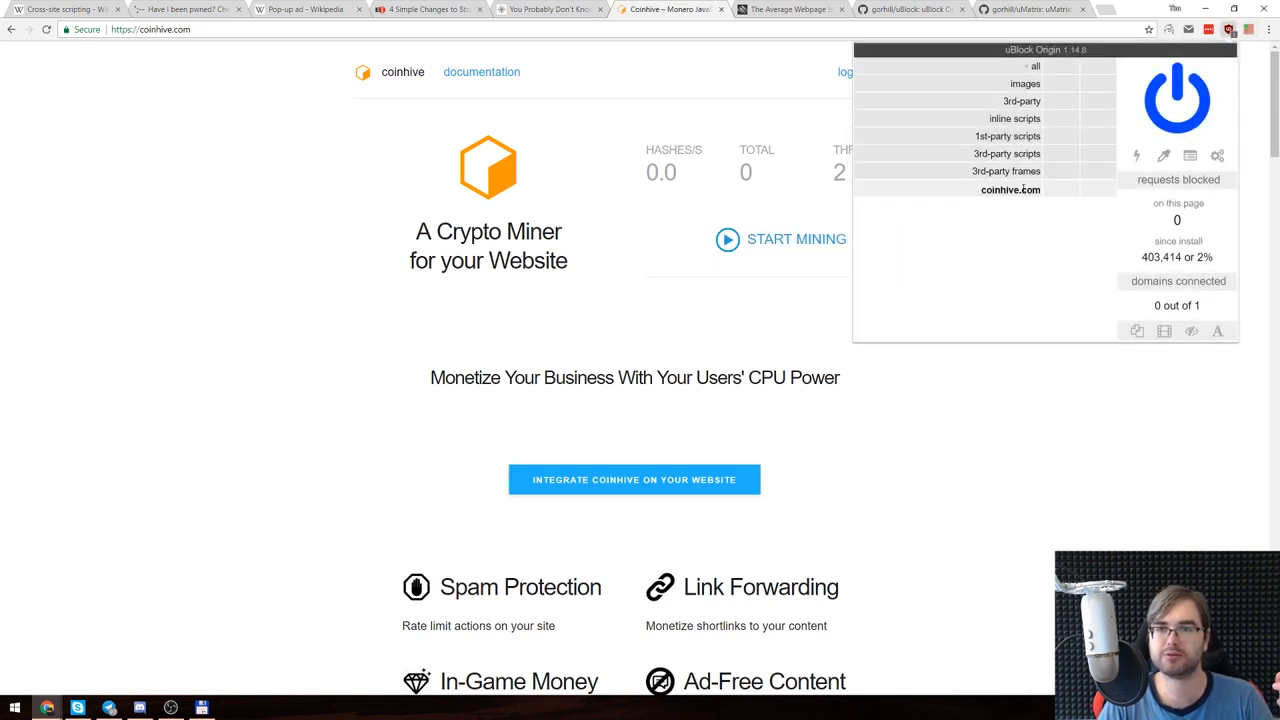
left_click(1176, 96)
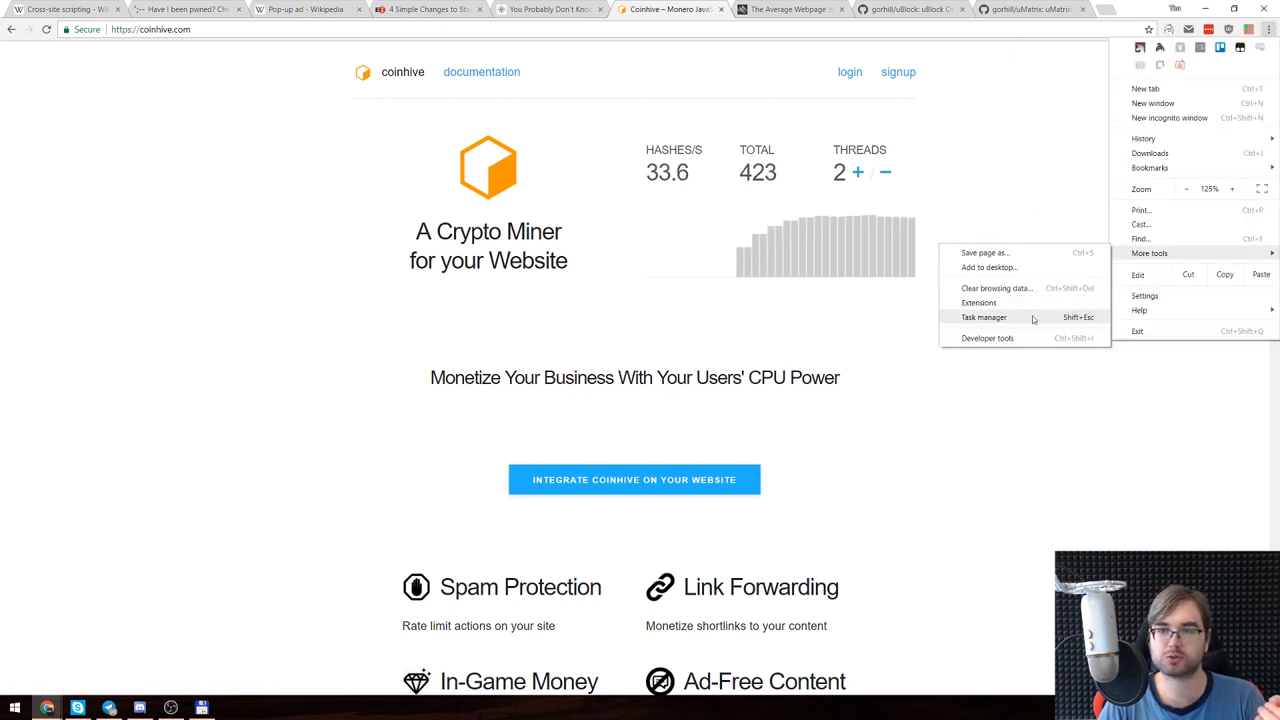
Step: Check the Coinhive tab's CPU load in Chrome's Task Manager and close it
left_click(984, 316)
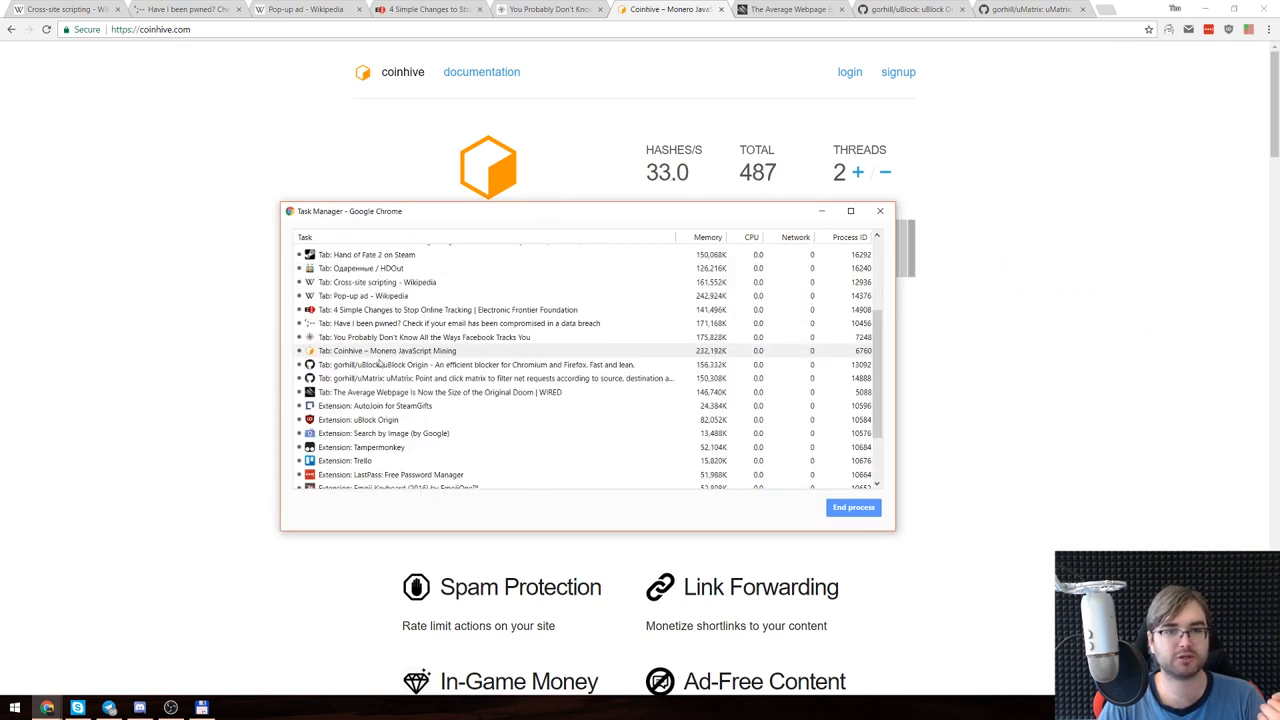
left_click(384, 350)
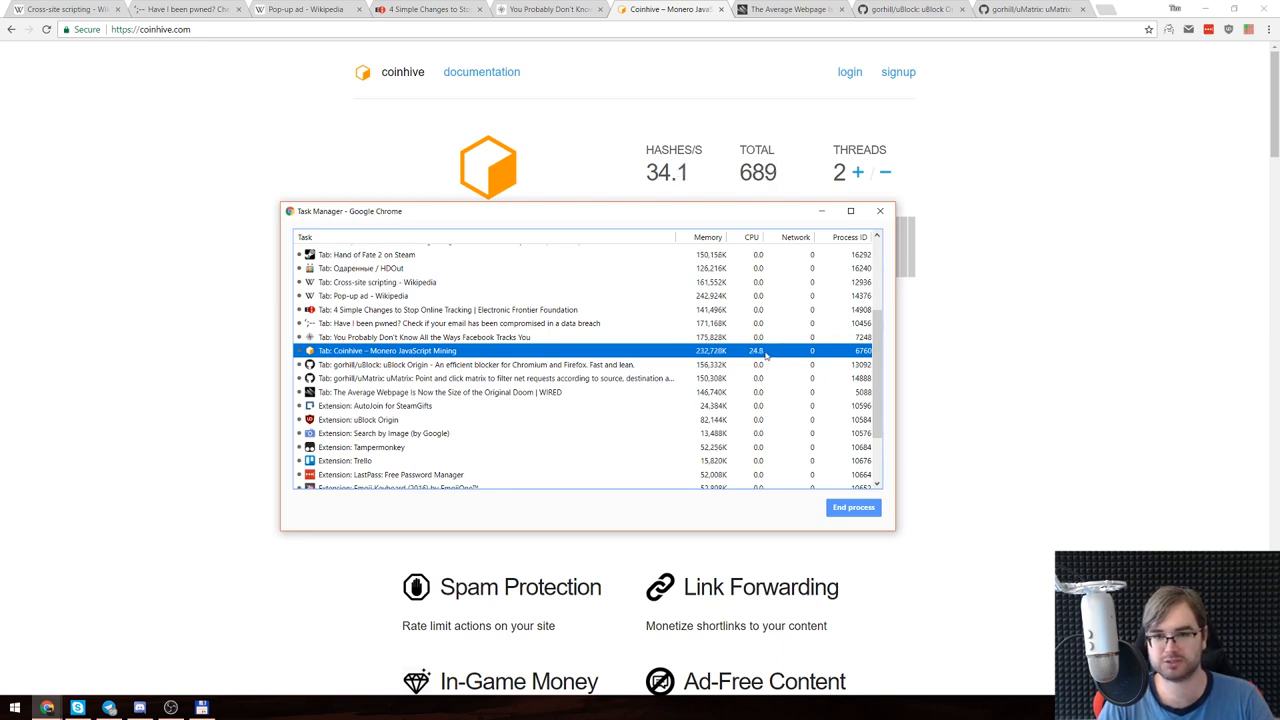
left_click(880, 212)
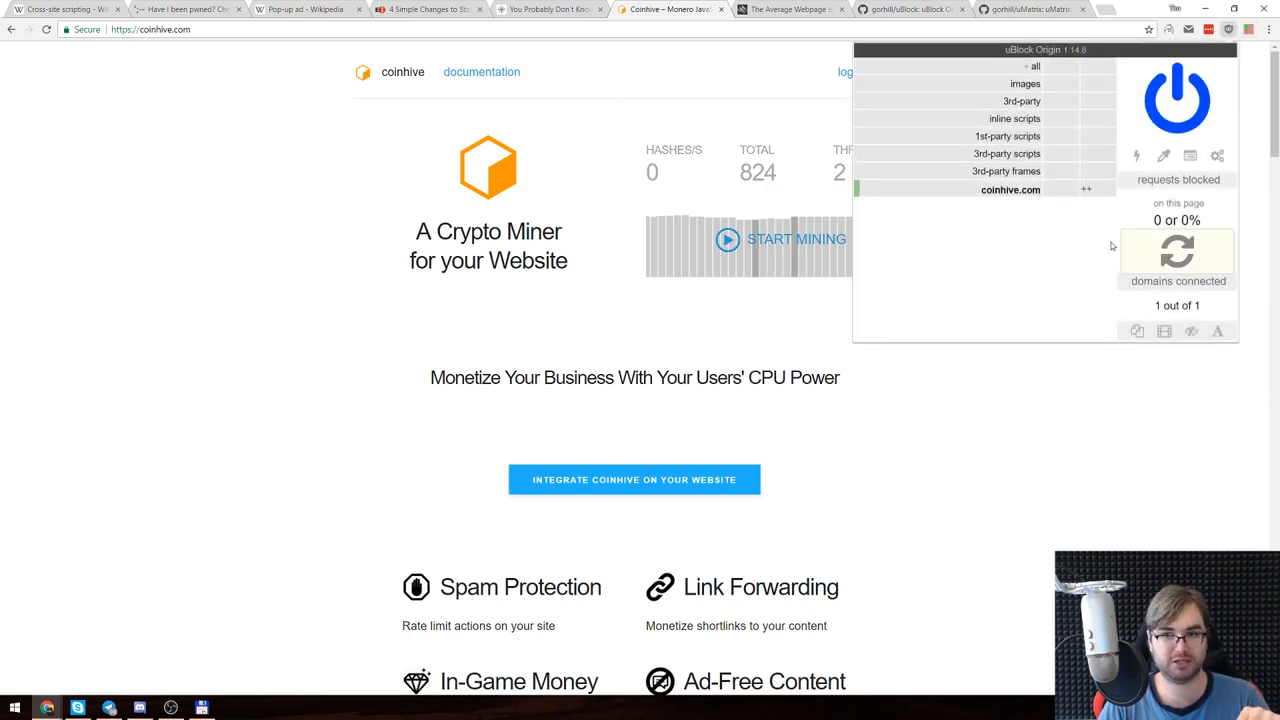
Step: Dismiss the uBlock popup, stop and briefly restart the miner, then move to the Wired webpage-size article
left_click(1064, 418)
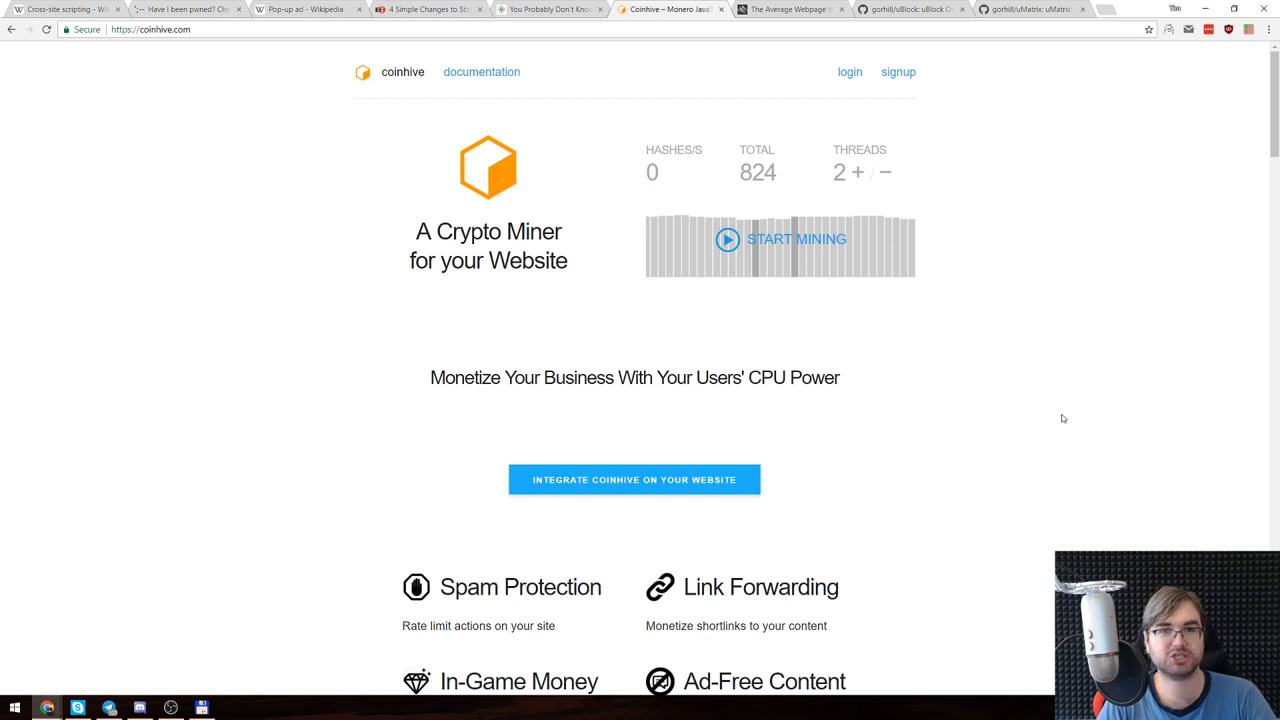
mouse_move(742, 256)
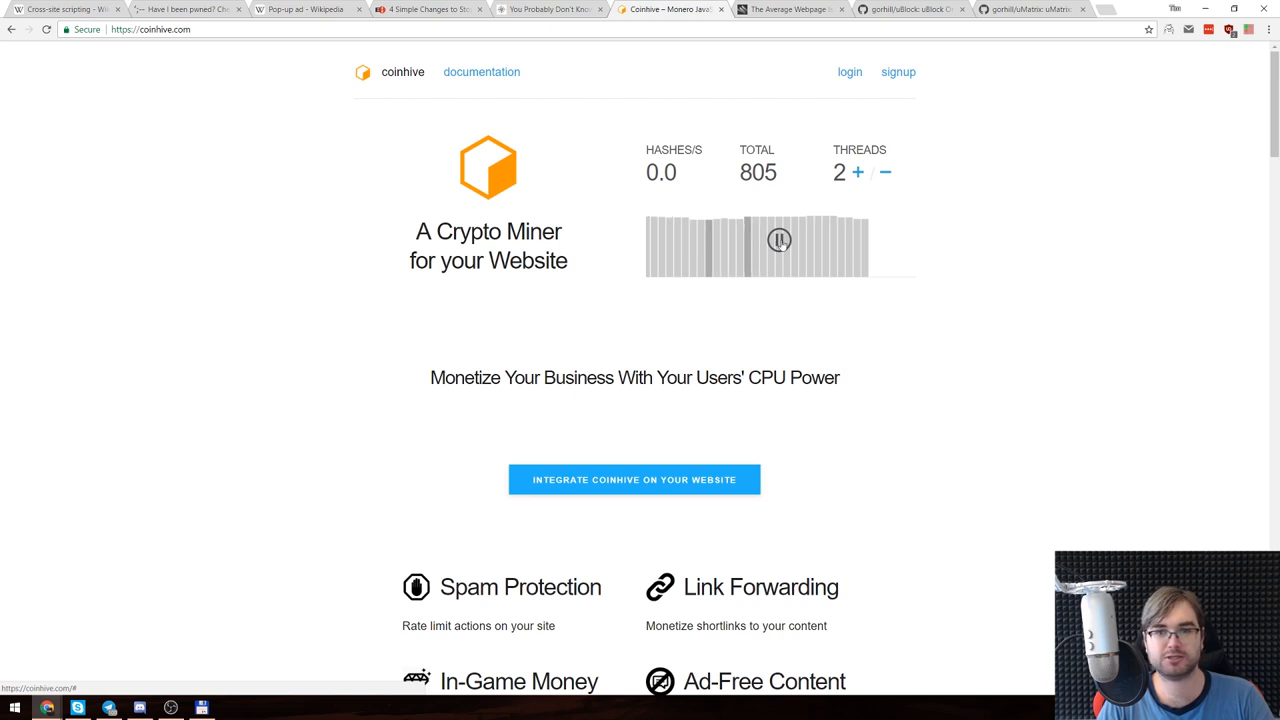
left_click(780, 240)
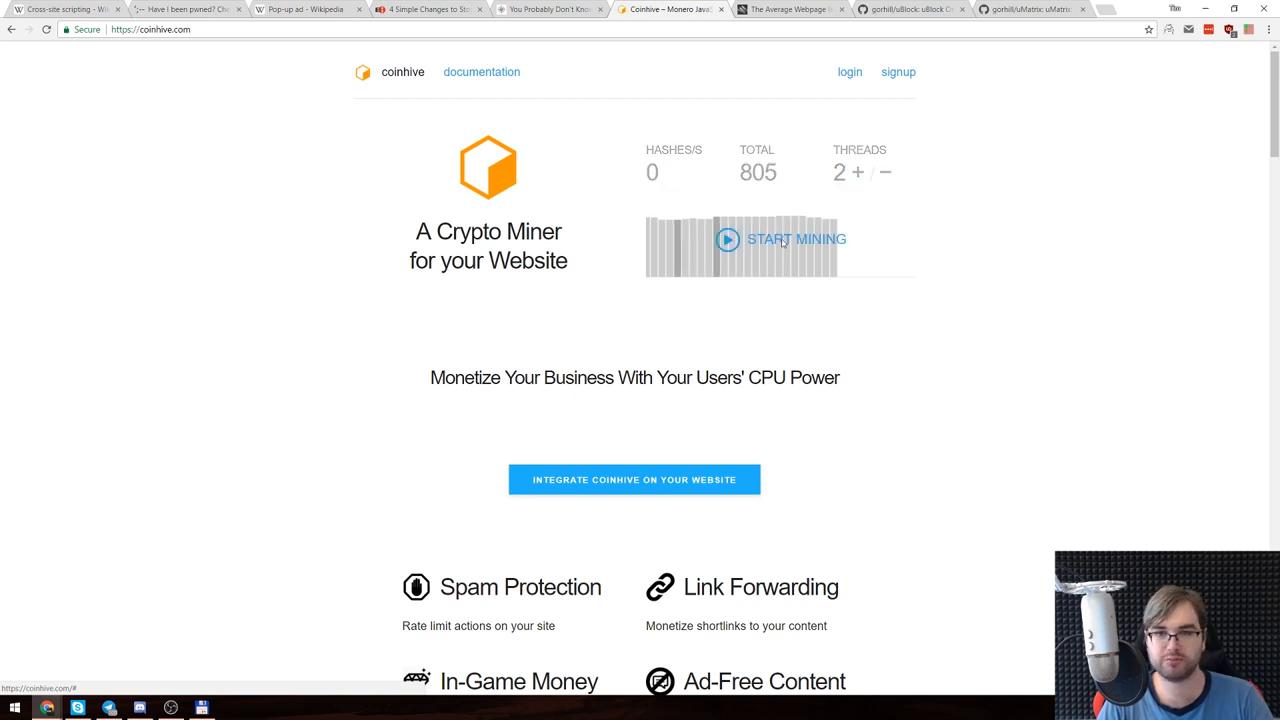
scroll("down", 3)
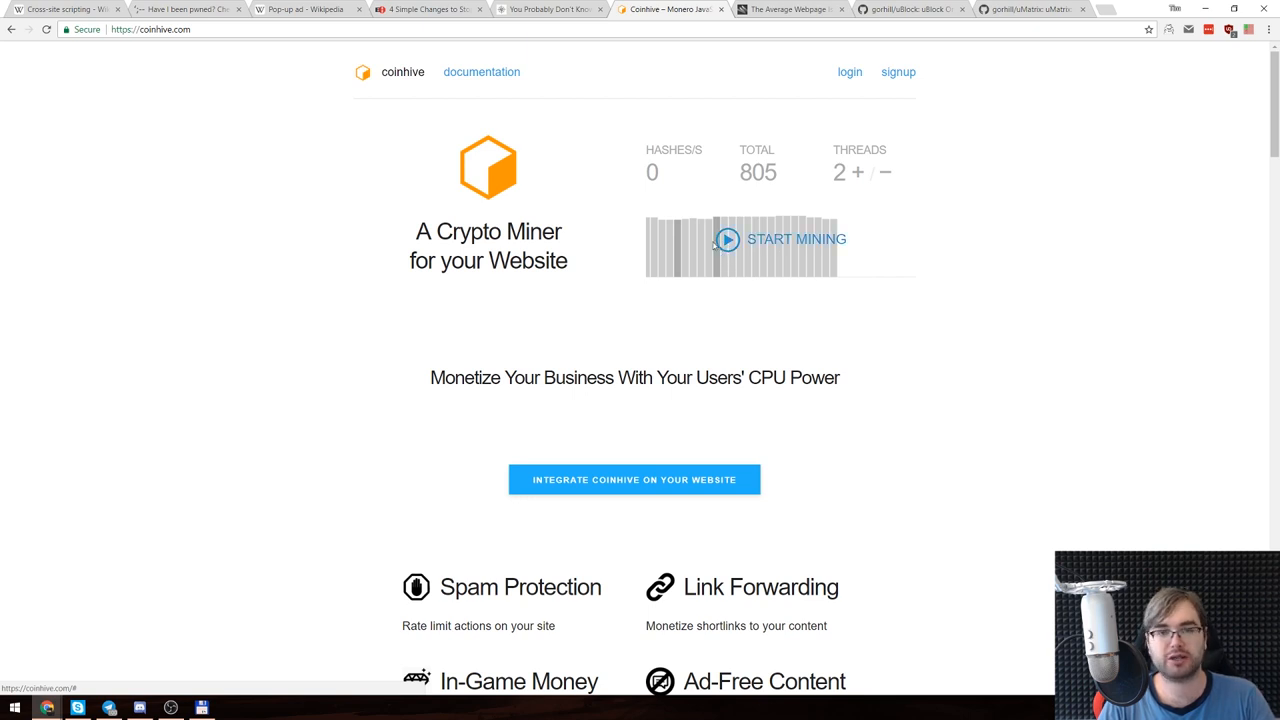
left_click(728, 238)
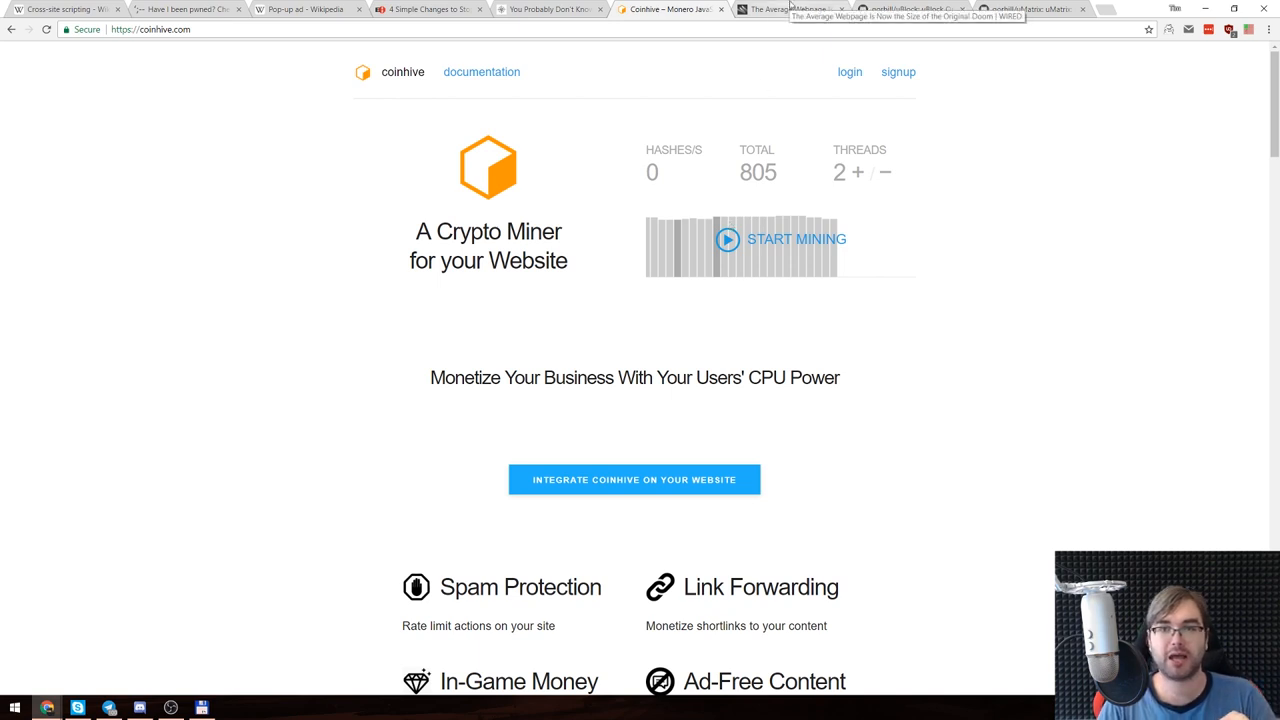
left_click(790, 8)
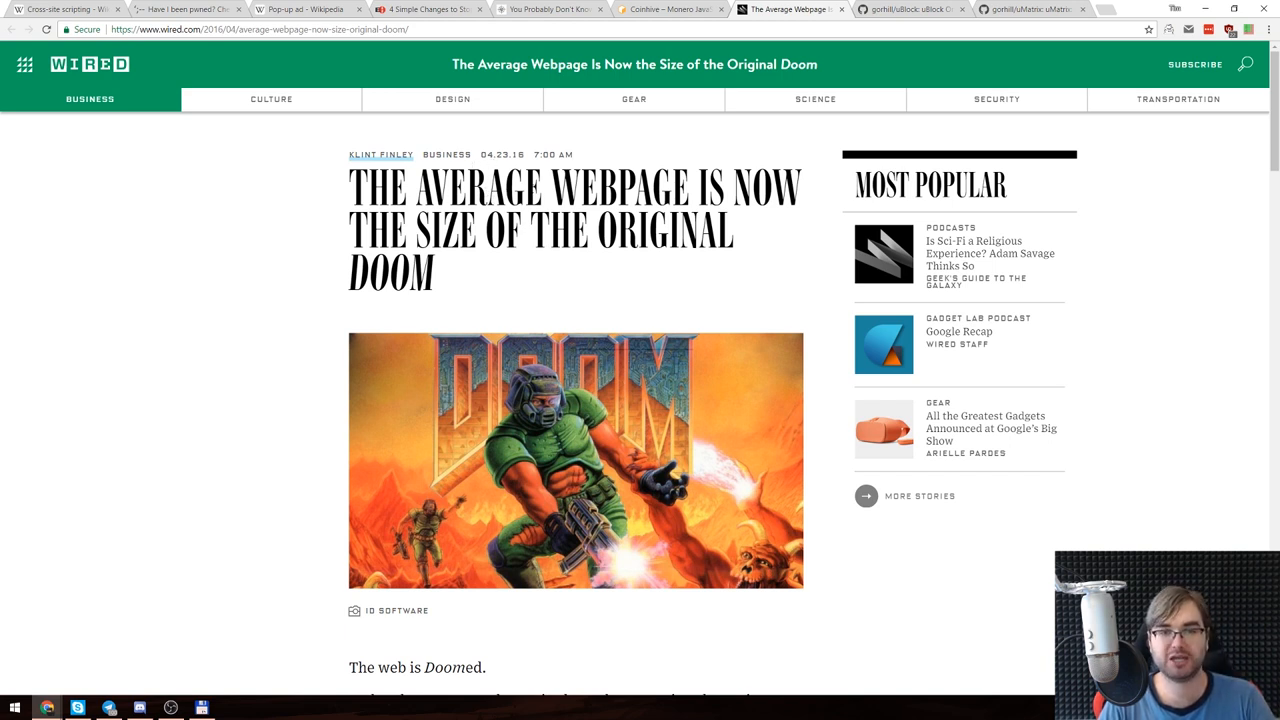
Step: Read down the Wired article and follow its HTTP Archive citation to the stats page
scroll("down", 3)
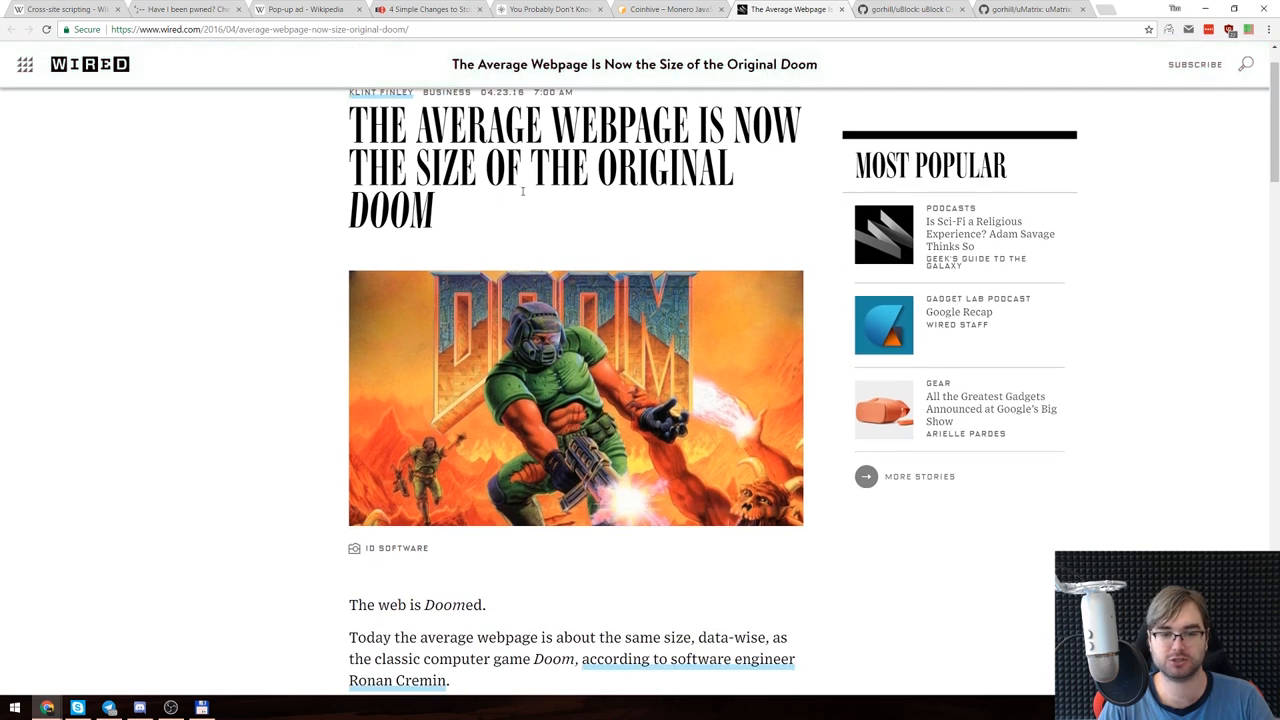
scroll("down", 3)
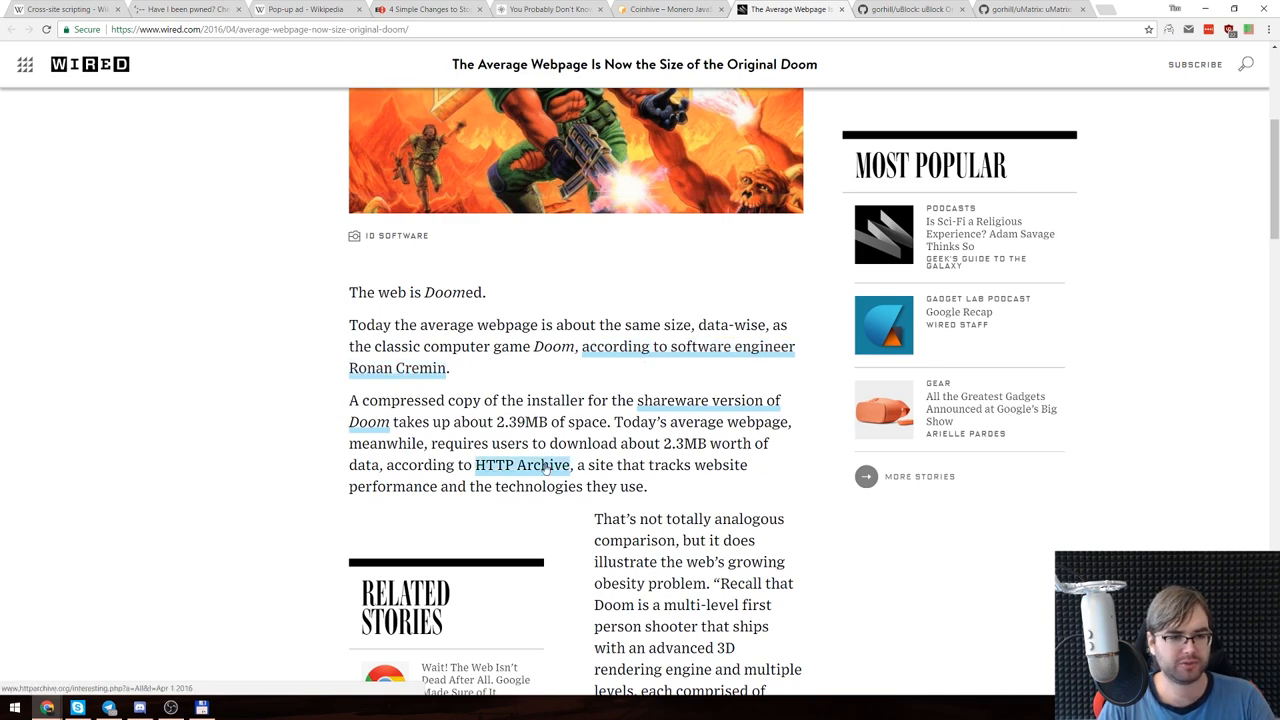
left_click(524, 464)
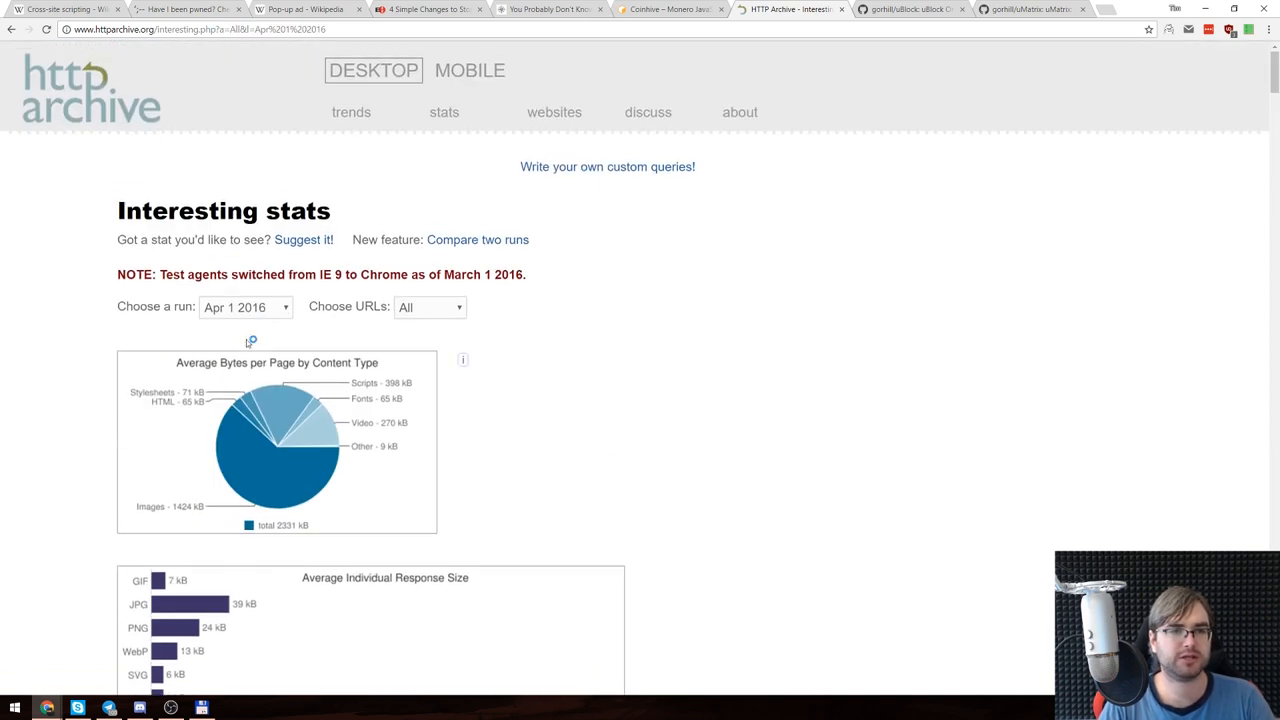
Step: Select the Sep 15 2017 HTTP Archive run averaging 3376 kB per page, then move to the uBlock GitHub repository
left_click(244, 308)
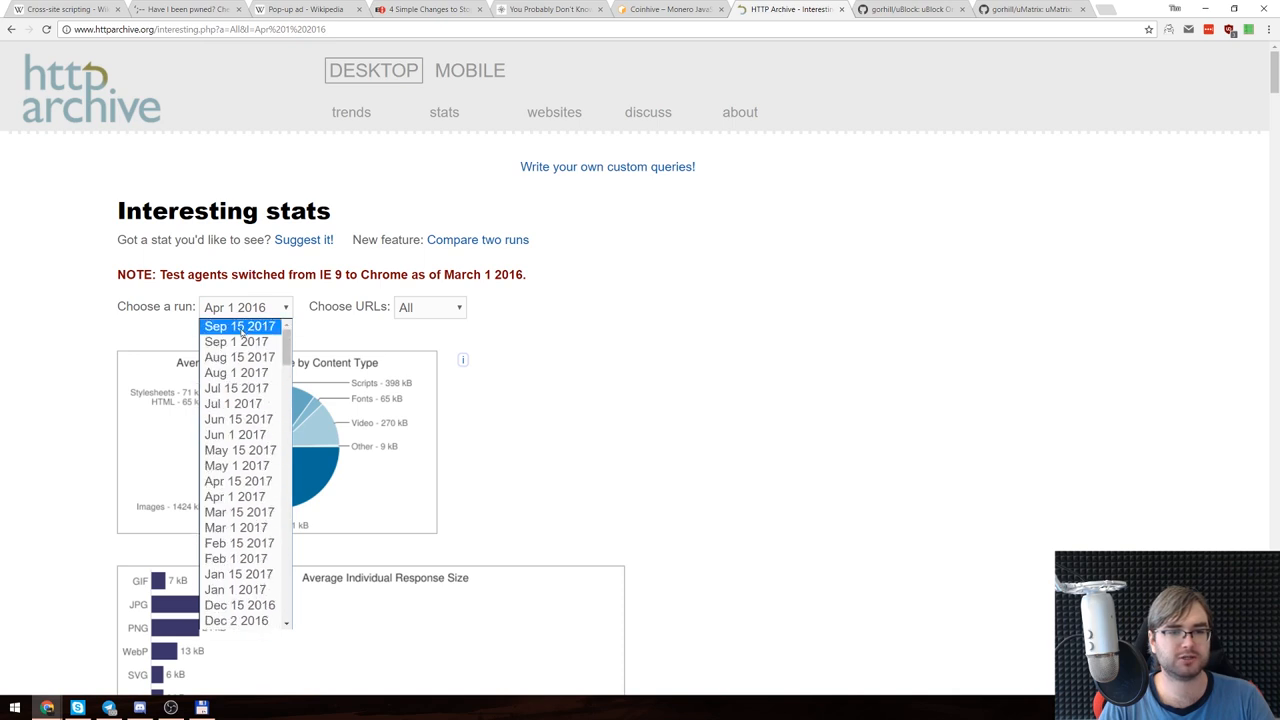
left_click(240, 326)
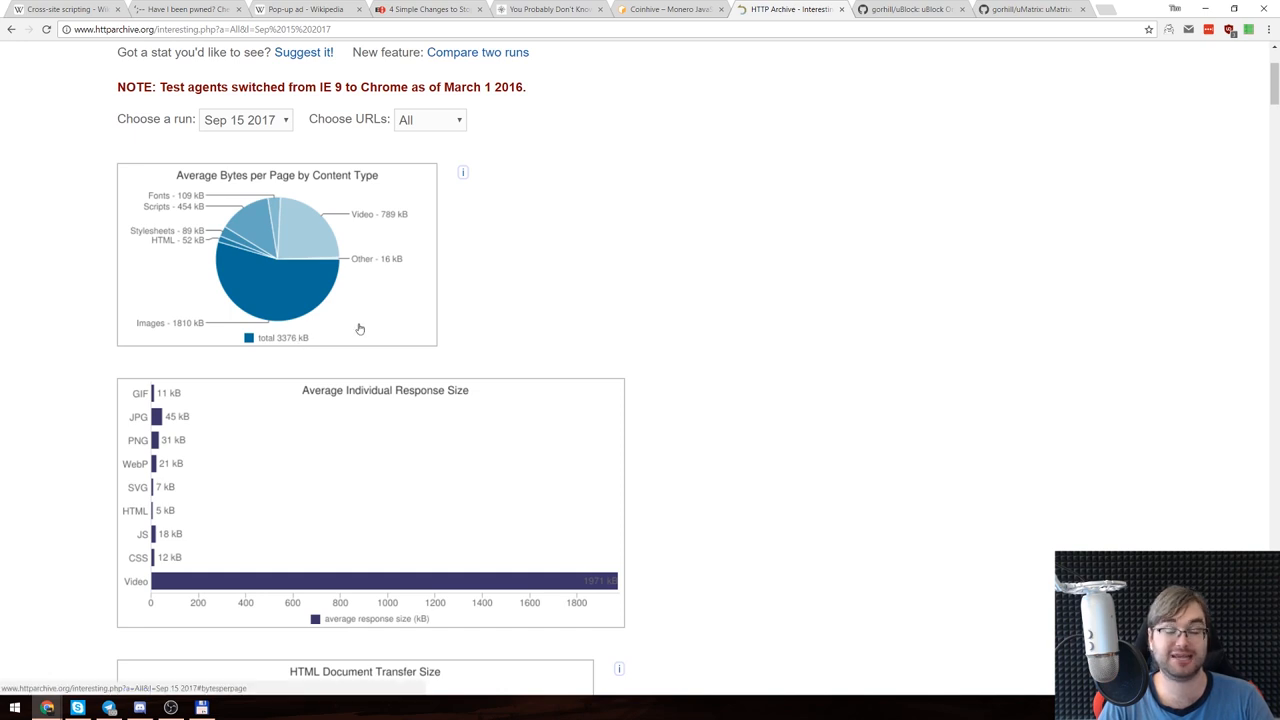
scroll("up", 3)
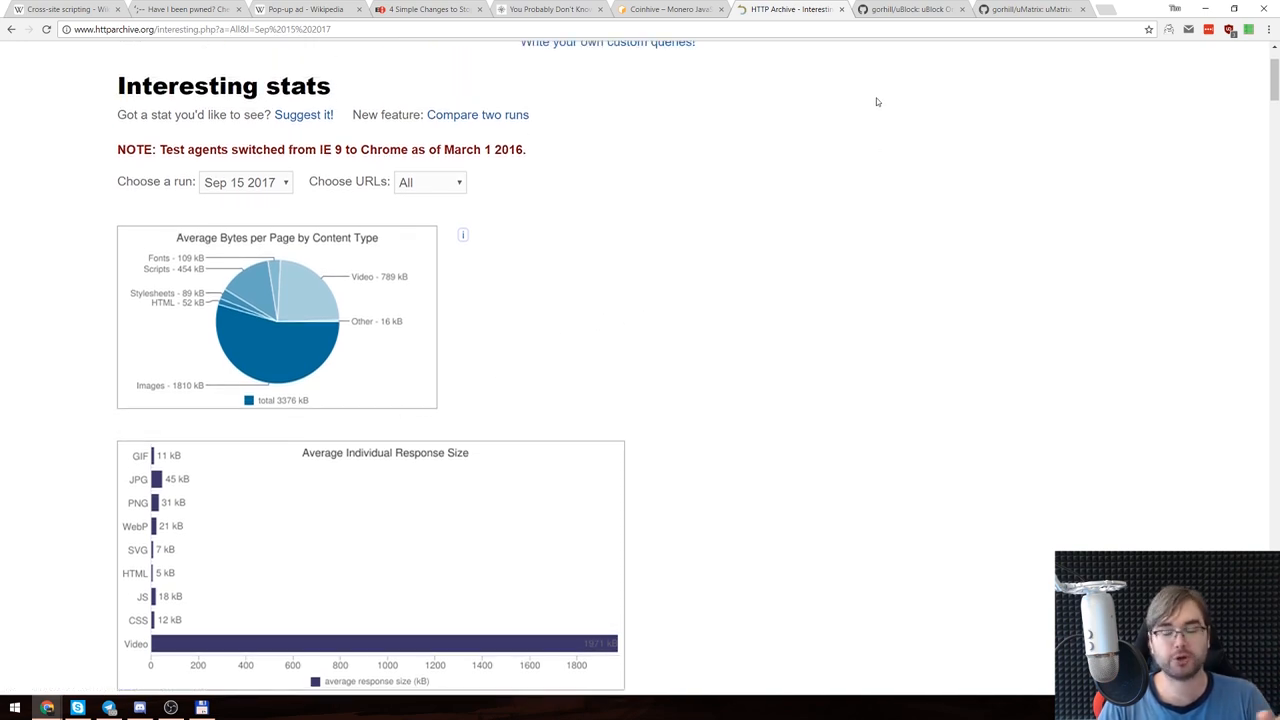
mouse_move(856, 96)
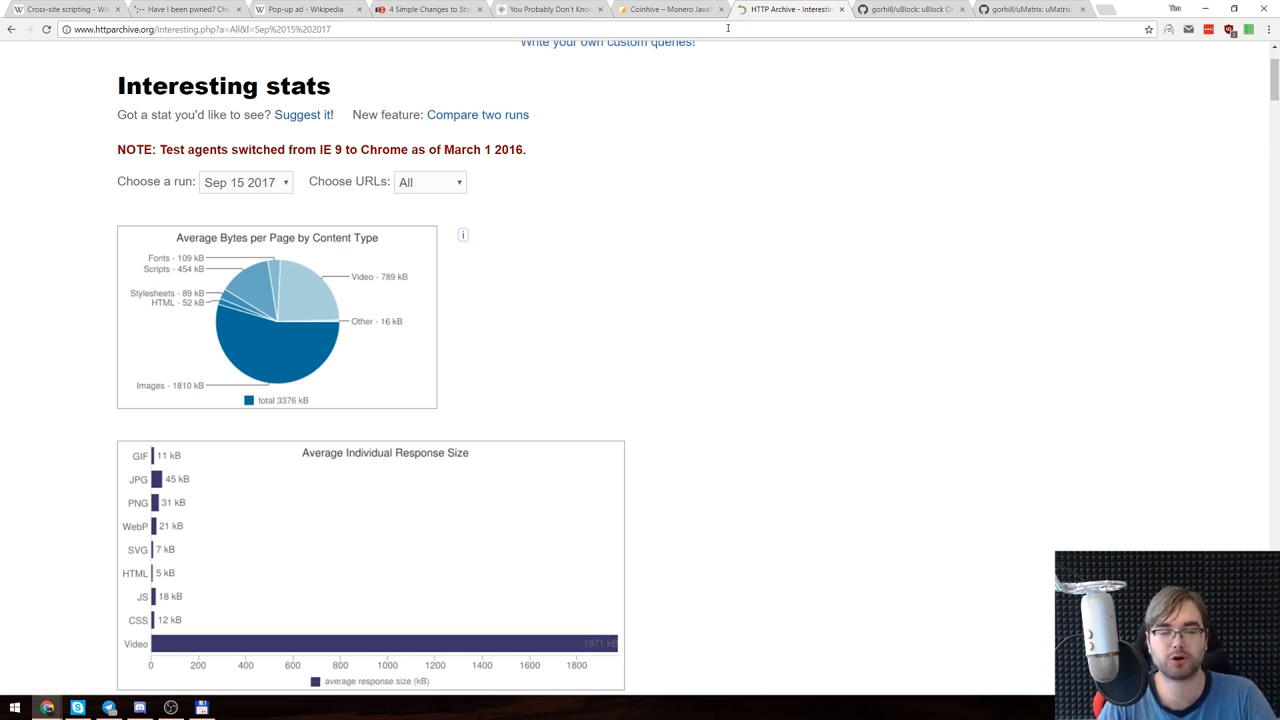
left_click(904, 8)
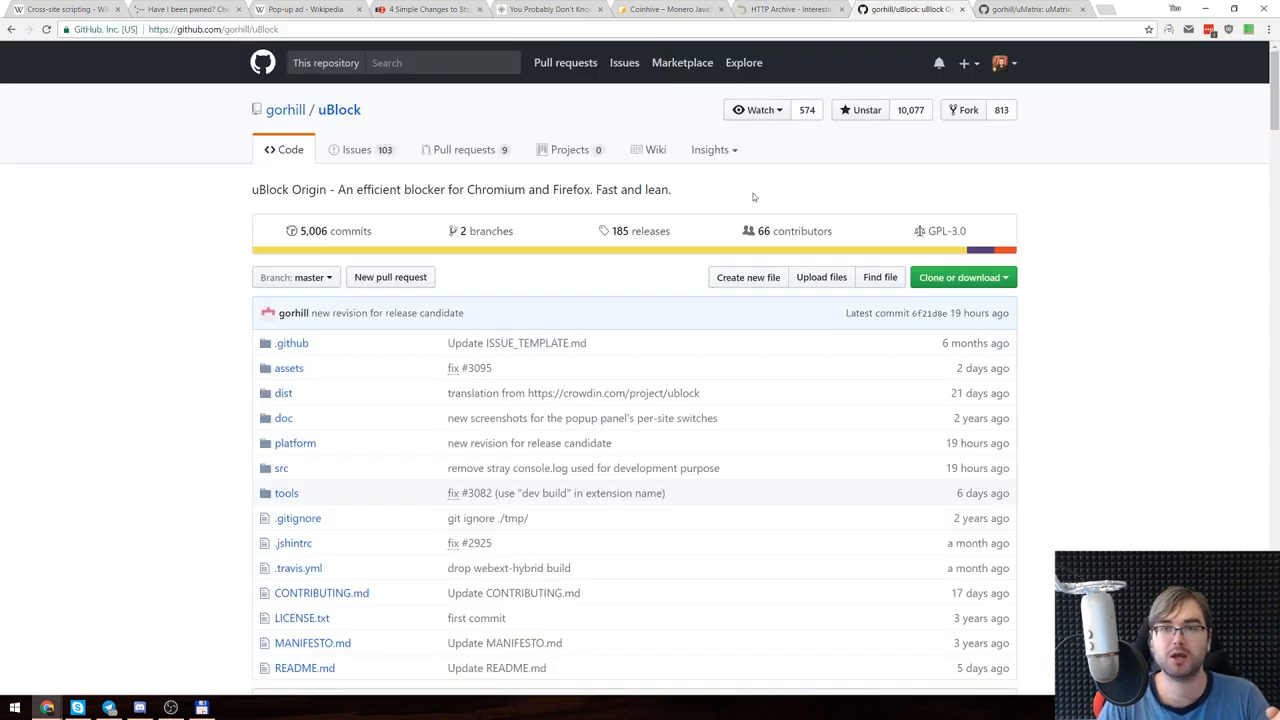
mouse_move(358, 244)
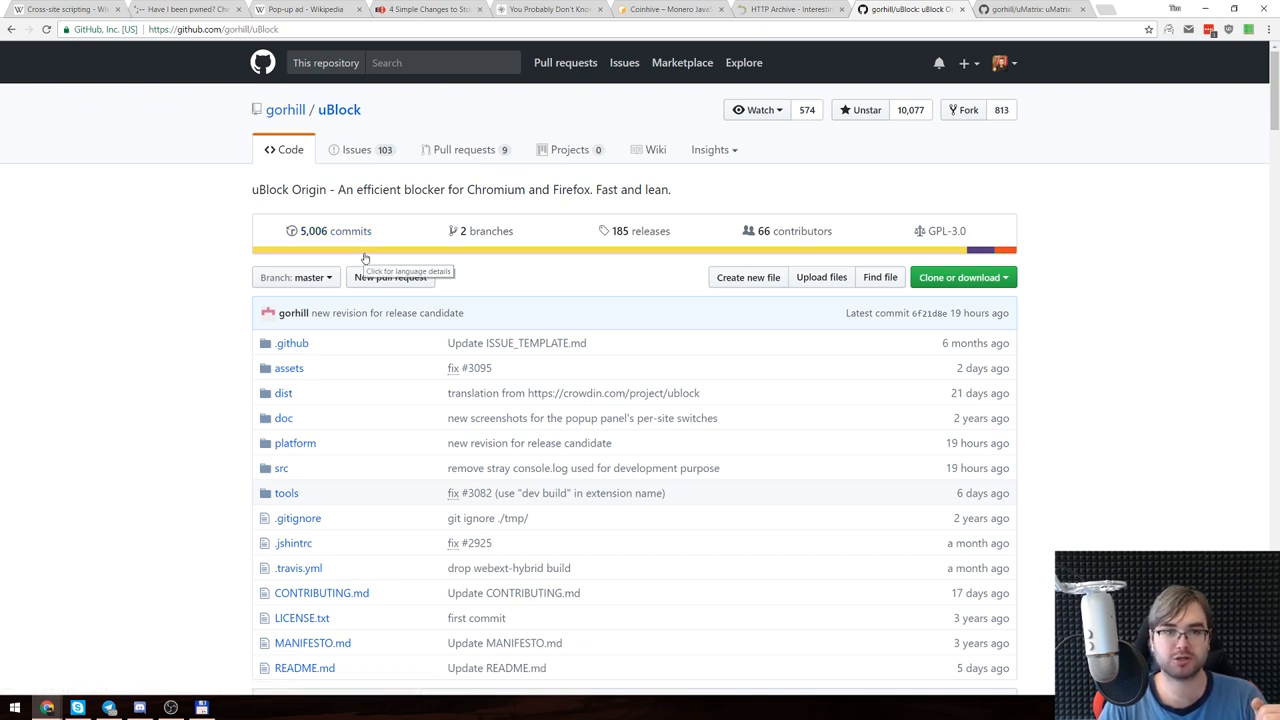
mouse_move(576, 260)
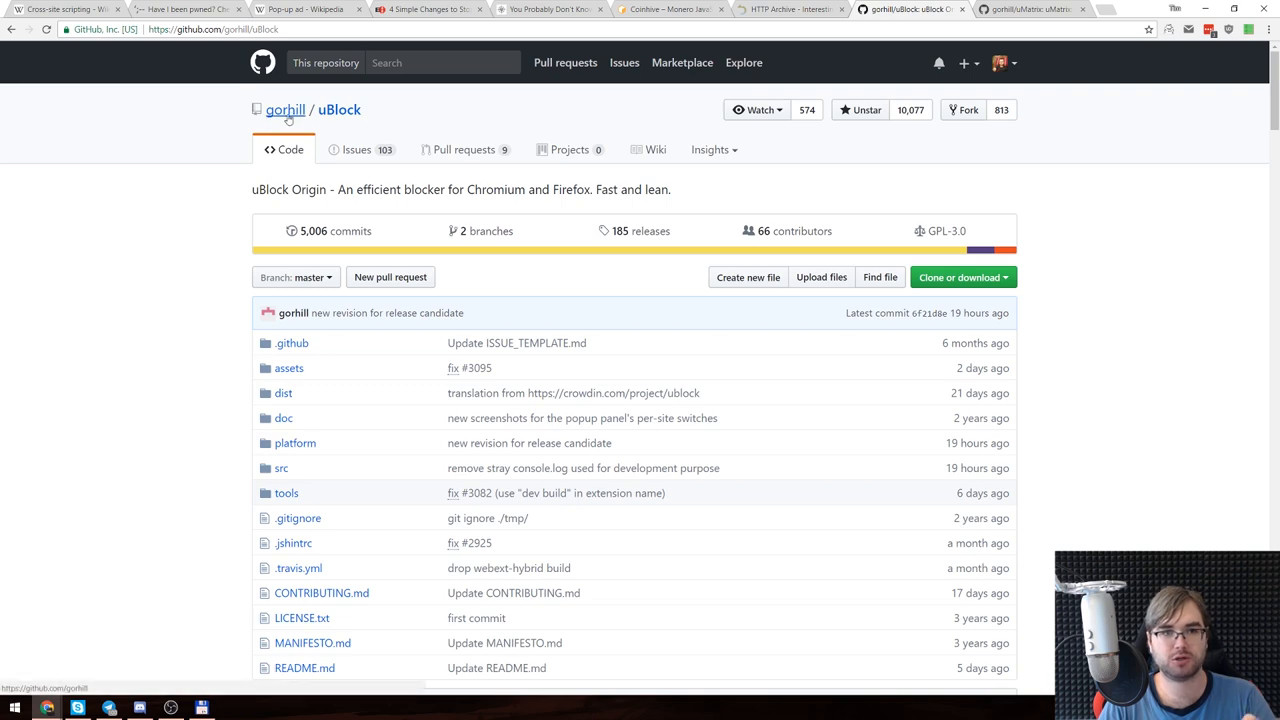
Step: Read the uBlock readme's memory and CPU benchmark charts
scroll("down", 3)
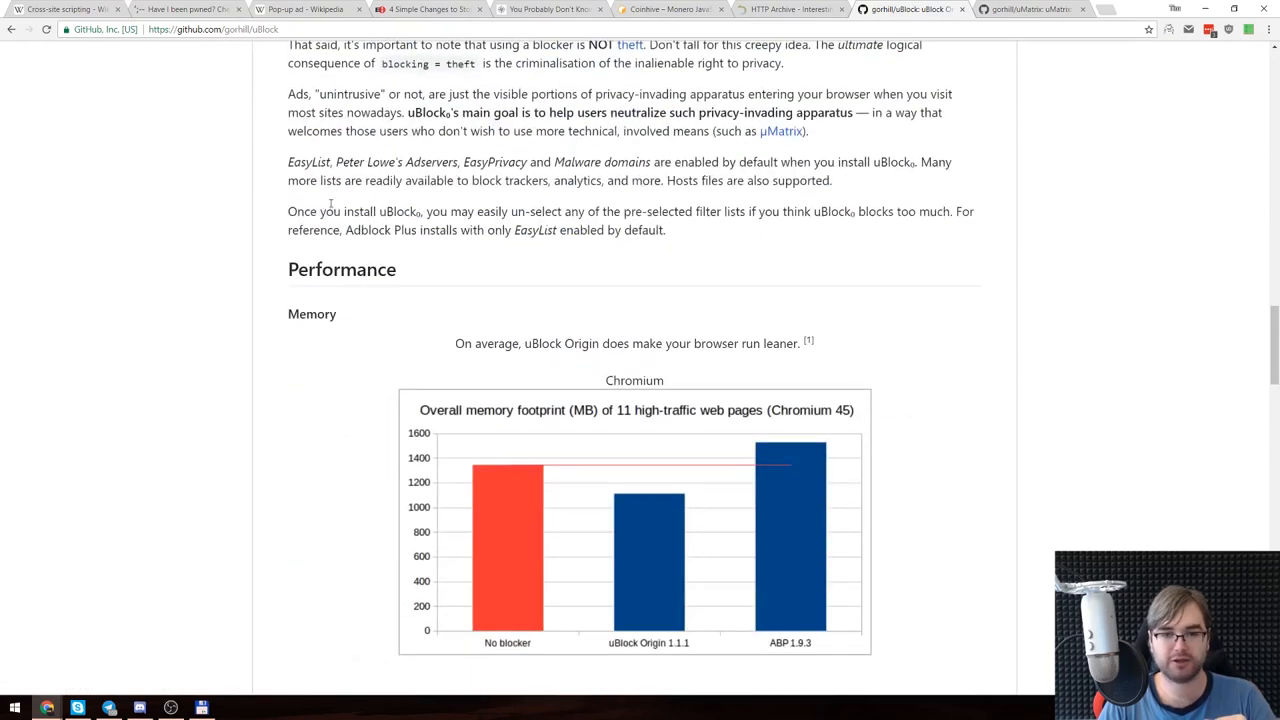
scroll("down", 3)
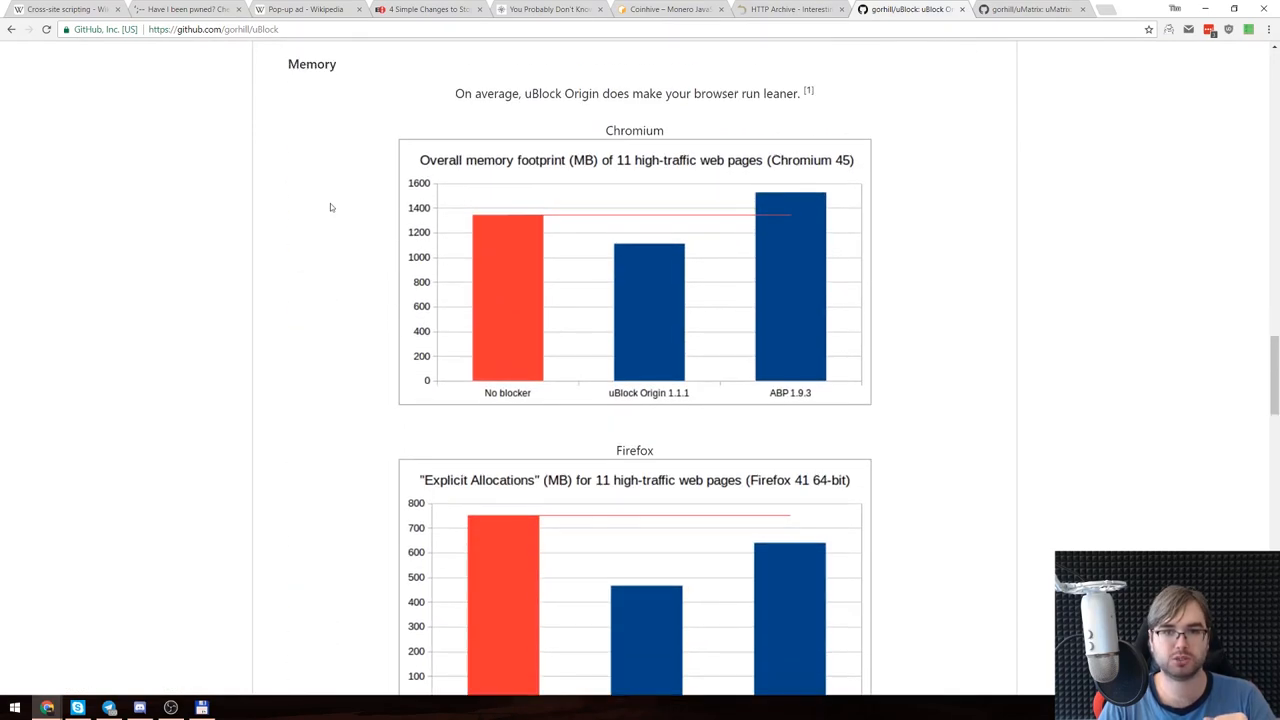
mouse_move(600, 260)
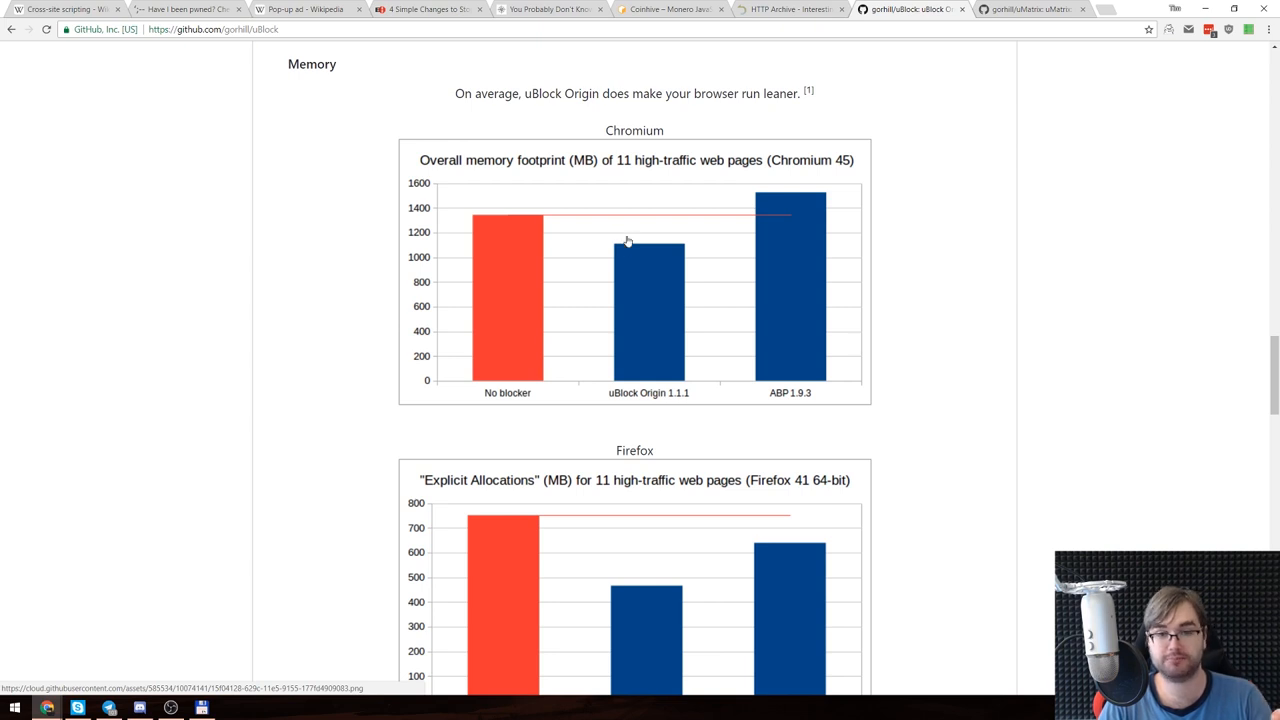
scroll("down", 3)
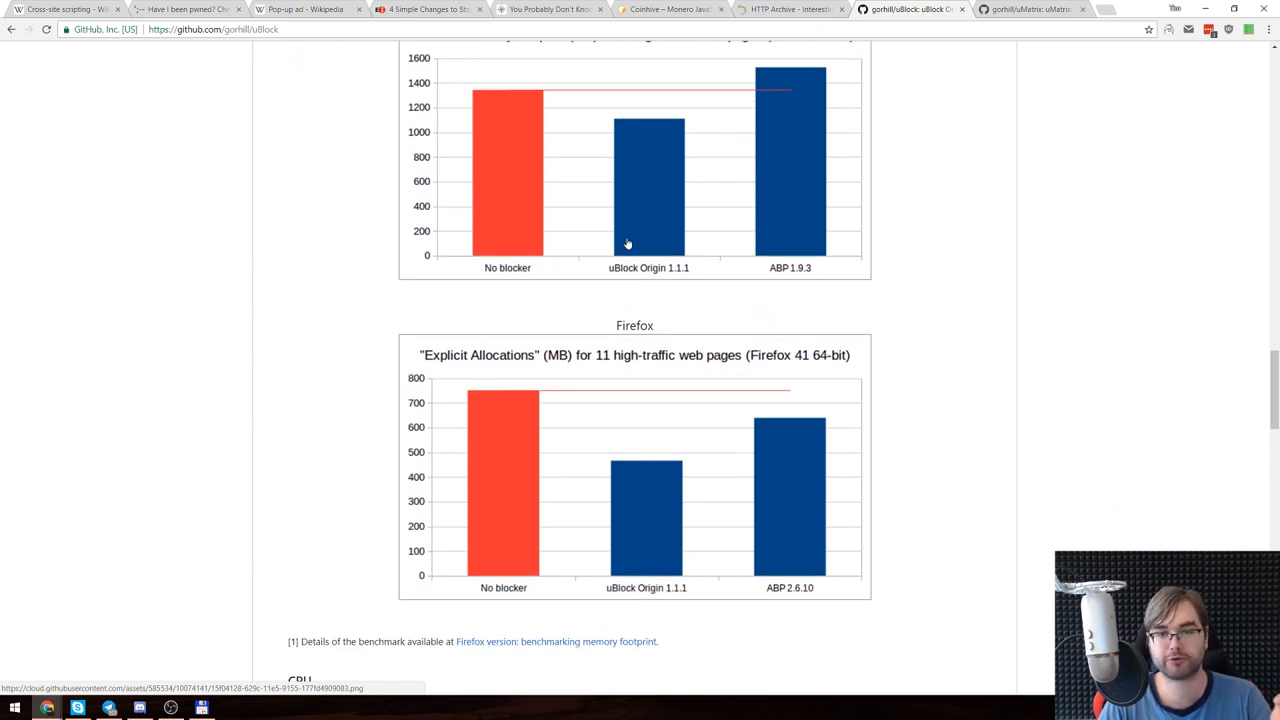
scroll("down", 3)
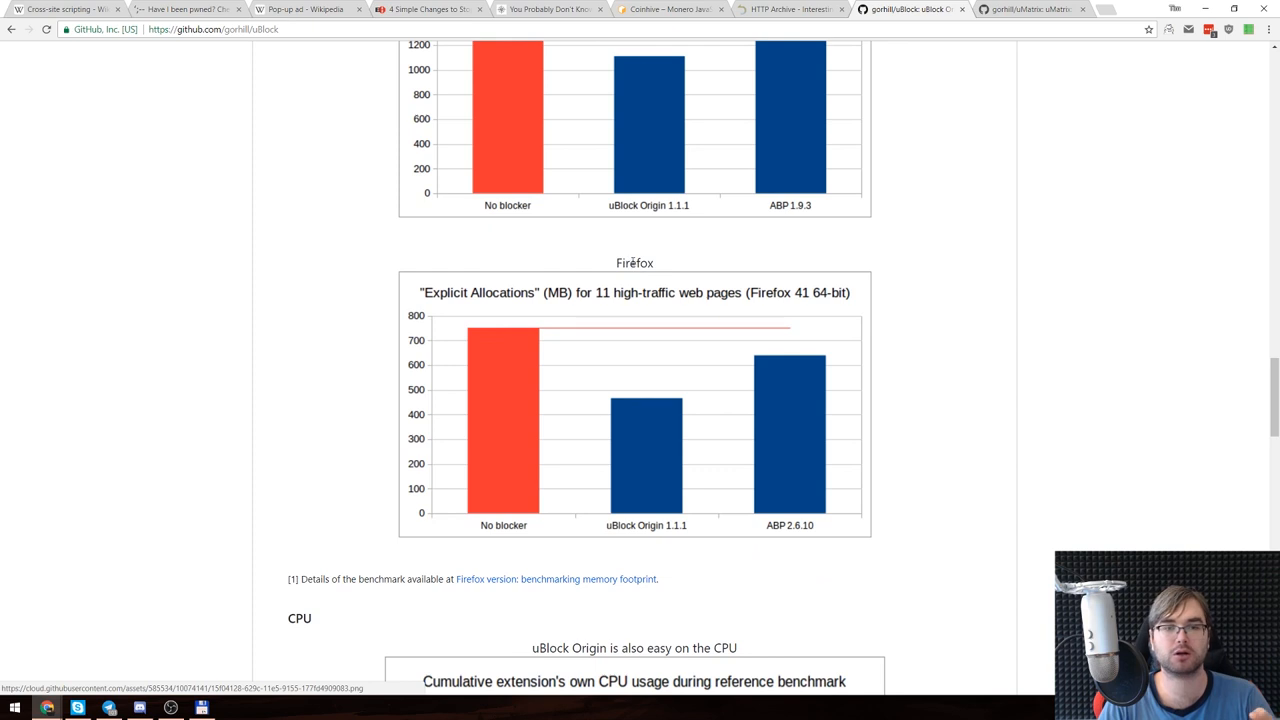
scroll("down", 3)
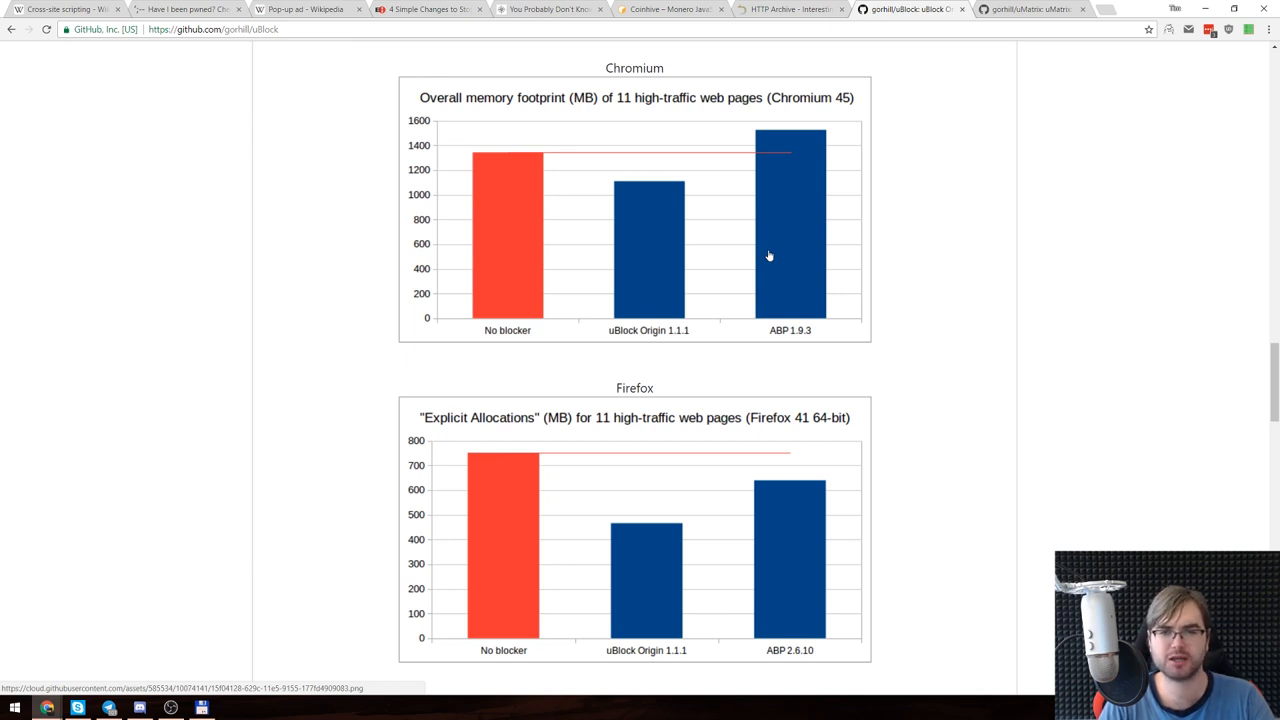
mouse_move(656, 292)
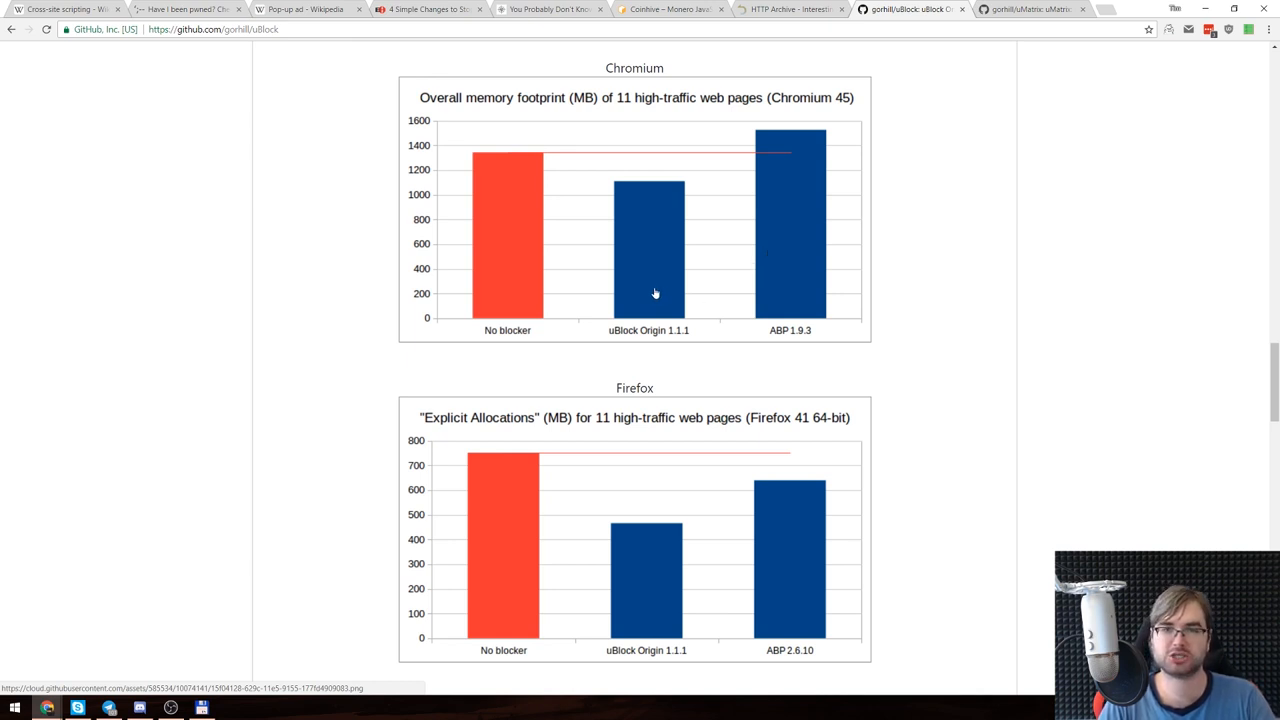
mouse_move(656, 300)
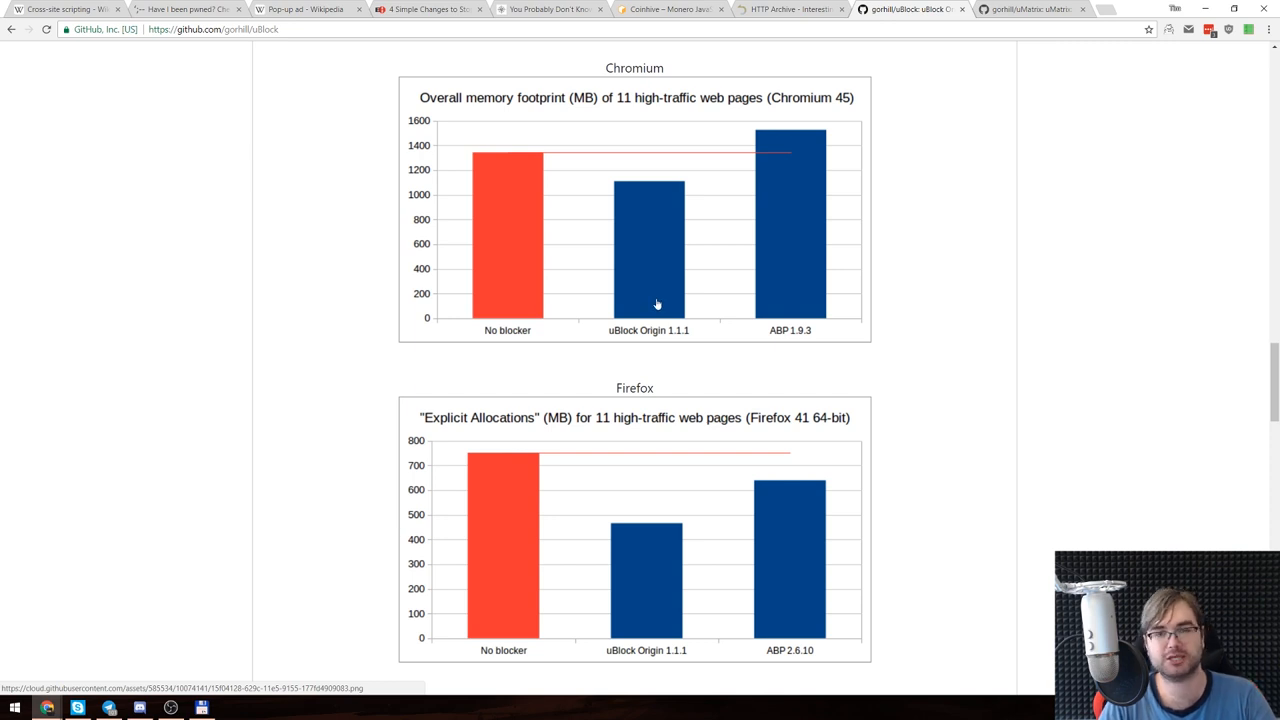
Step: Continue through the blocking benchmarks and installation notes to License, then bring up uBlock Origin's extension menu
scroll("down", 3)
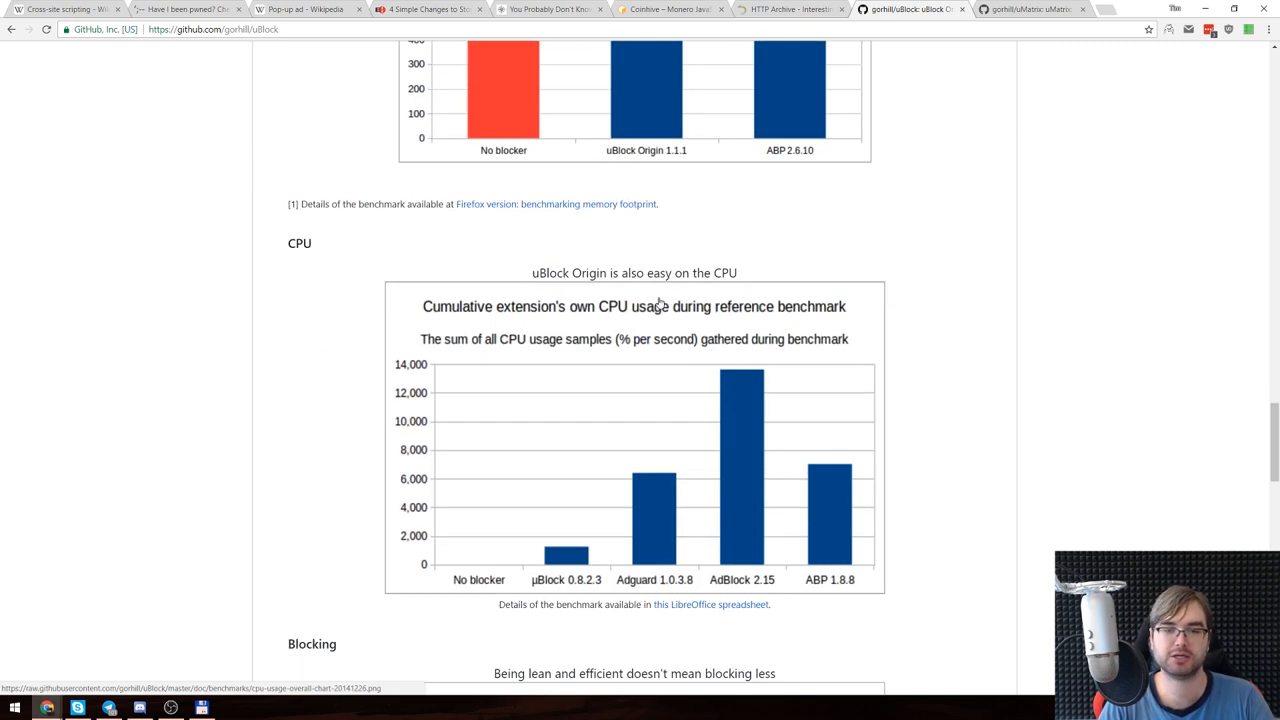
scroll("down", 3)
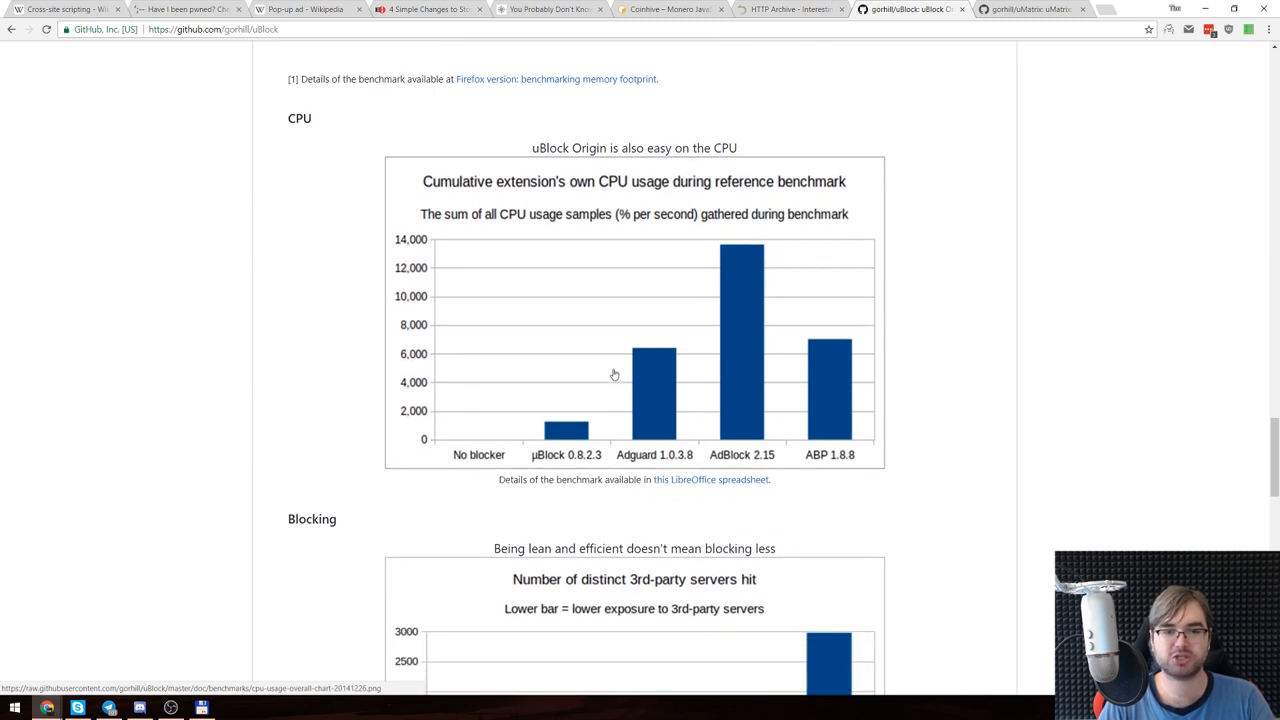
scroll("down", 3)
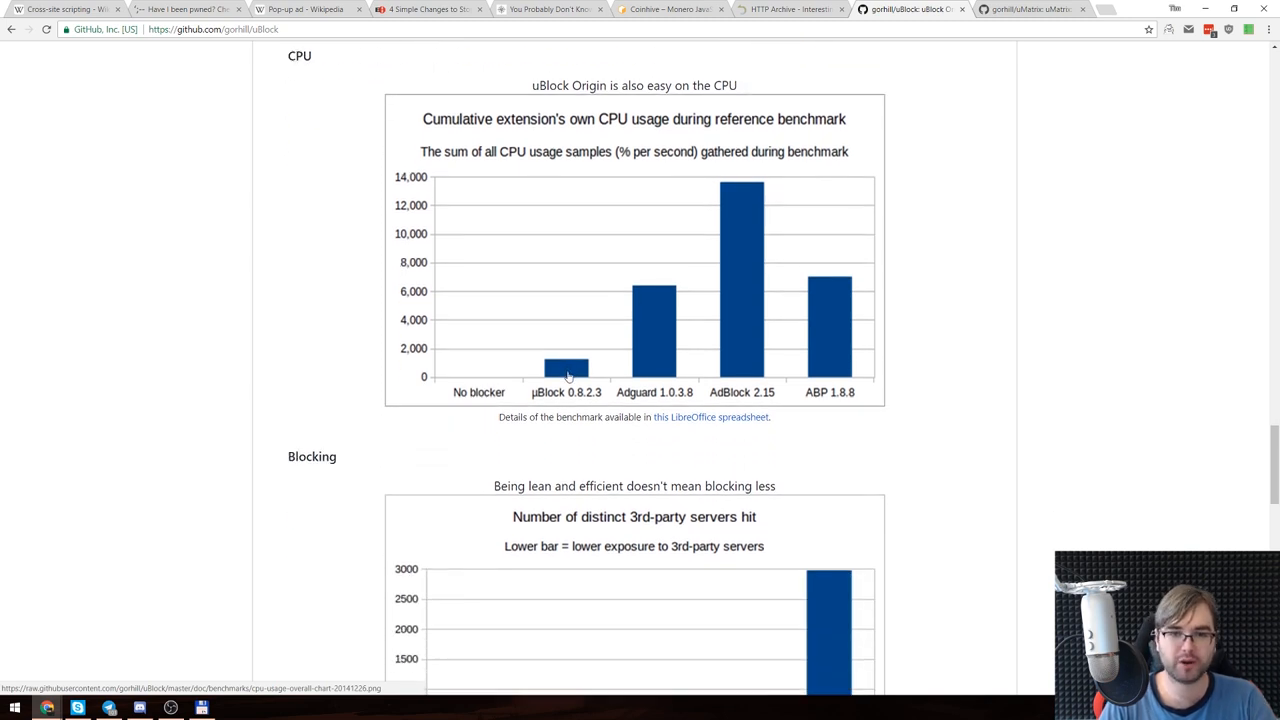
scroll("down", 3)
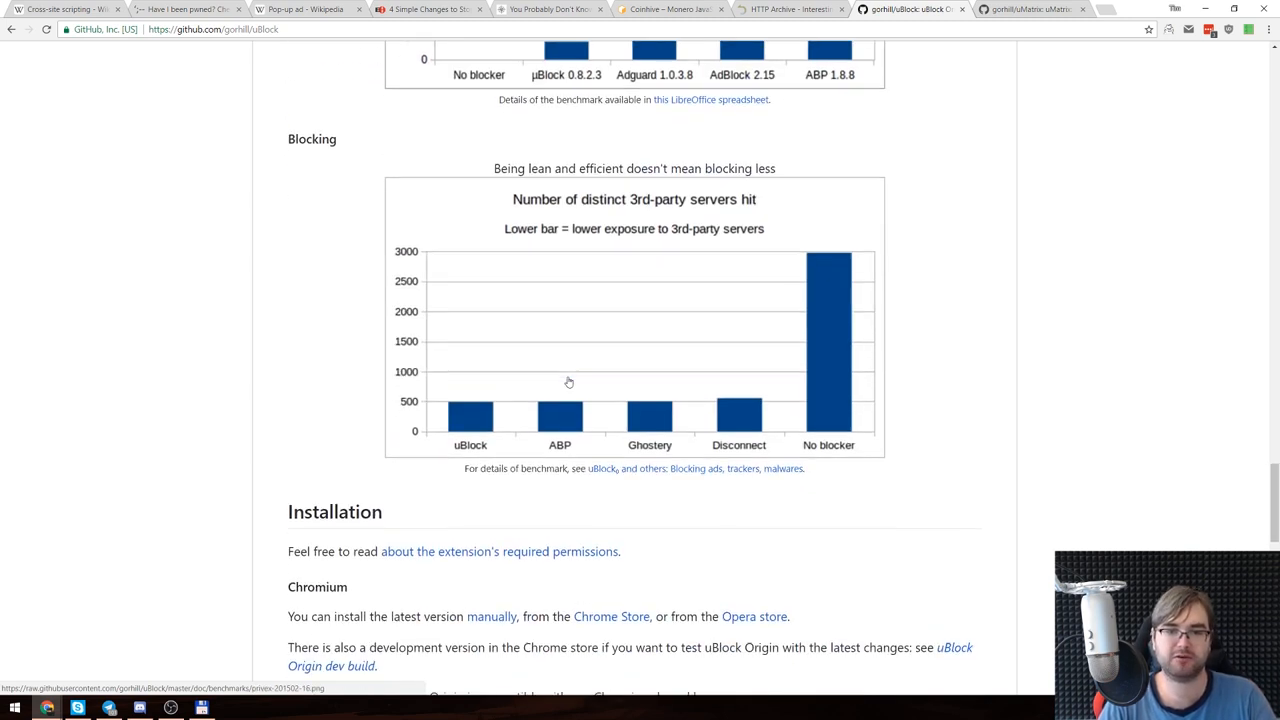
scroll("down", 3)
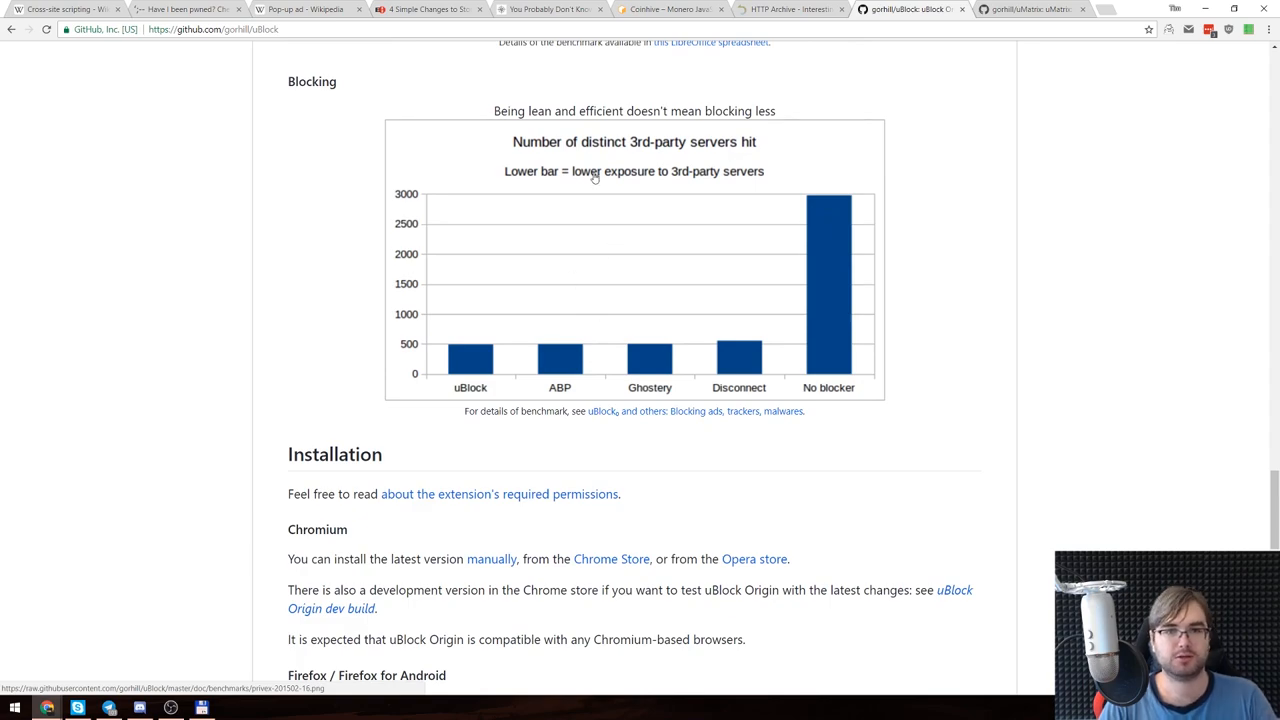
scroll("down", 3)
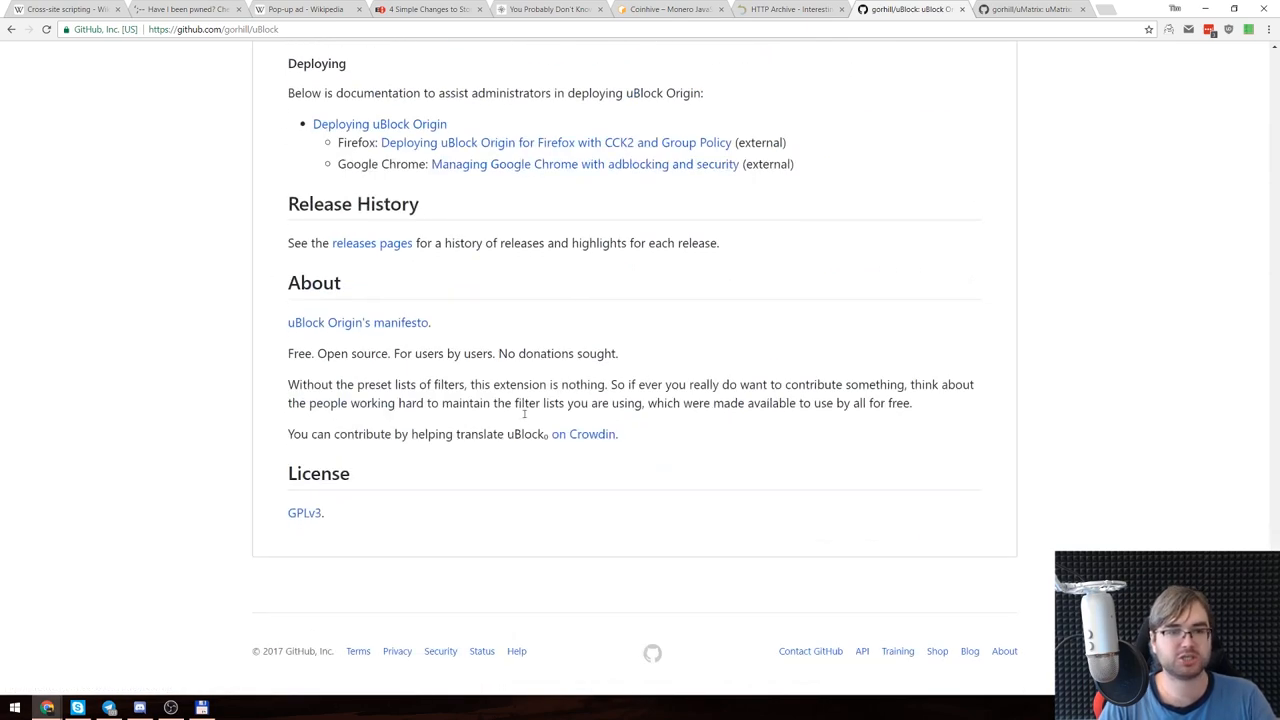
left_click(1208, 30)
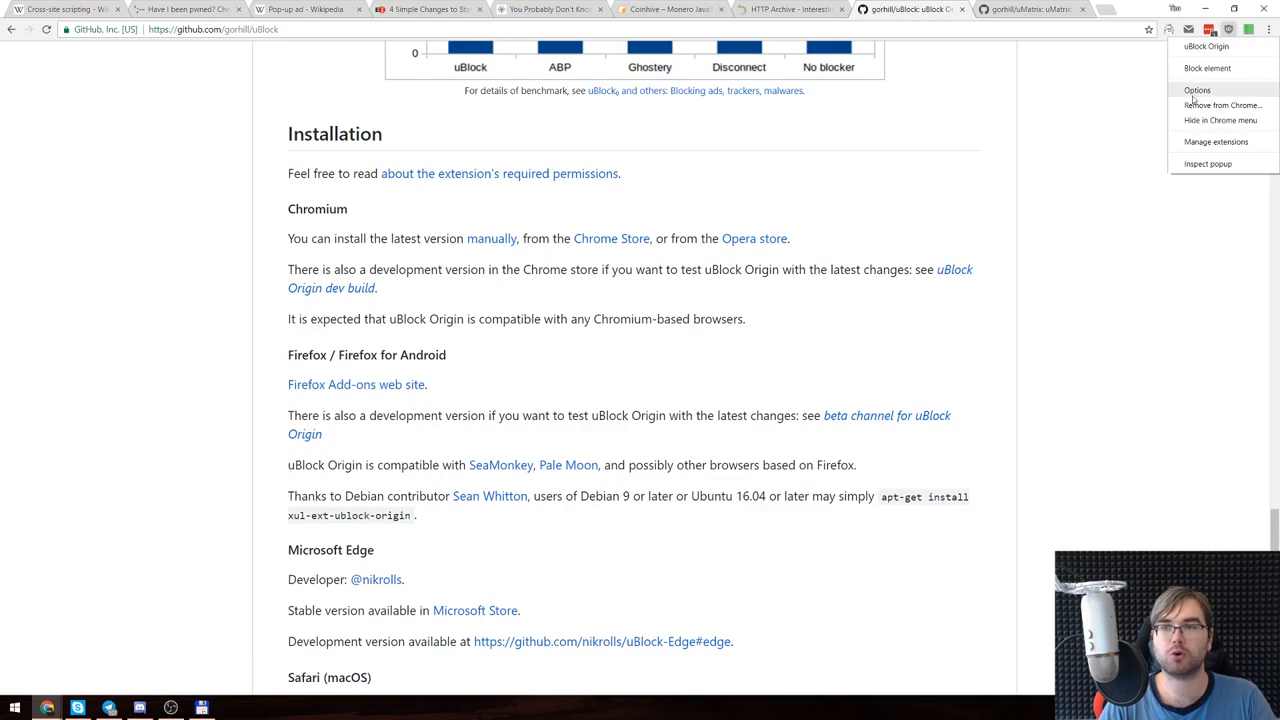
Step: Tour uBlock Origin's dashboard: 3rd-party filter lists, My filters, My rules and Whitelist
left_click(1196, 90)
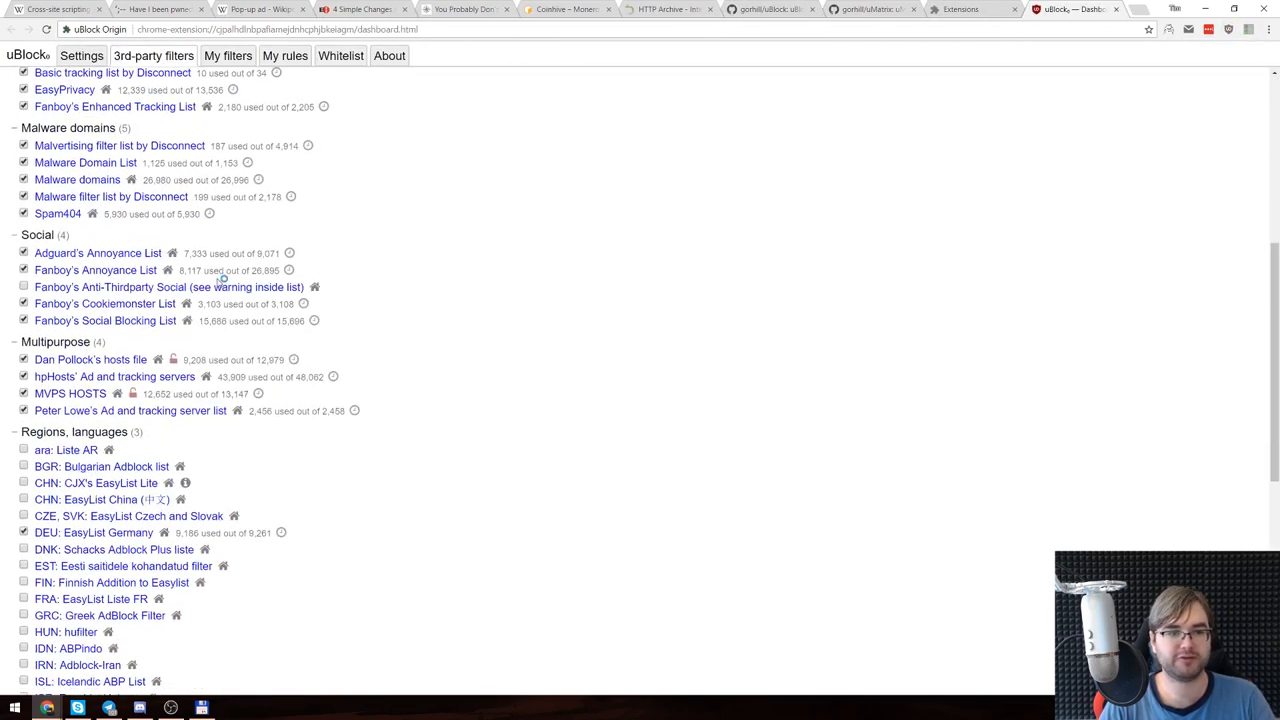
scroll("down", 3)
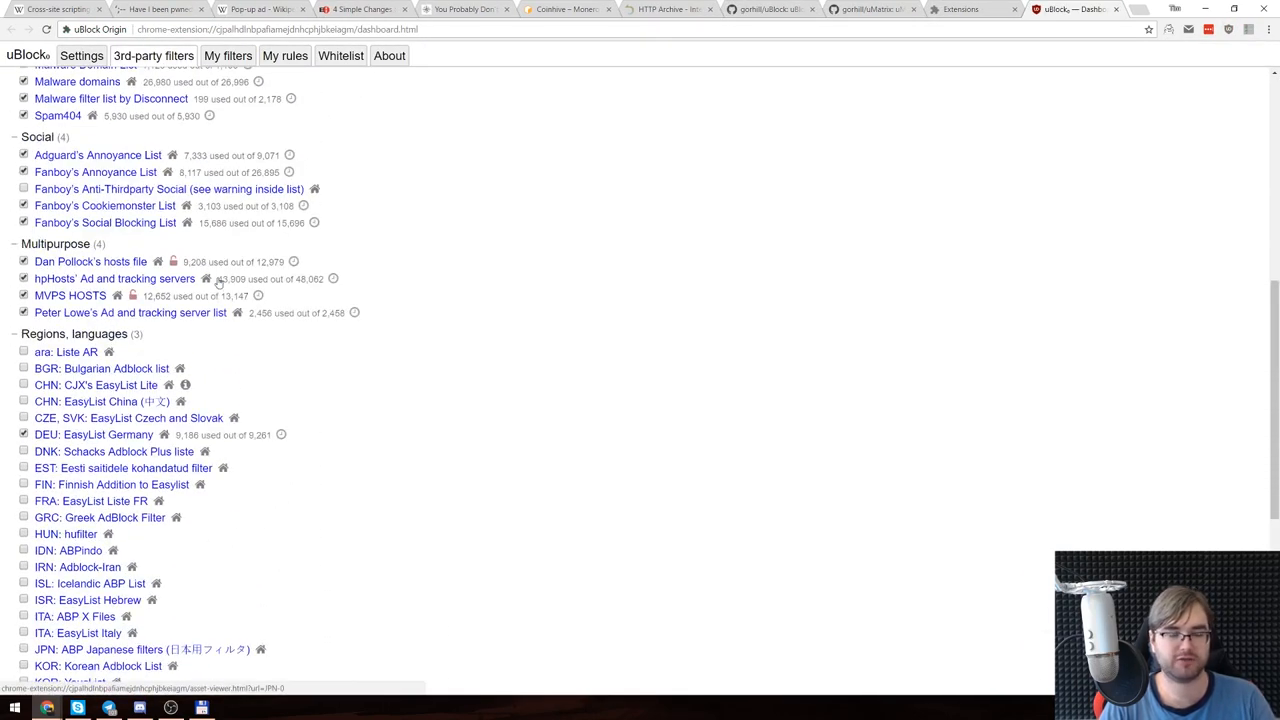
scroll("down", 3)
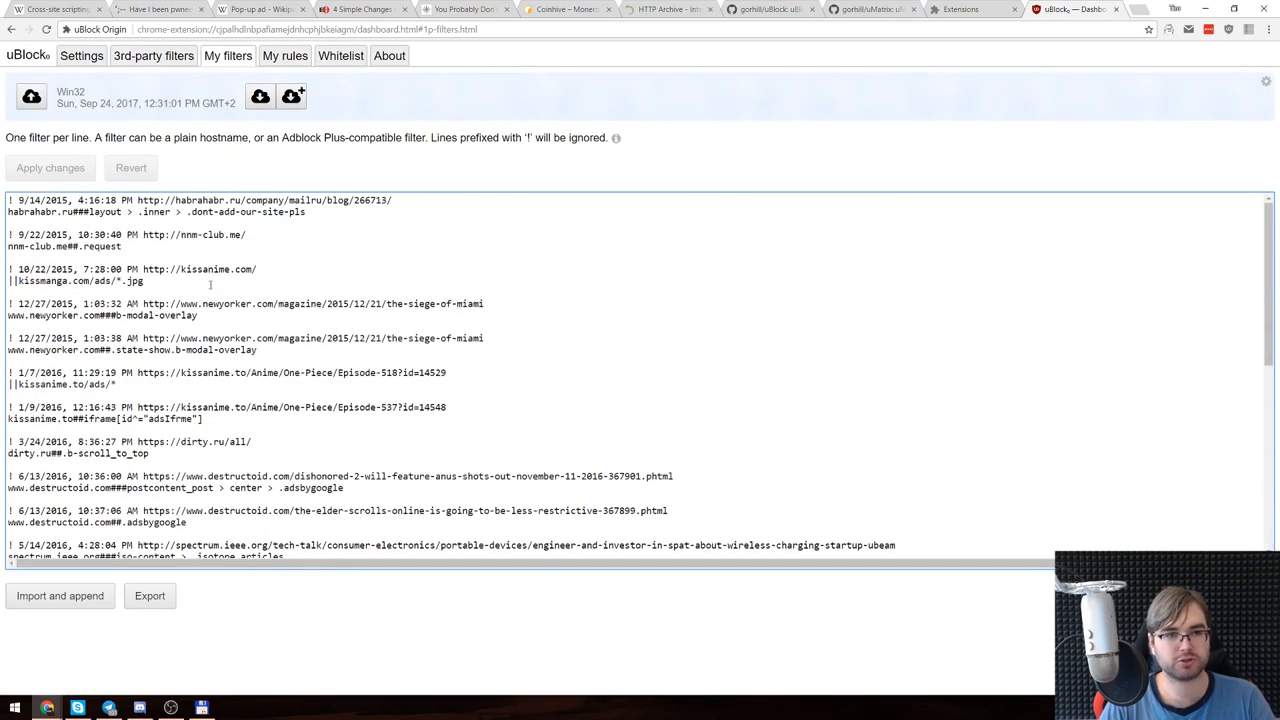
left_click(284, 56)
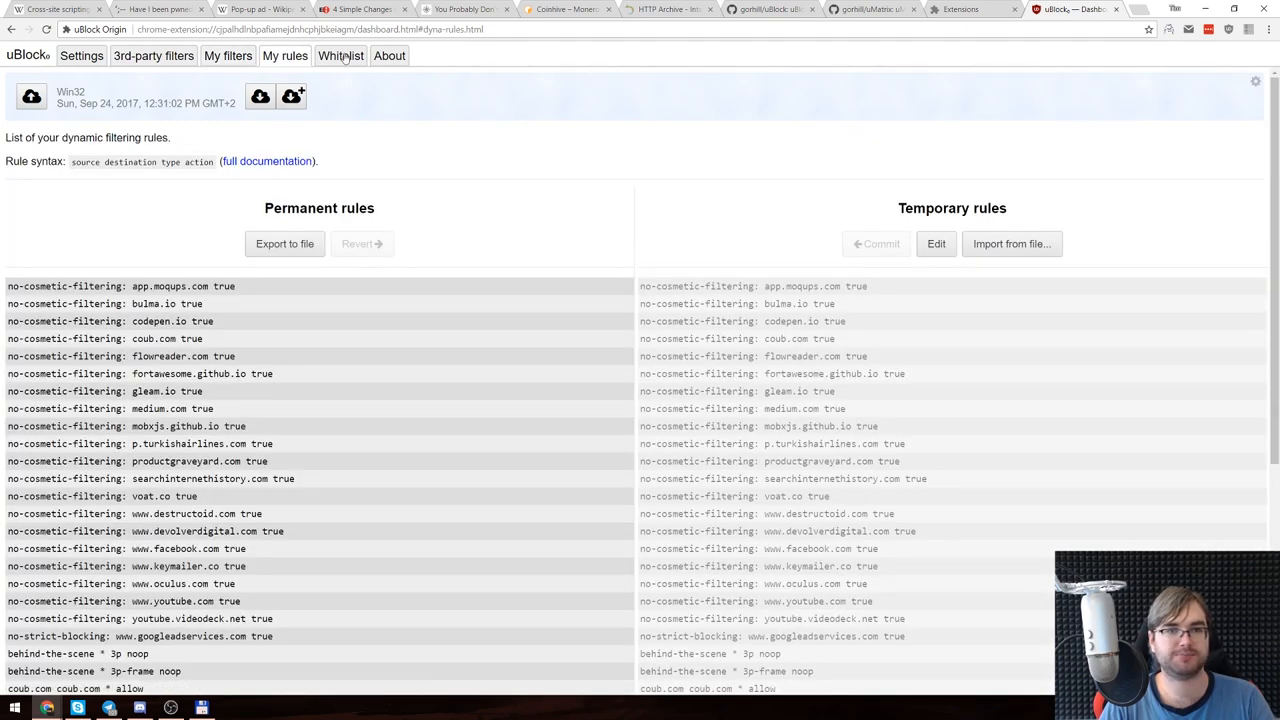
left_click(340, 56)
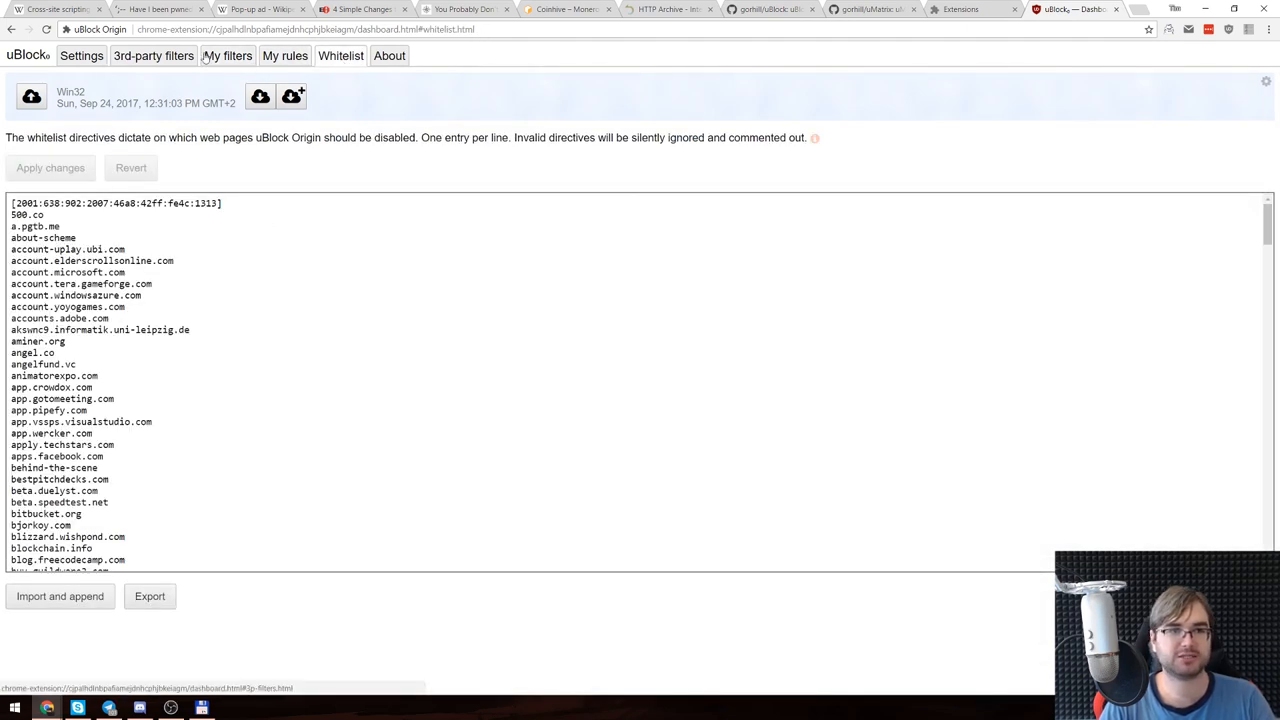
Step: Return to the uBlock repository page and its top
left_click(904, 8)
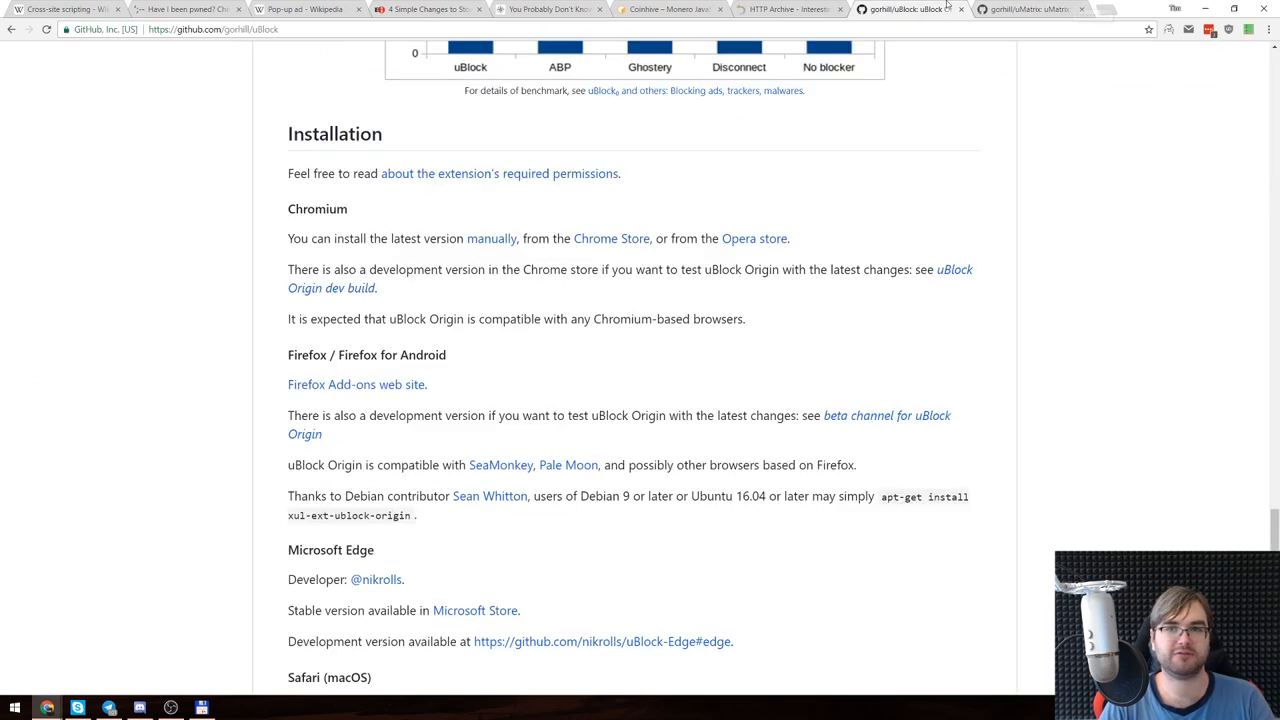
scroll("up", 3)
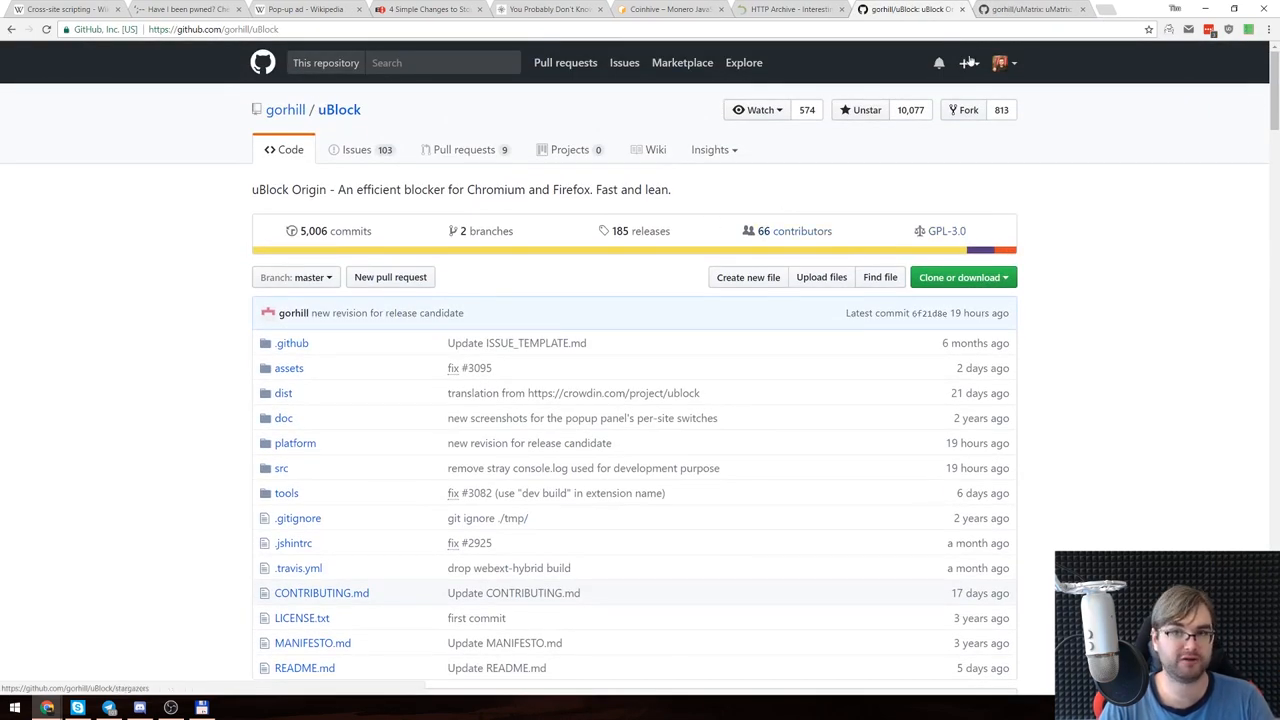
Step: Inspect the Washington Post homepage with the Network panel listing its requests while scrolling
left_click(1066, 8)
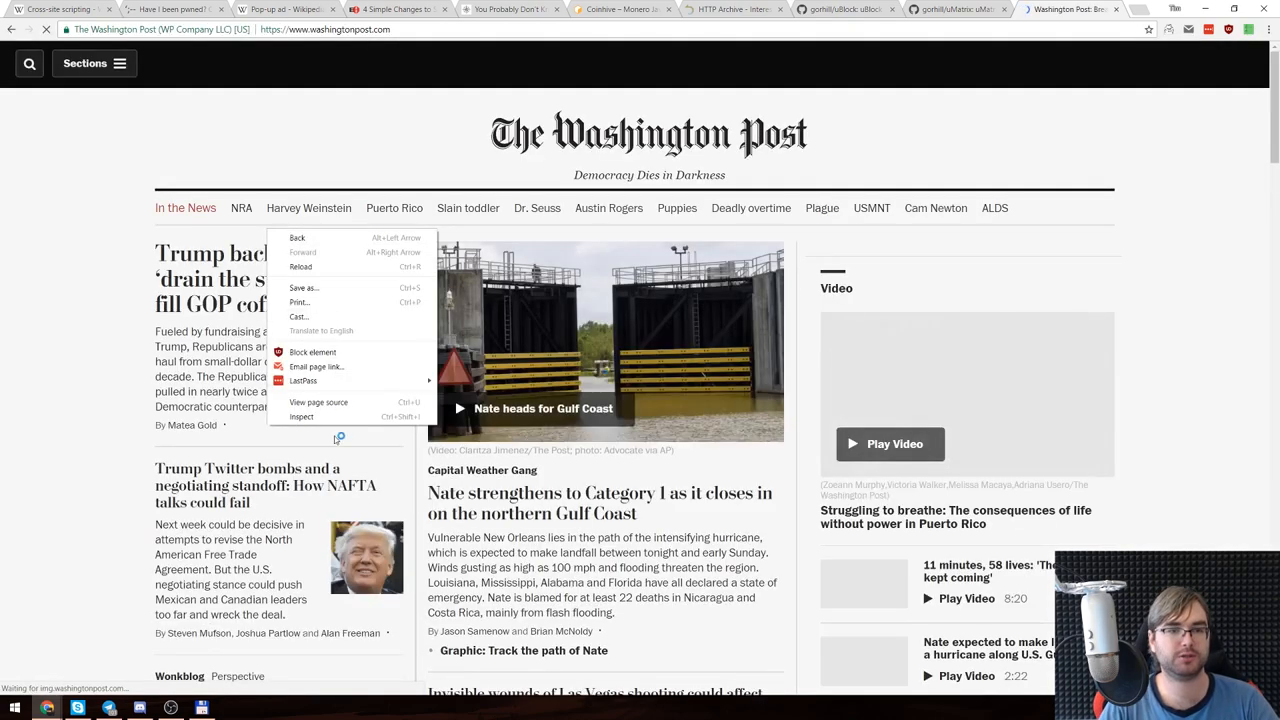
left_click(300, 418)
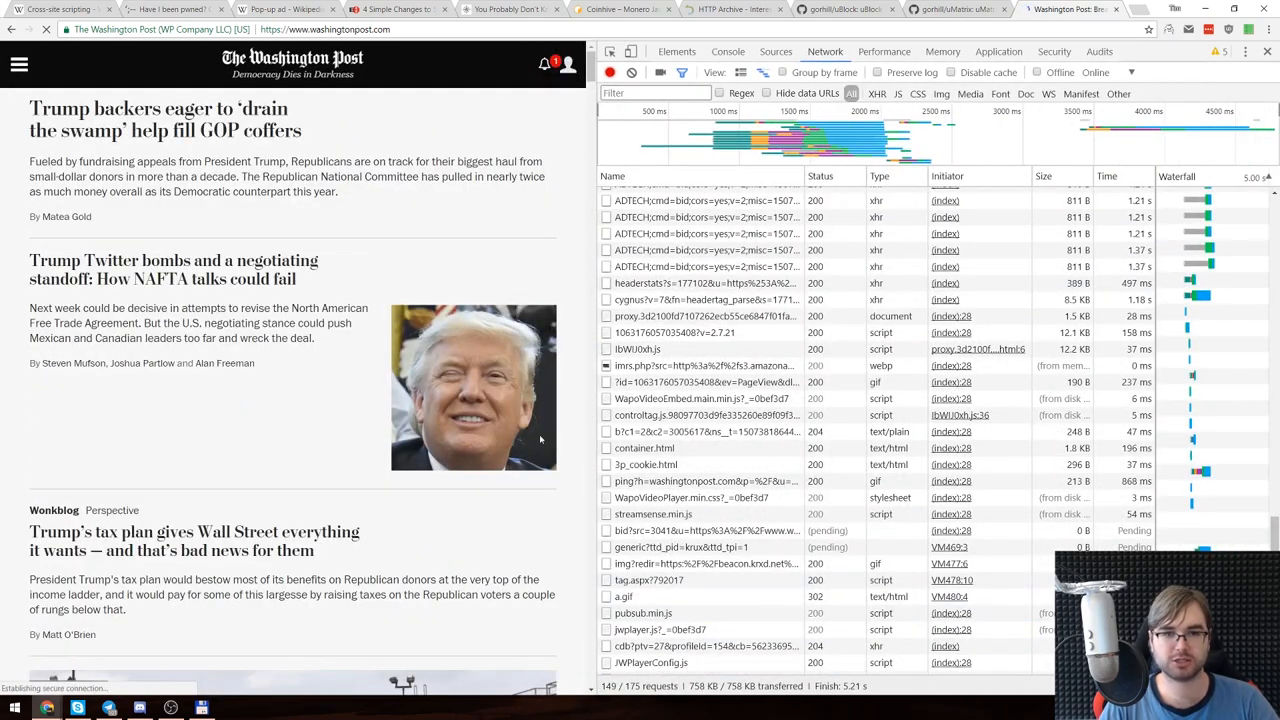
scroll("down", 3)
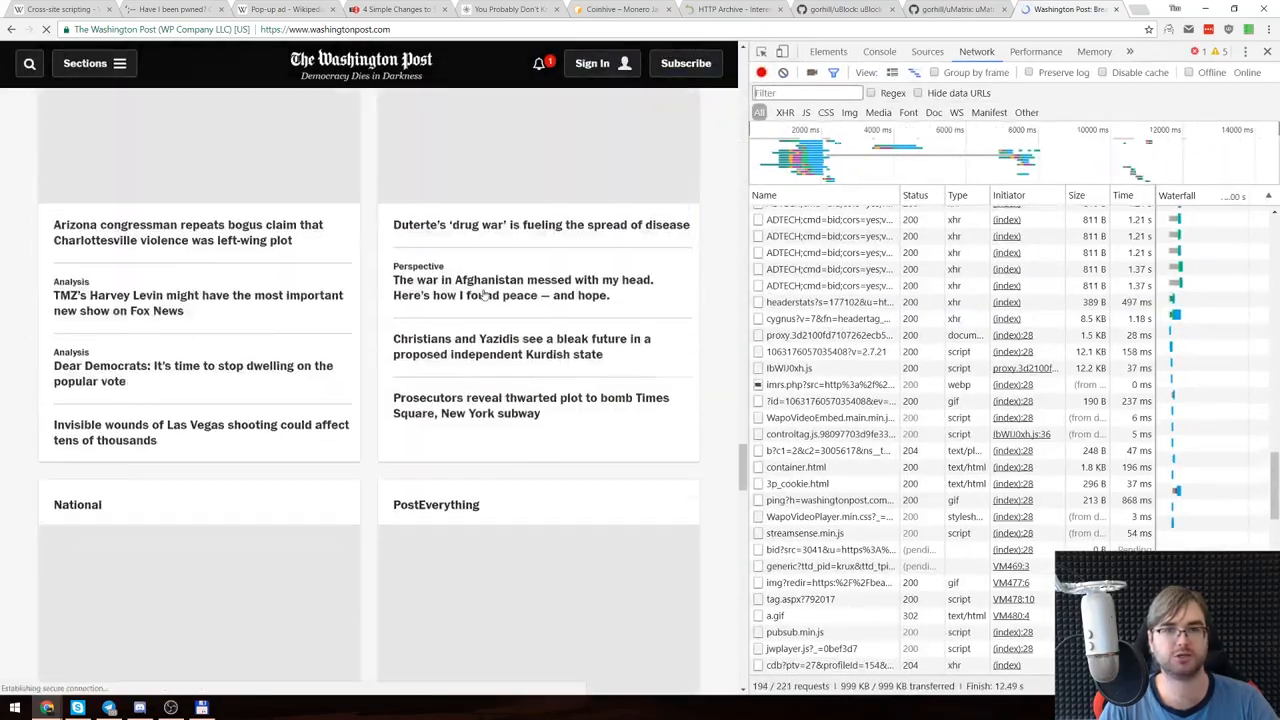
scroll("down", 3)
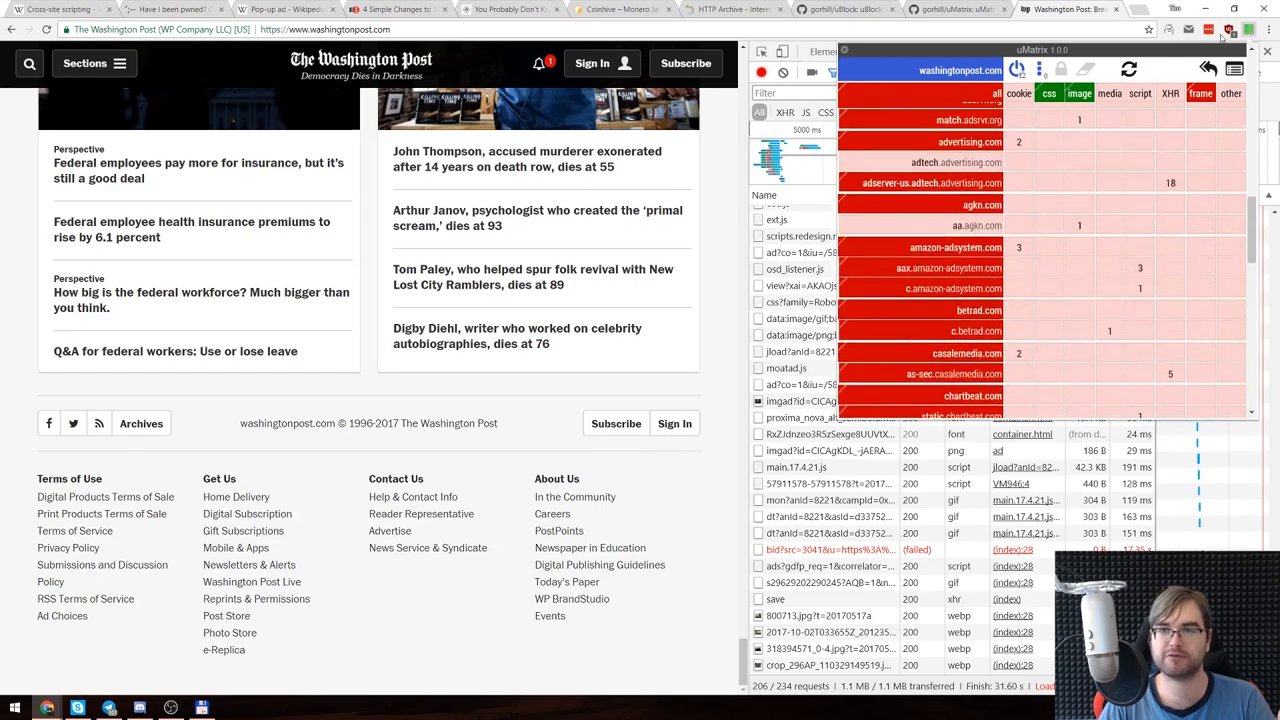
left_click(1230, 30)
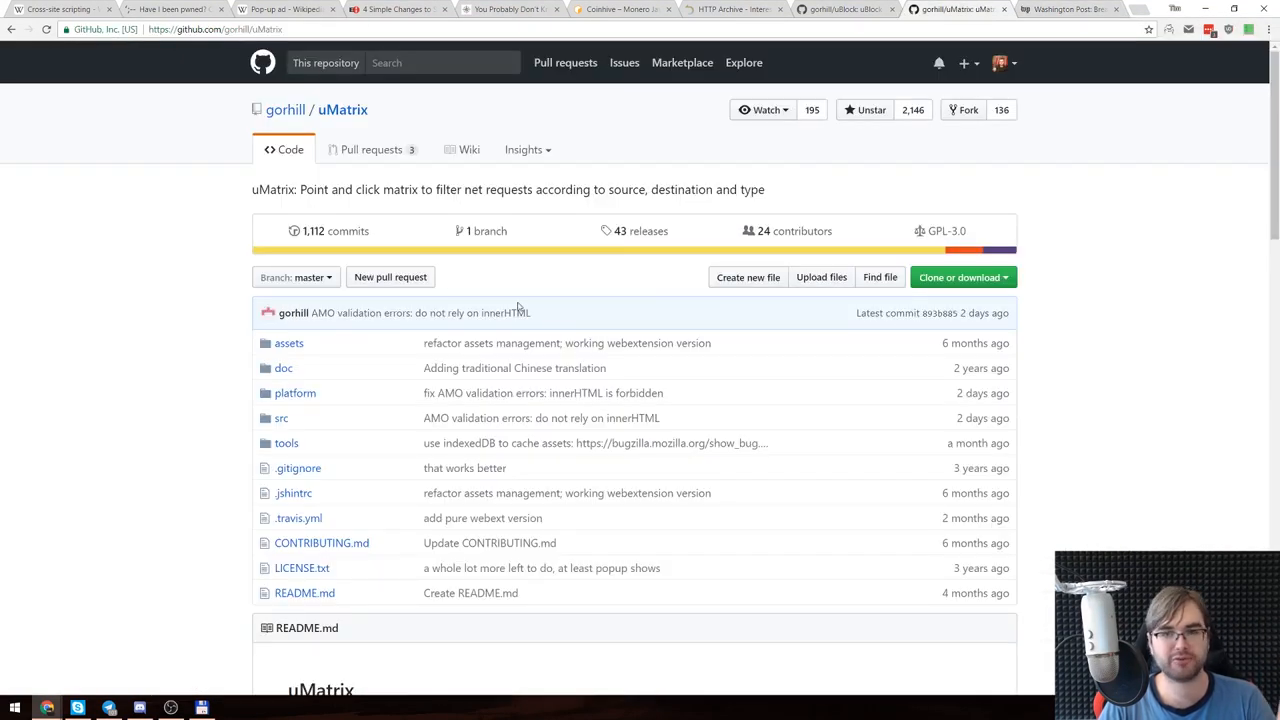
Step: Skim the uMatrix readme's Warnings and License, then go back to the Washington Post page
scroll("down", 3)
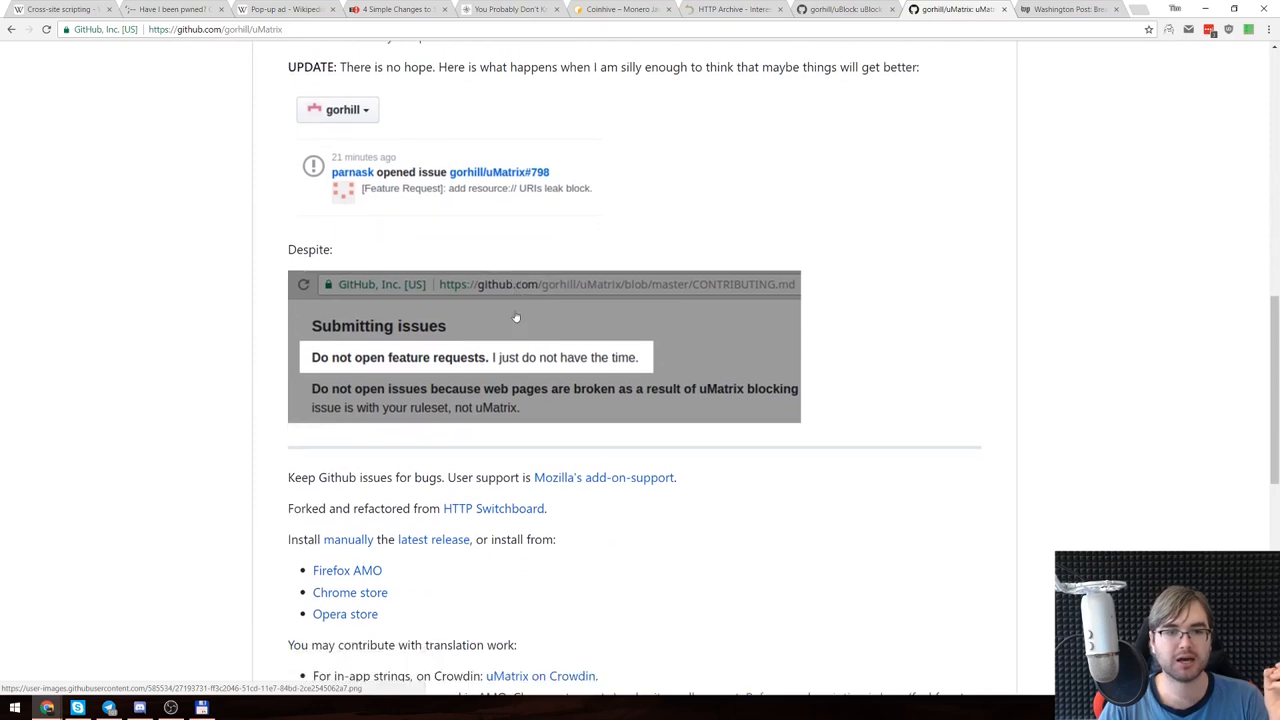
scroll("down", 3)
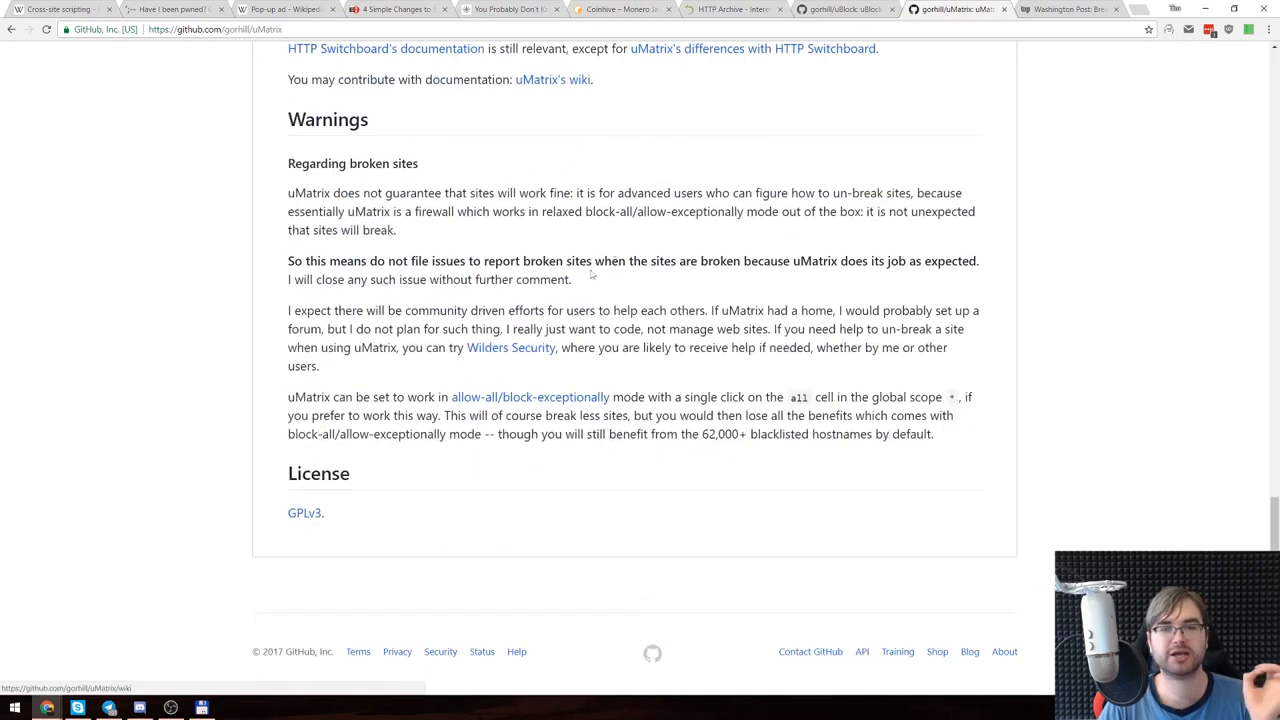
left_click(1070, 8)
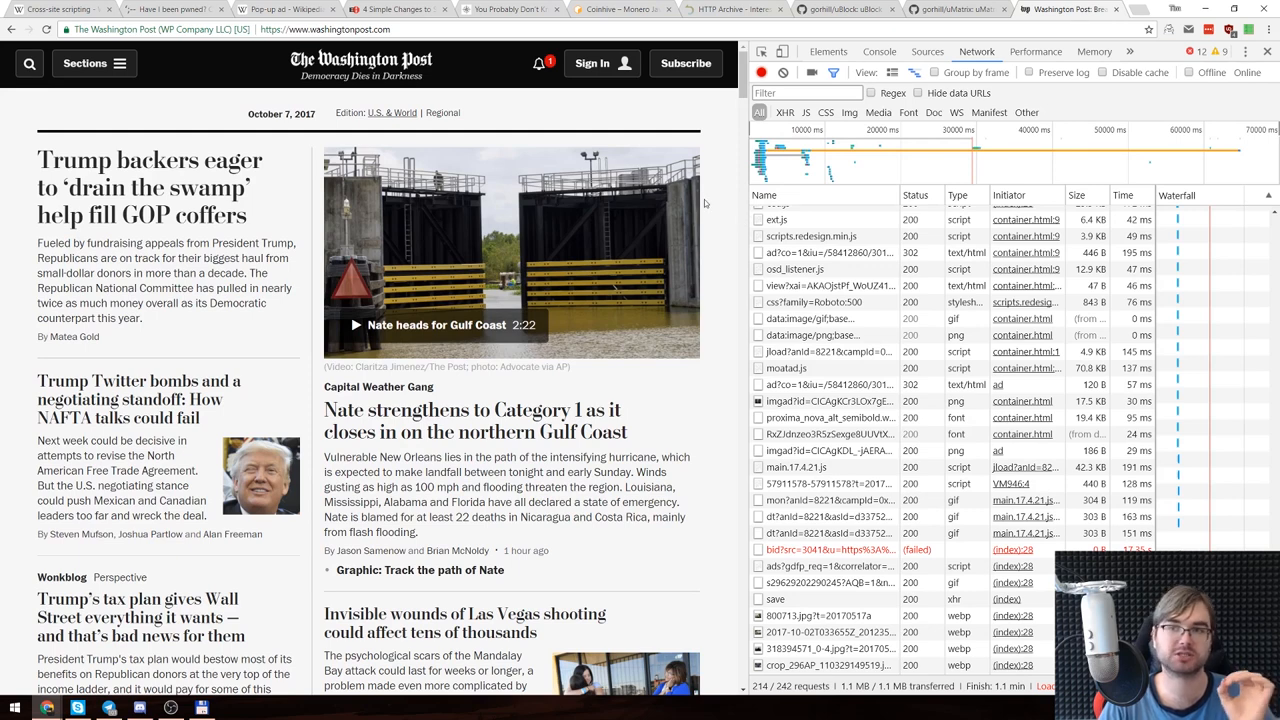
mouse_move(708, 184)
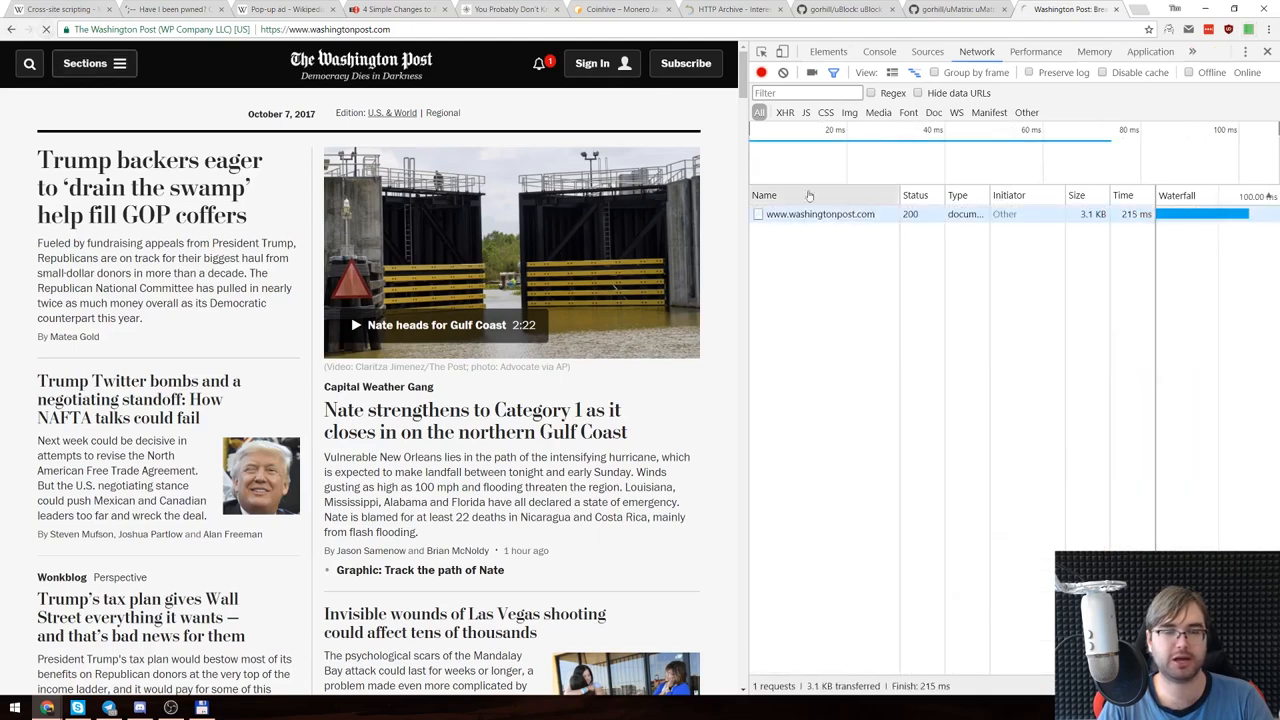
Step: Reload the Washington Post with the Network panel recording, the Facebook tracking pixel now failing
left_click(880, 52)
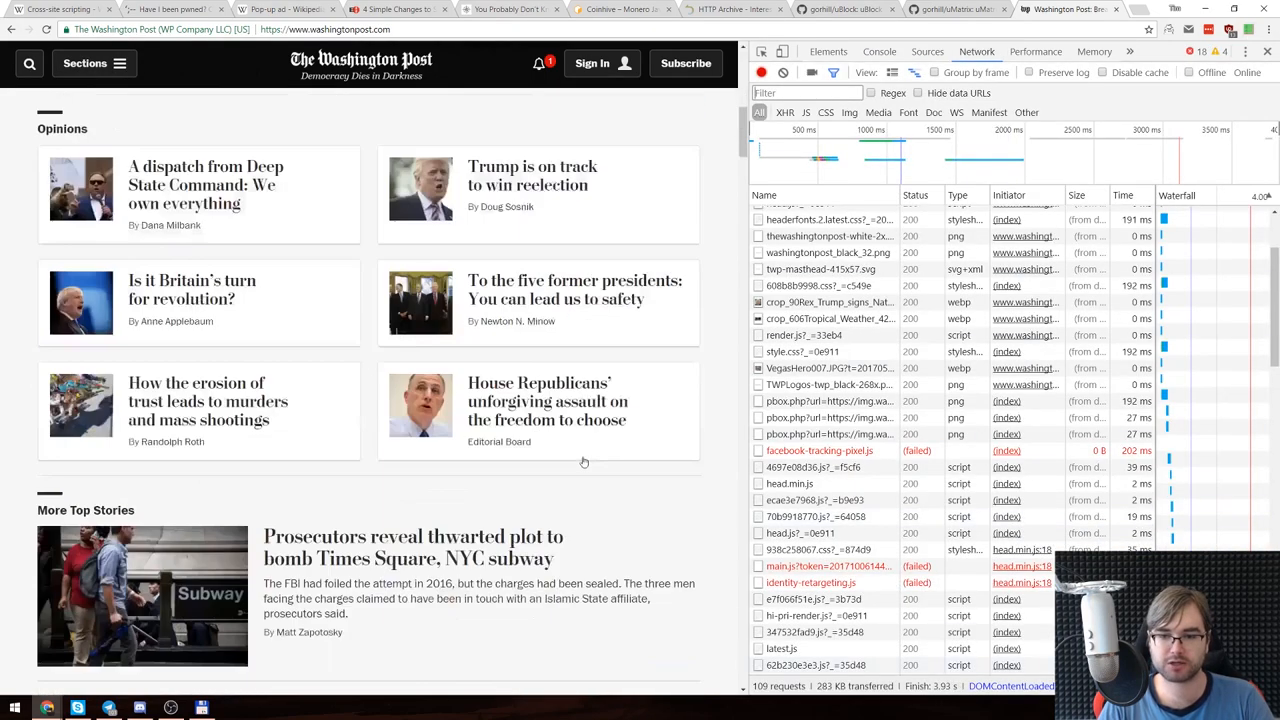
scroll("down", 3)
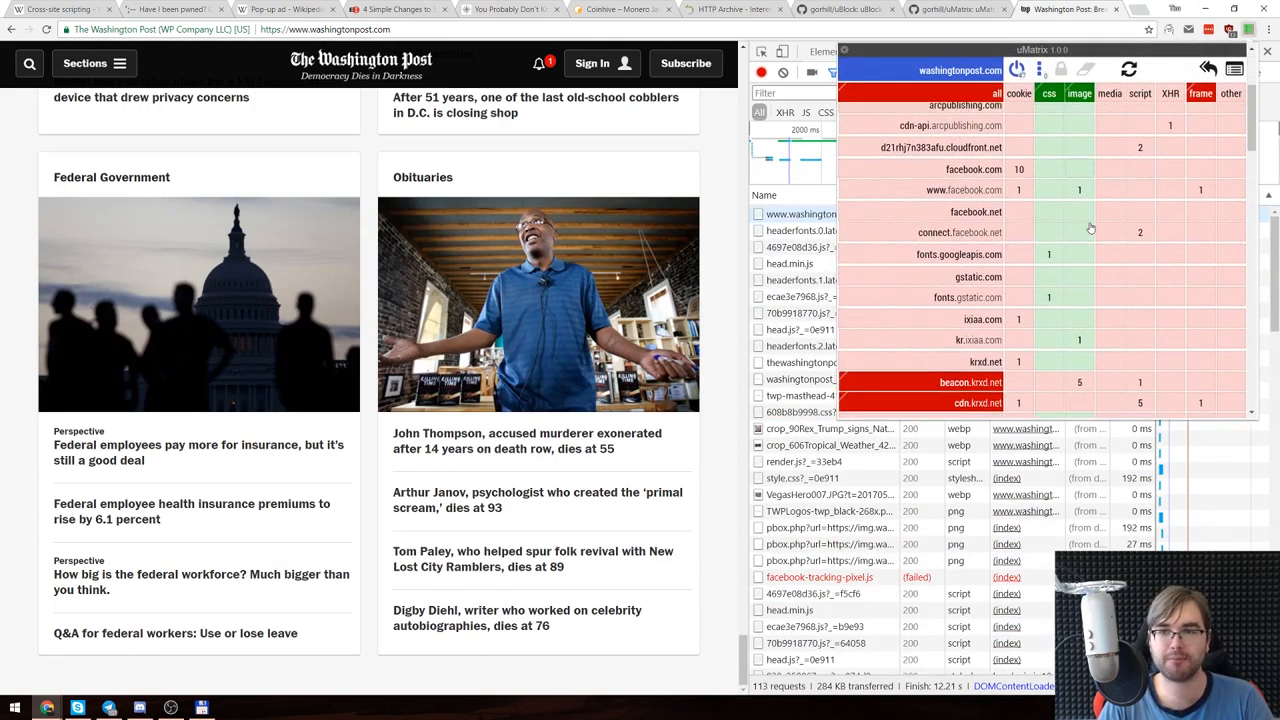
scroll("down", 3)
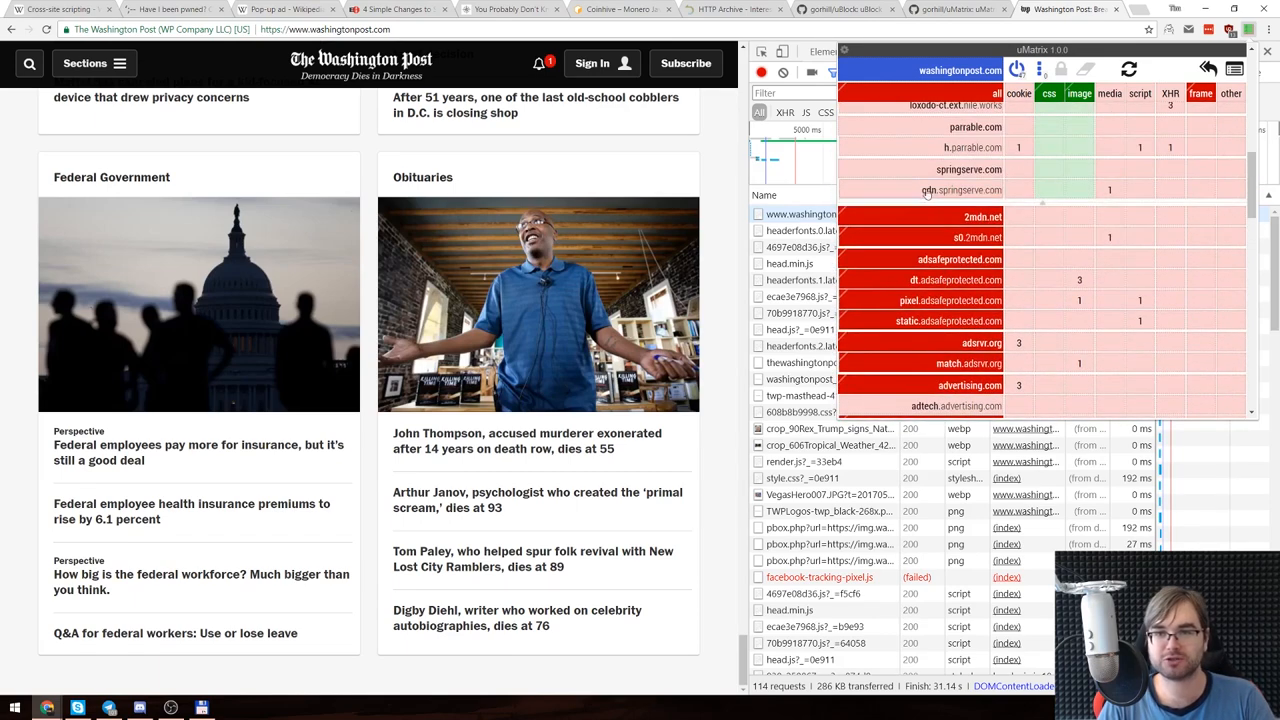
scroll("down", 3)
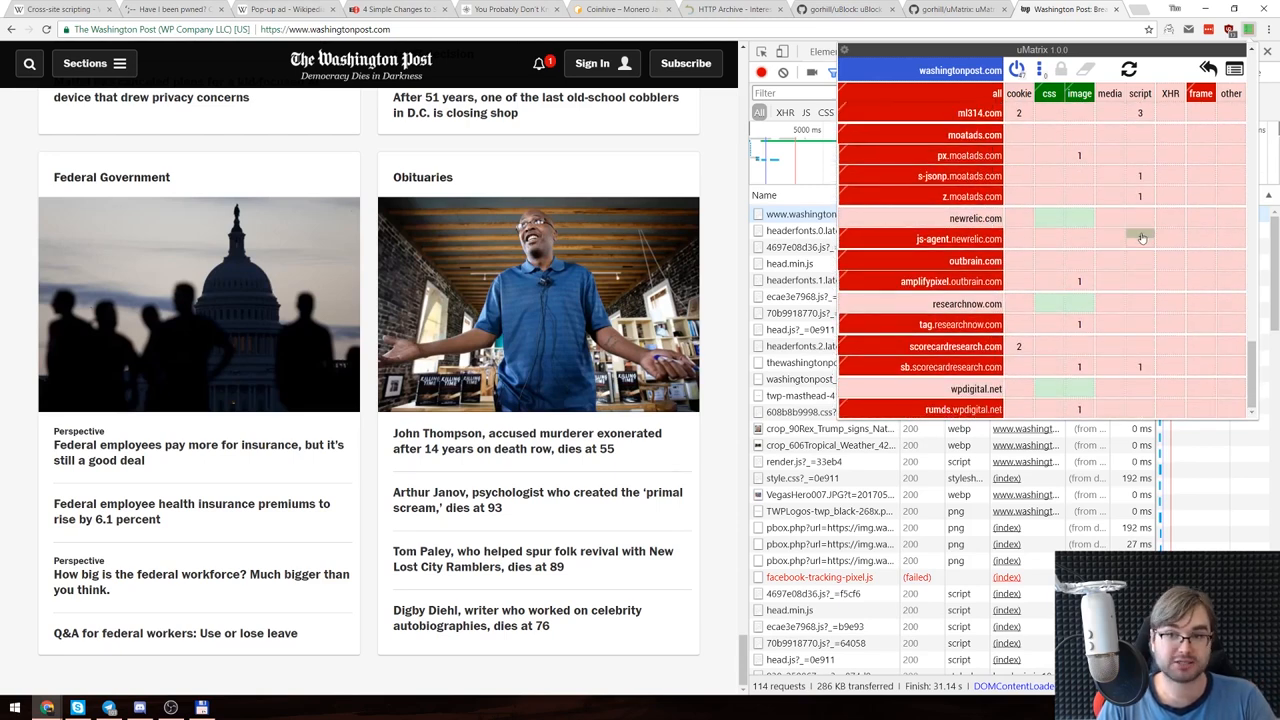
left_click(1140, 238)
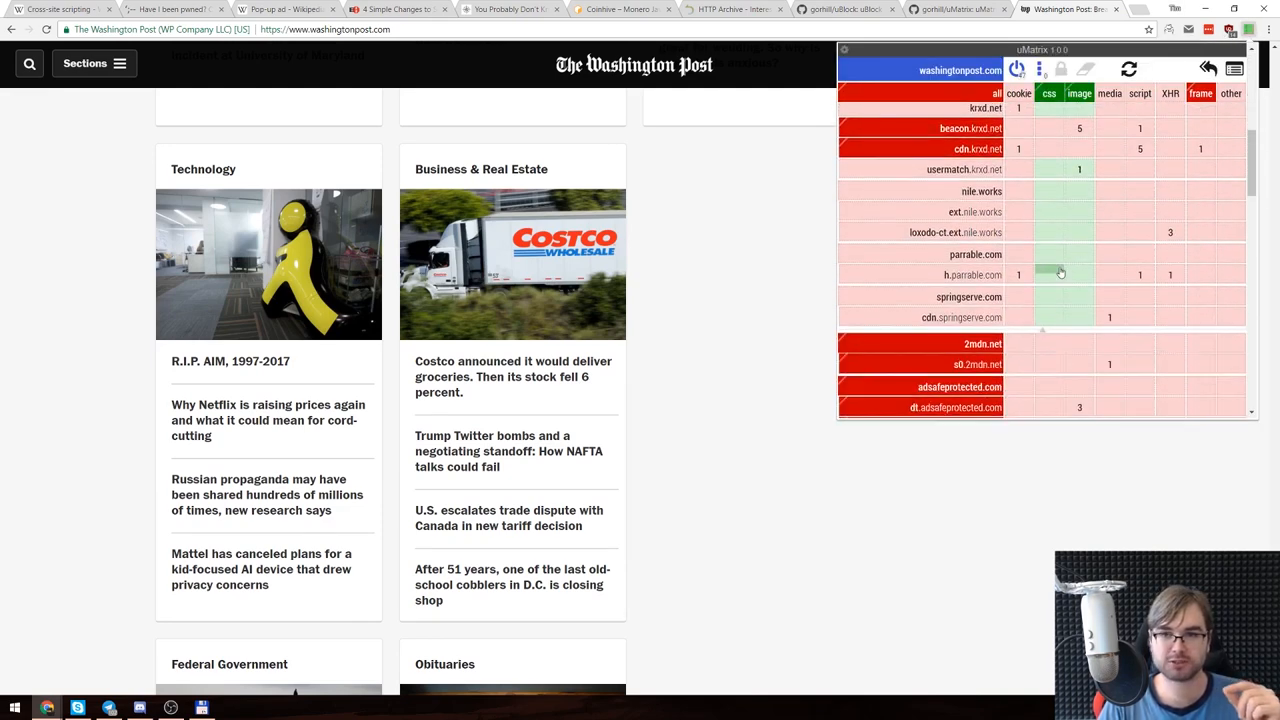
scroll("down", 3)
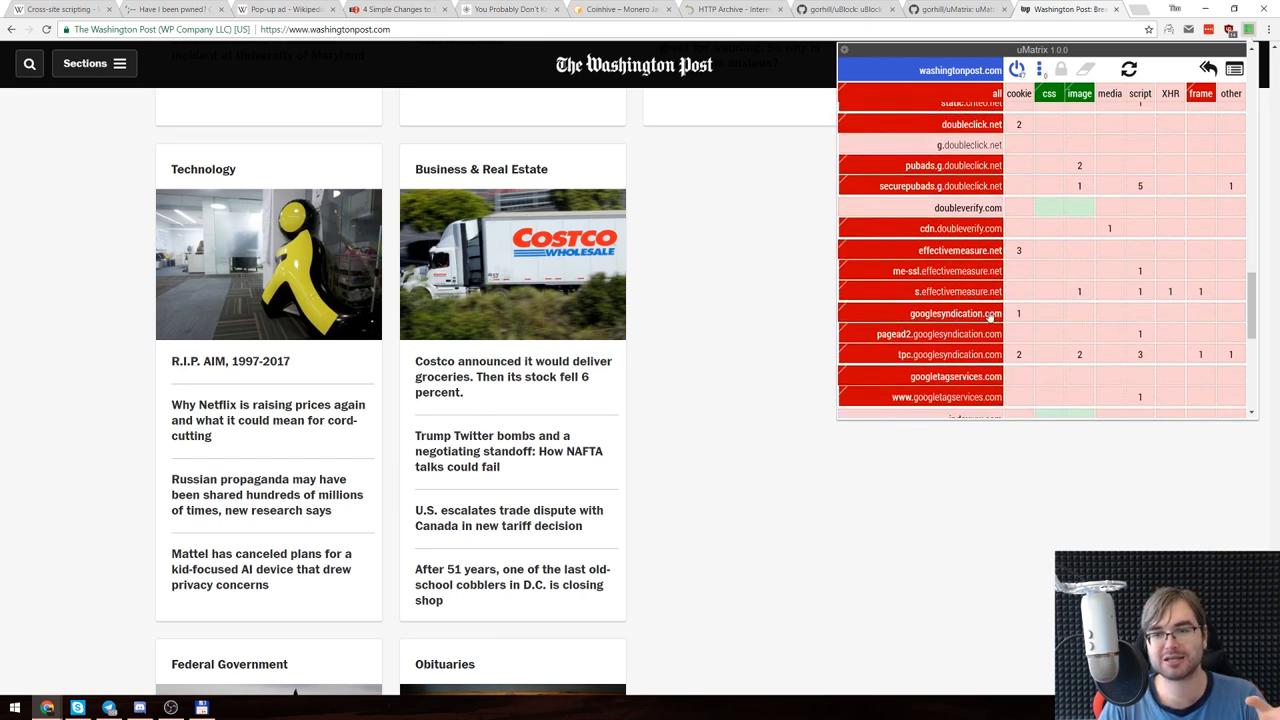
scroll("down", 3)
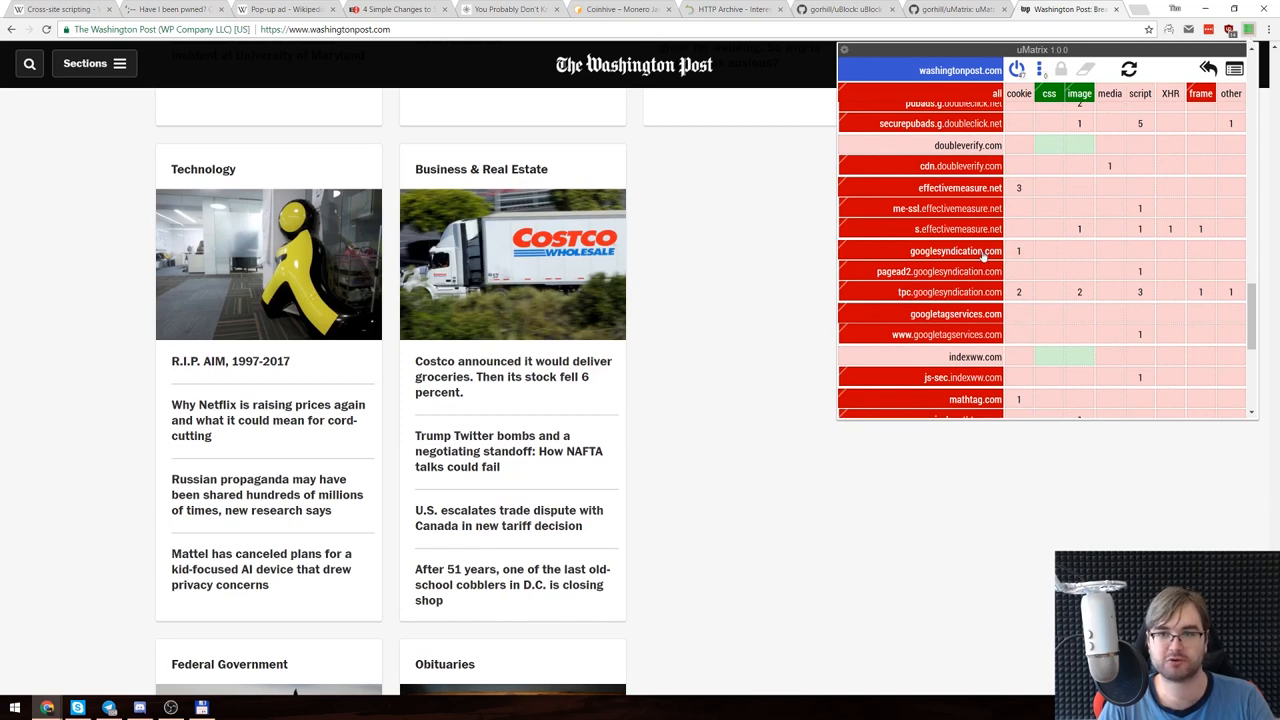
scroll("down", 3)
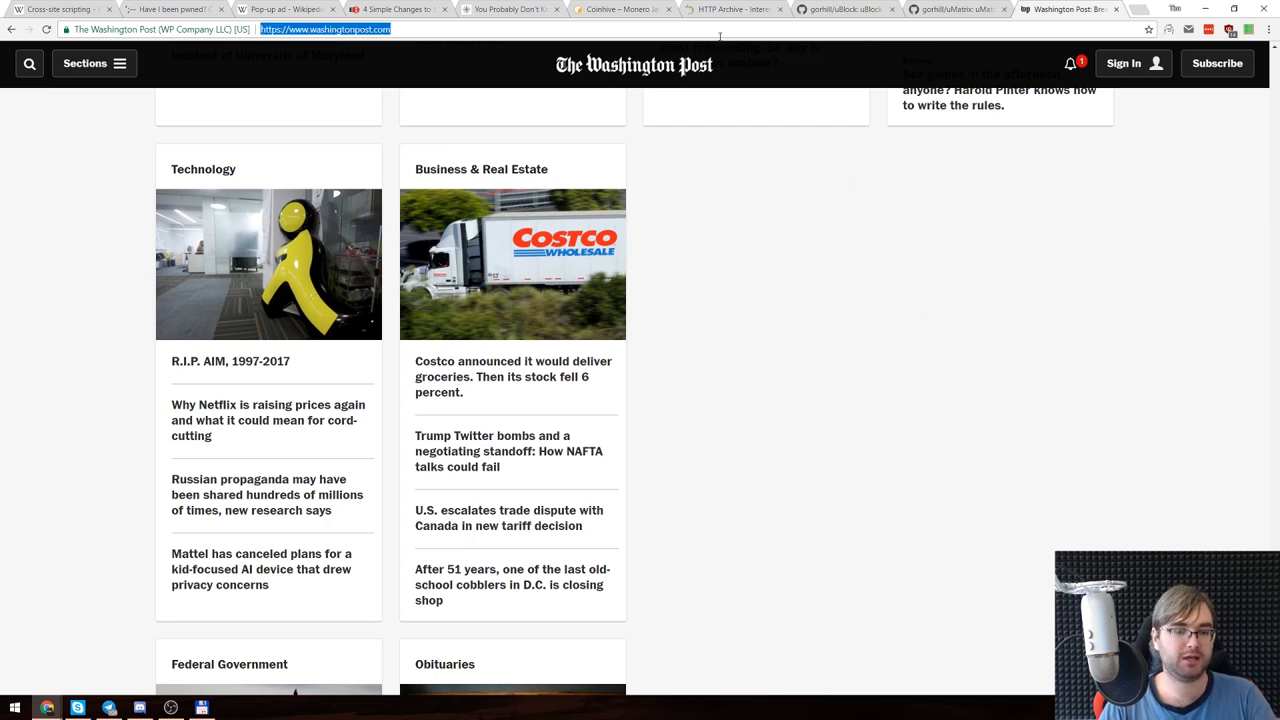
Step: Load massivelyop.com and review uMatrix's blocked Amazon, DoubleClick and Google ad domains, then close the matrix
type("massivelyop.com")
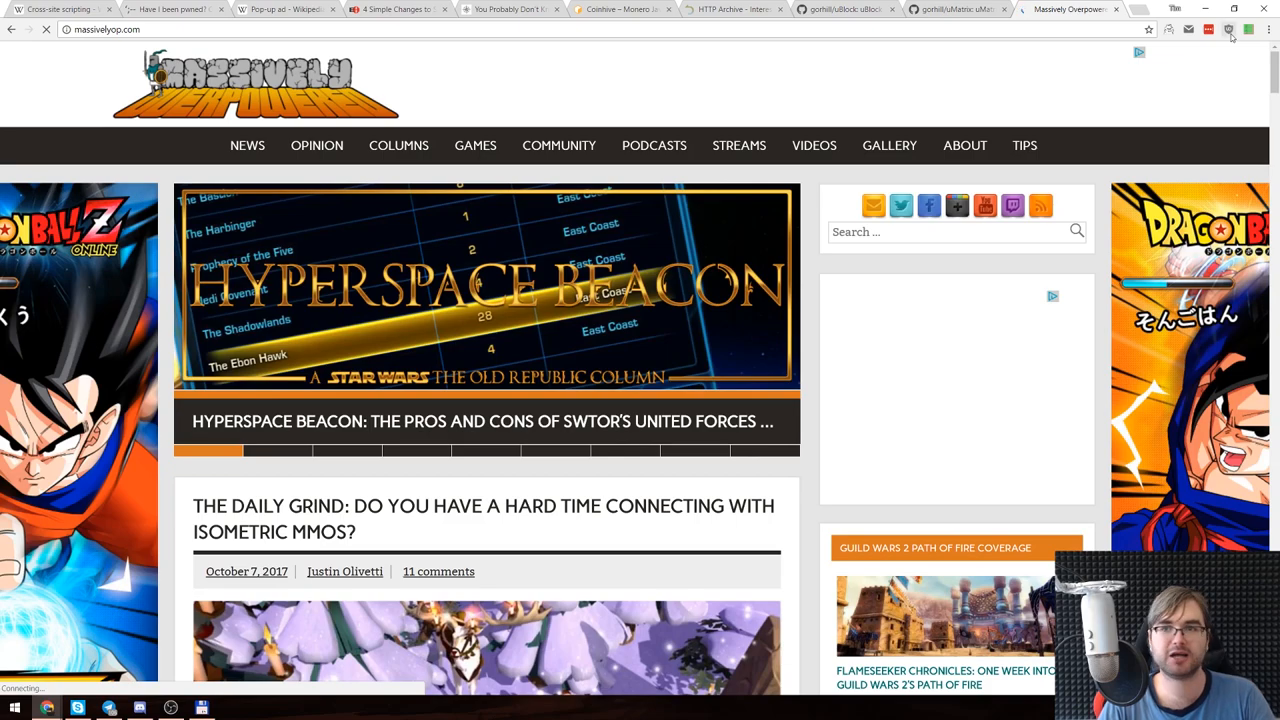
scroll("down", 3)
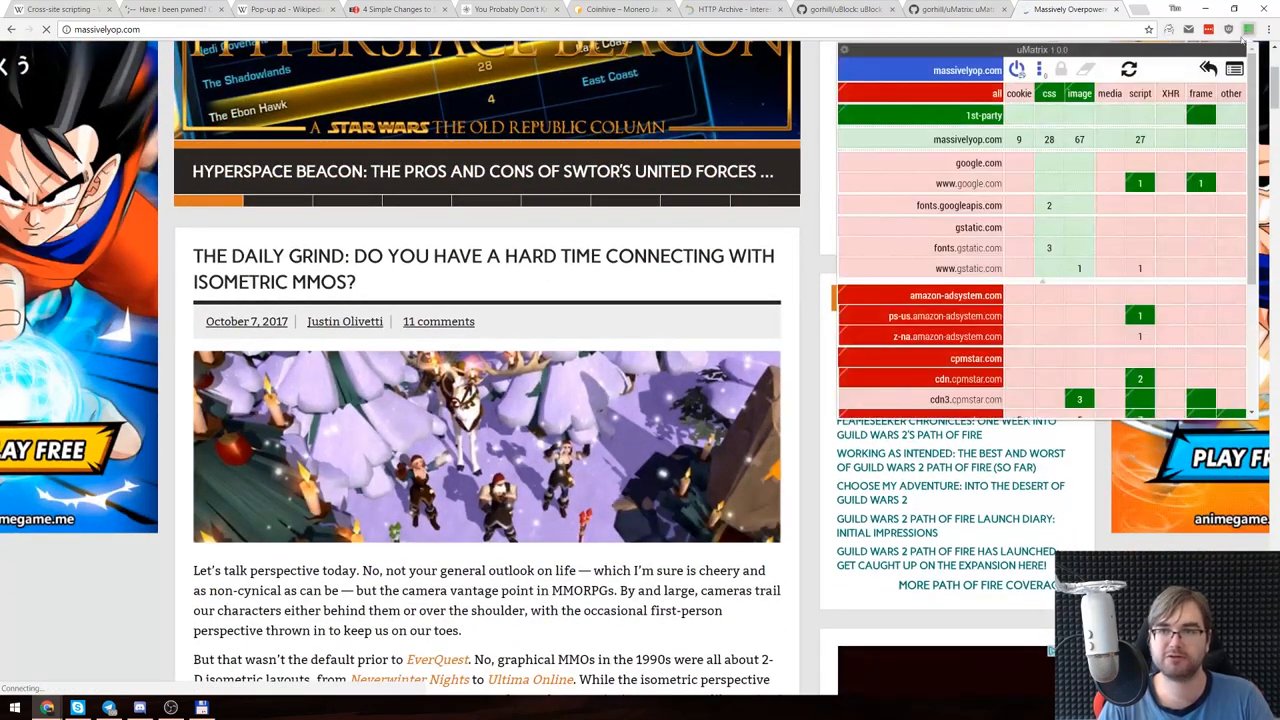
scroll("down", 3)
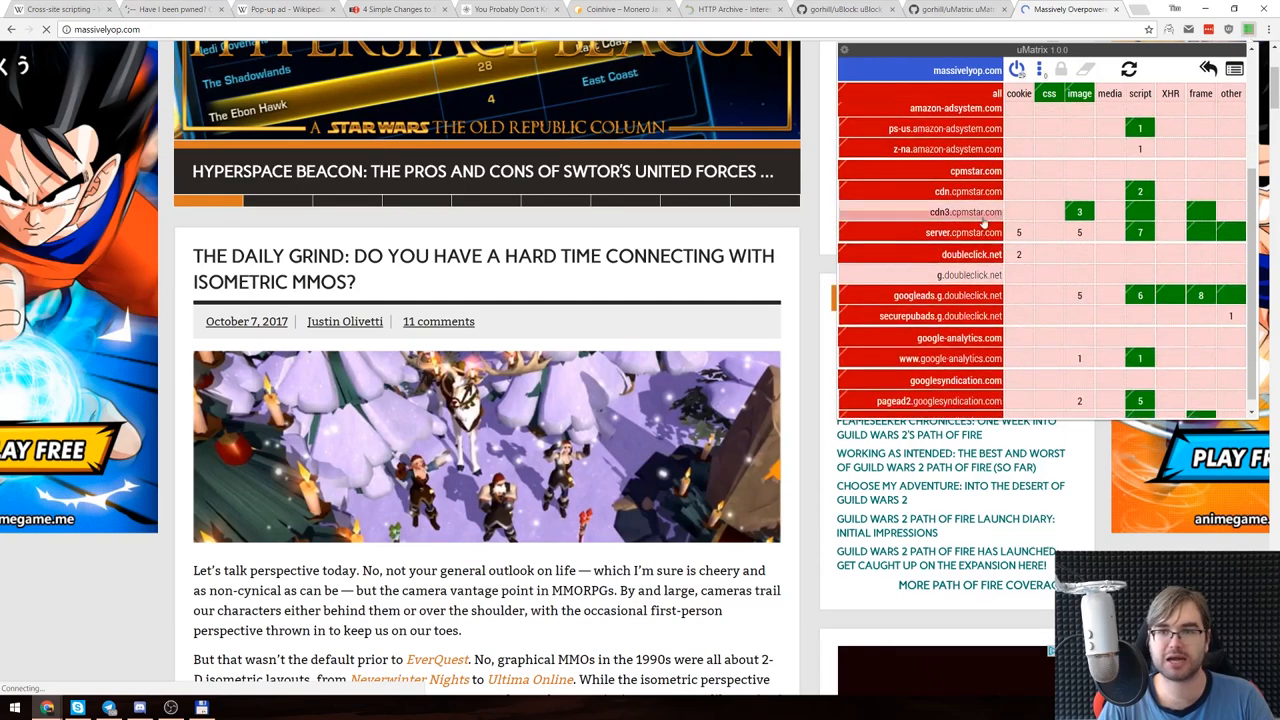
scroll("down", 3)
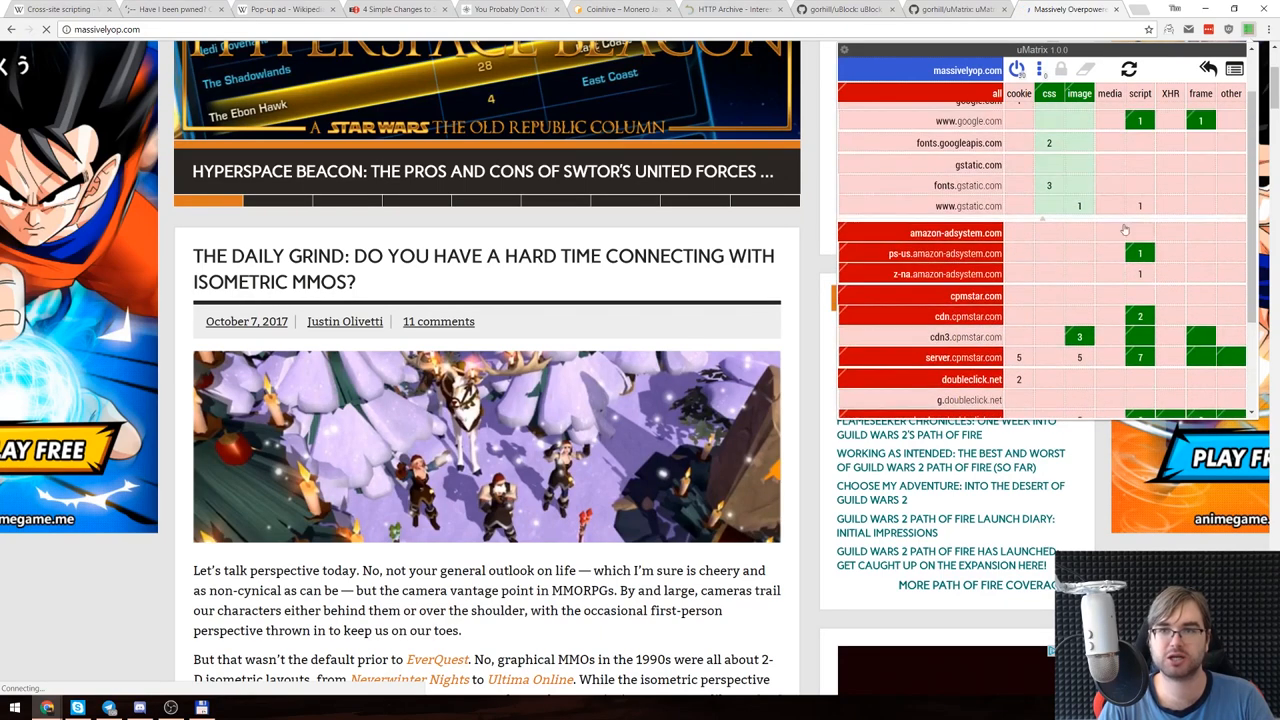
scroll("down", 3)
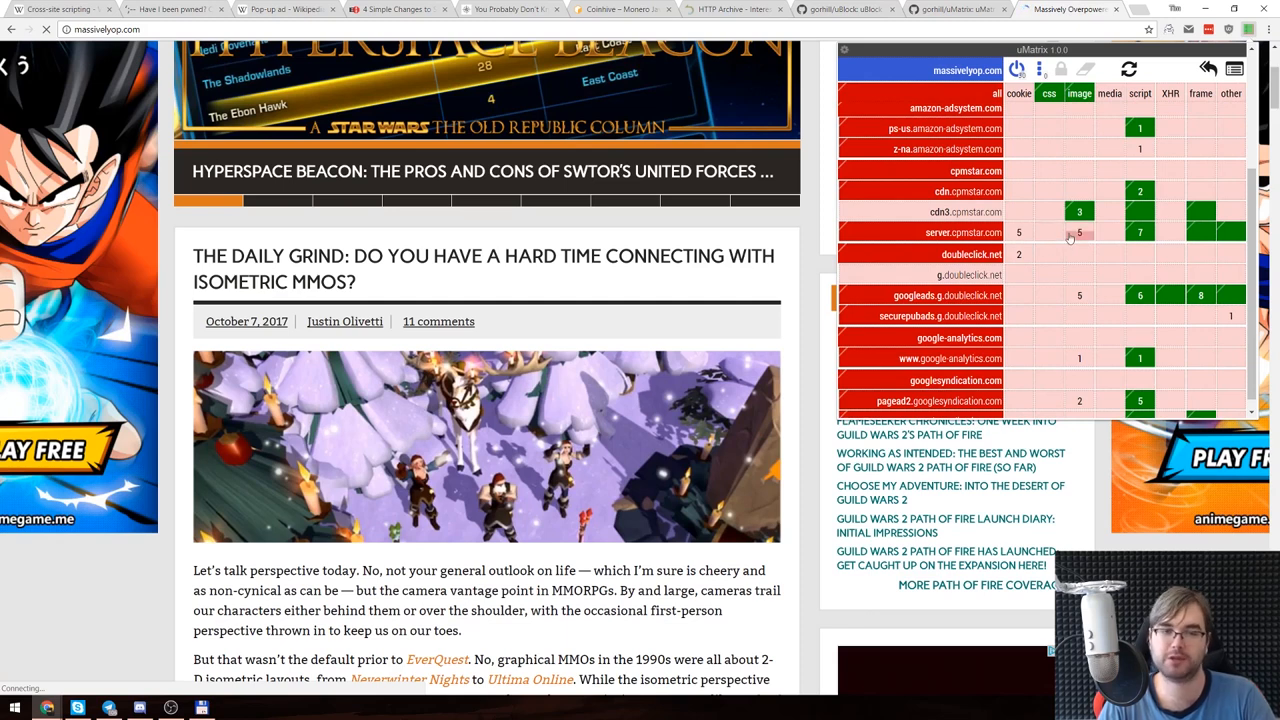
left_click(1080, 232)
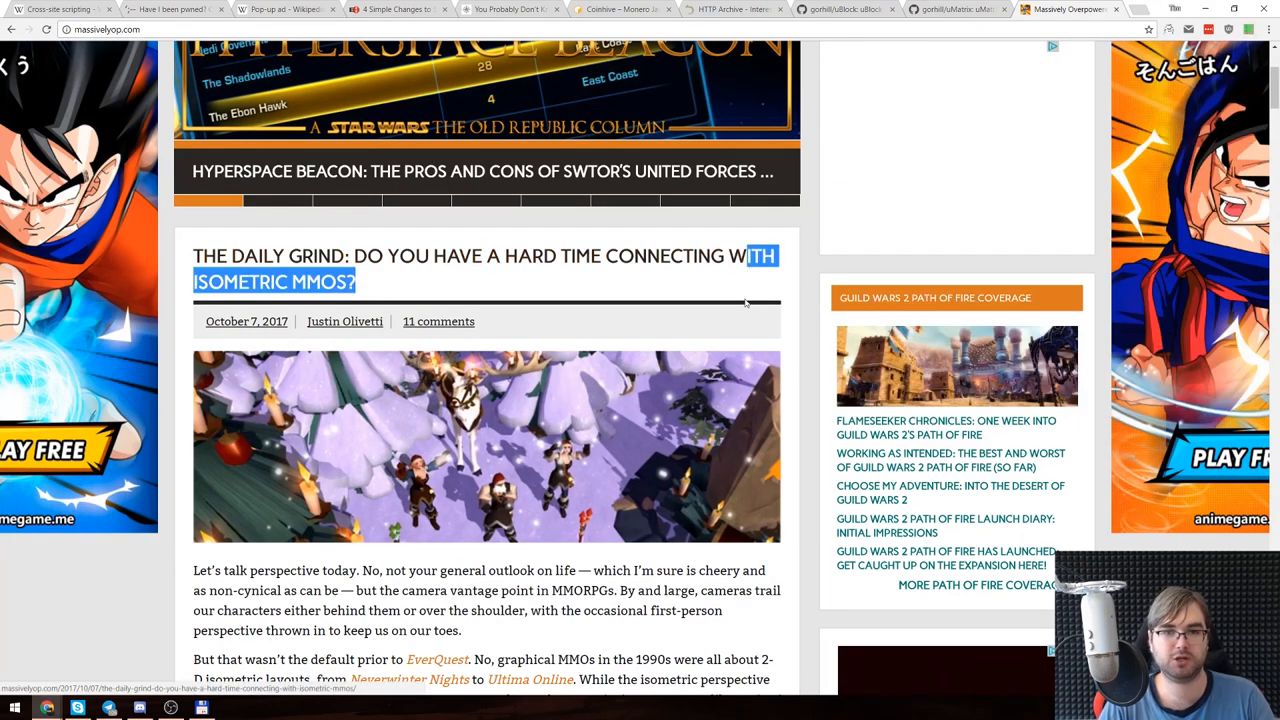
Step: Scroll through the uMatrix readme's install instructions
scroll("up", 3)
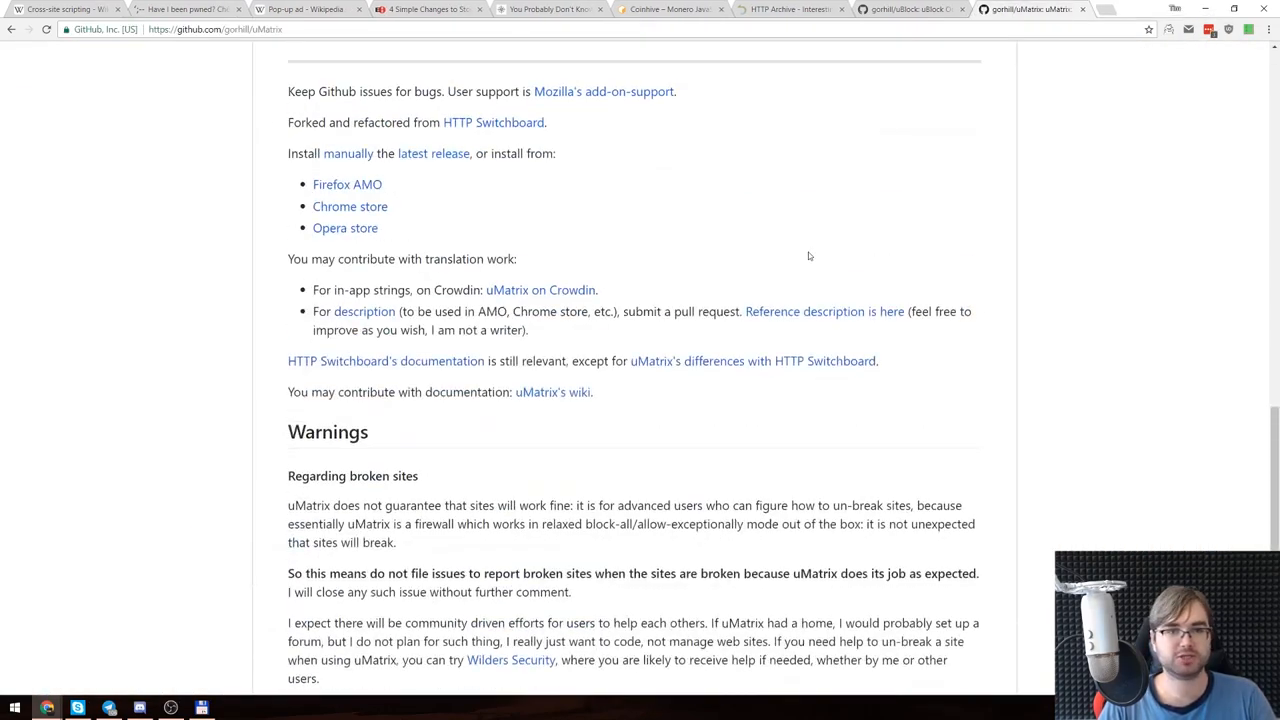
scroll("up", 3)
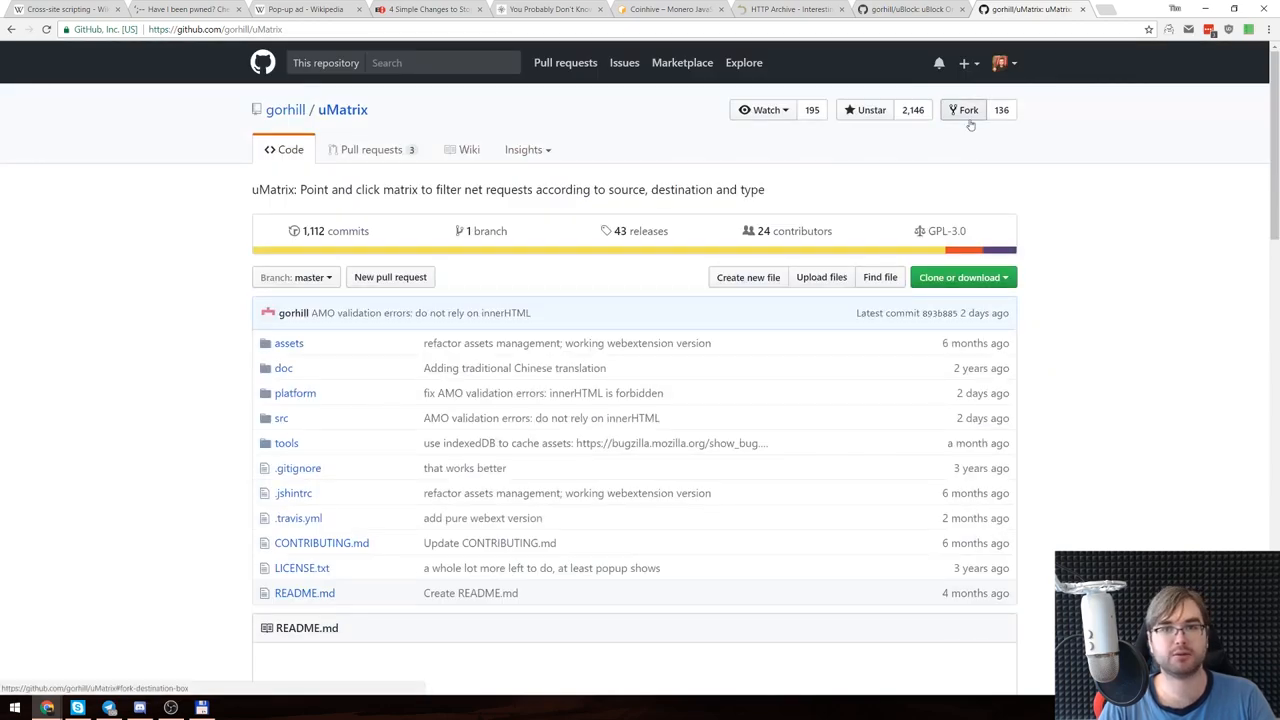
scroll("down", 3)
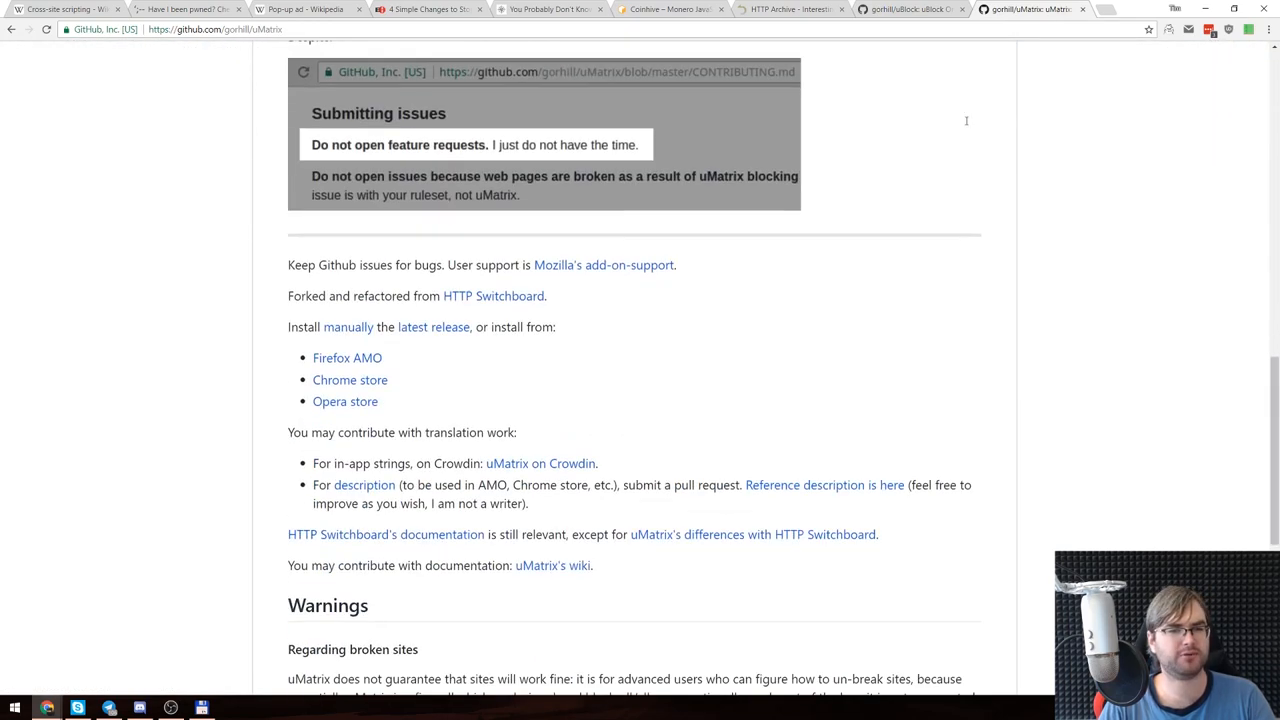
scroll("down", 3)
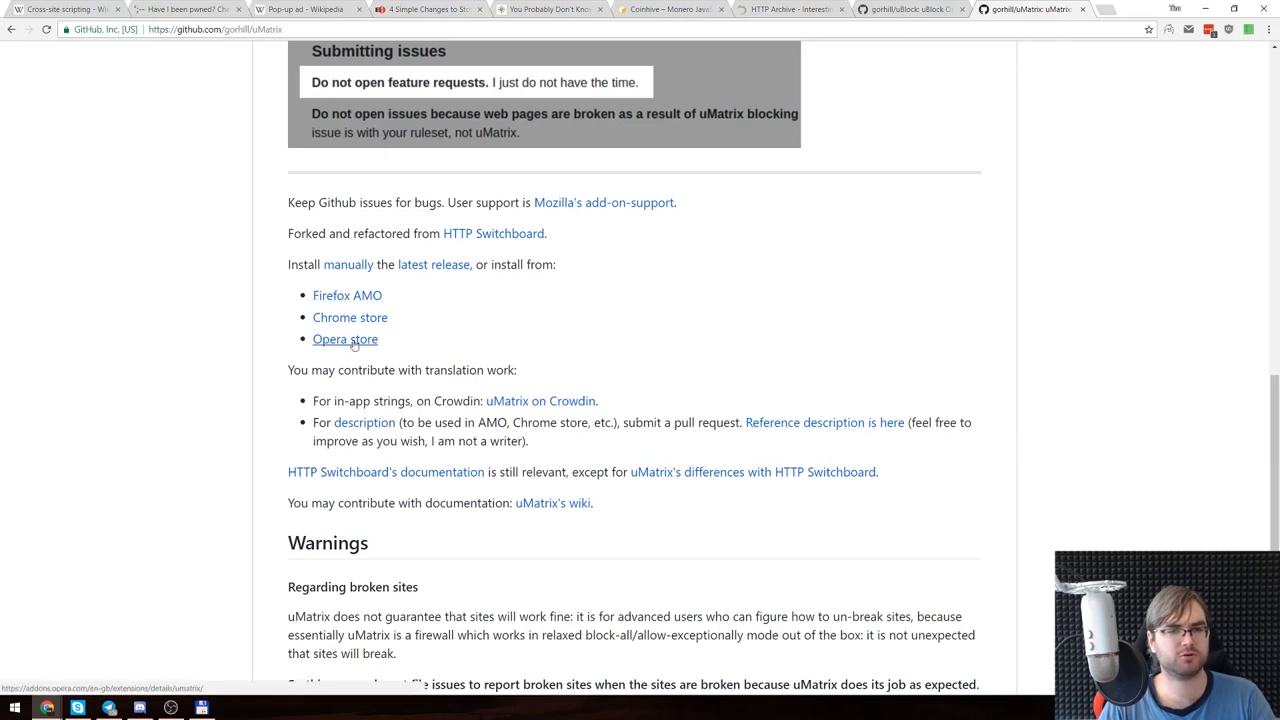
scroll("down", 3)
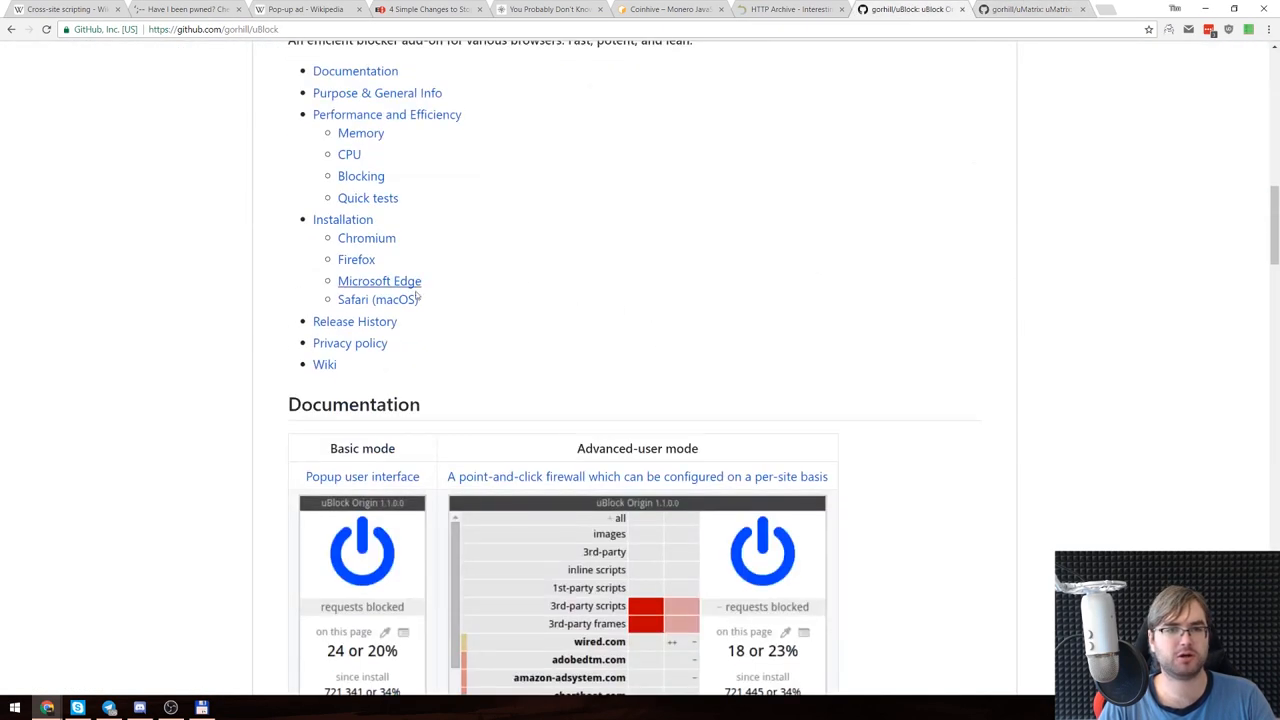
mouse_move(380, 280)
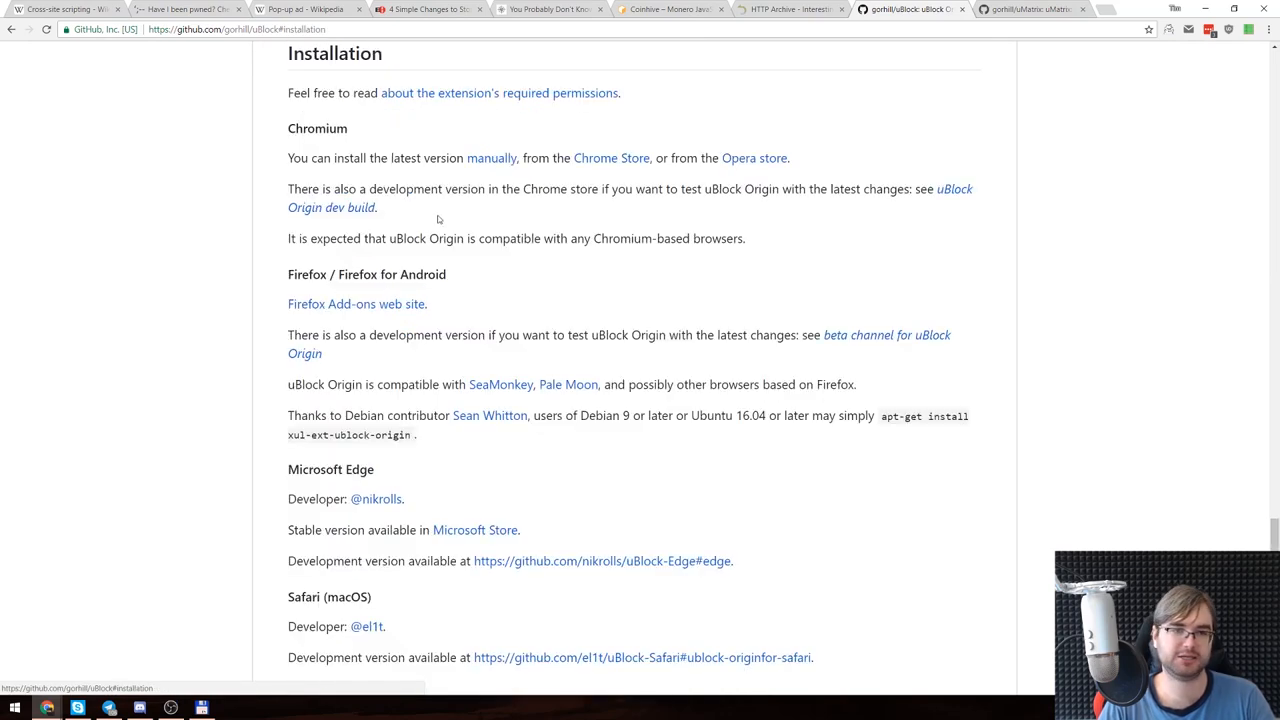
Step: Read the uBlock Origin Installation section, then switch back to the uMatrix repository page
scroll("down", 3)
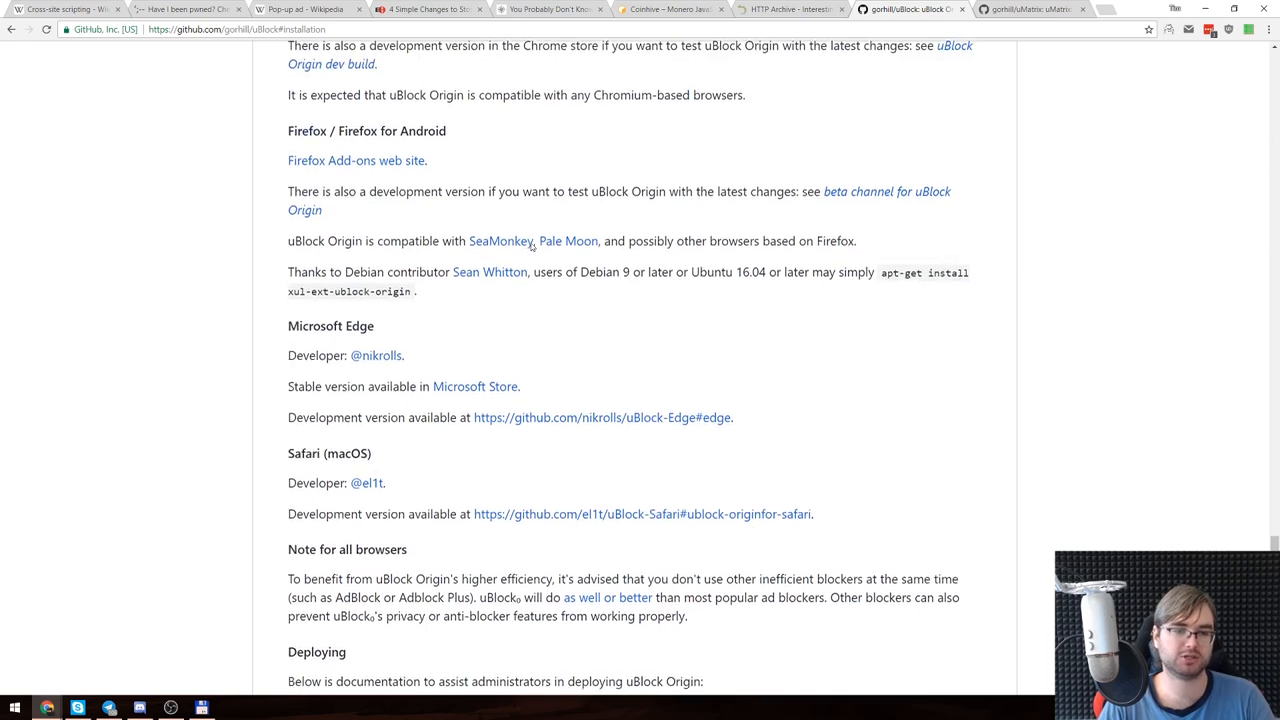
scroll("down", 3)
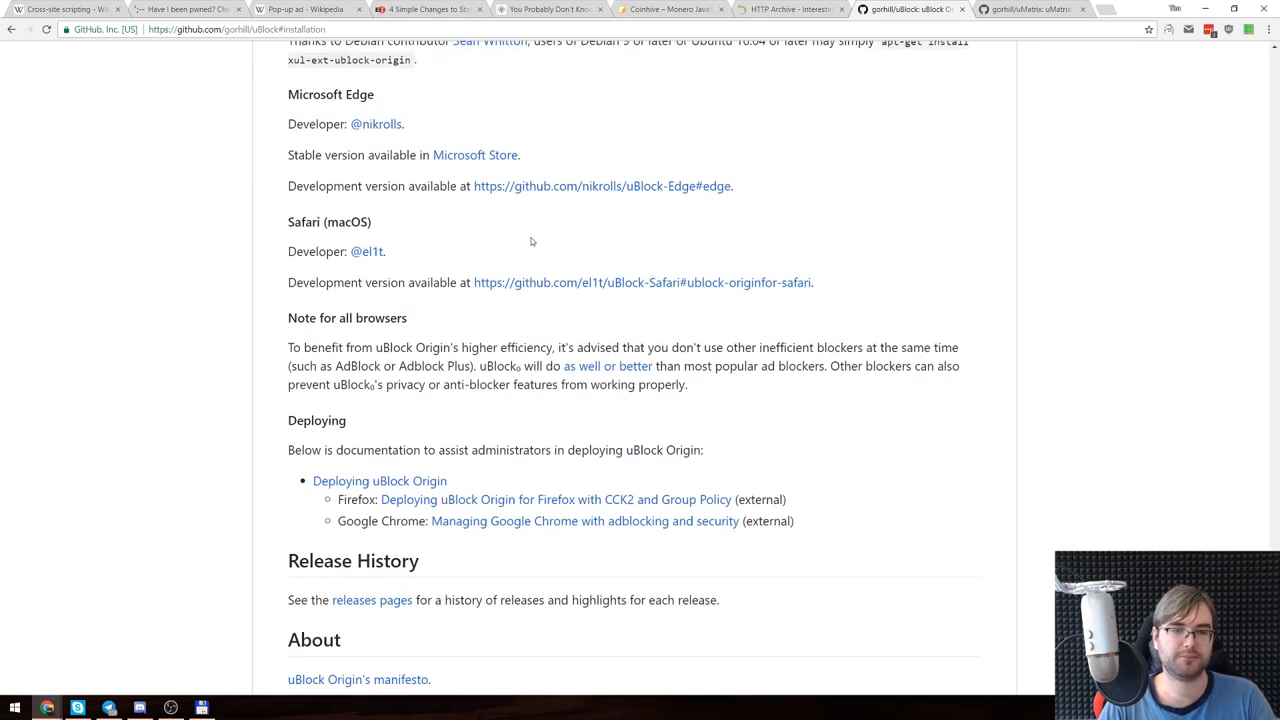
scroll("up", 3)
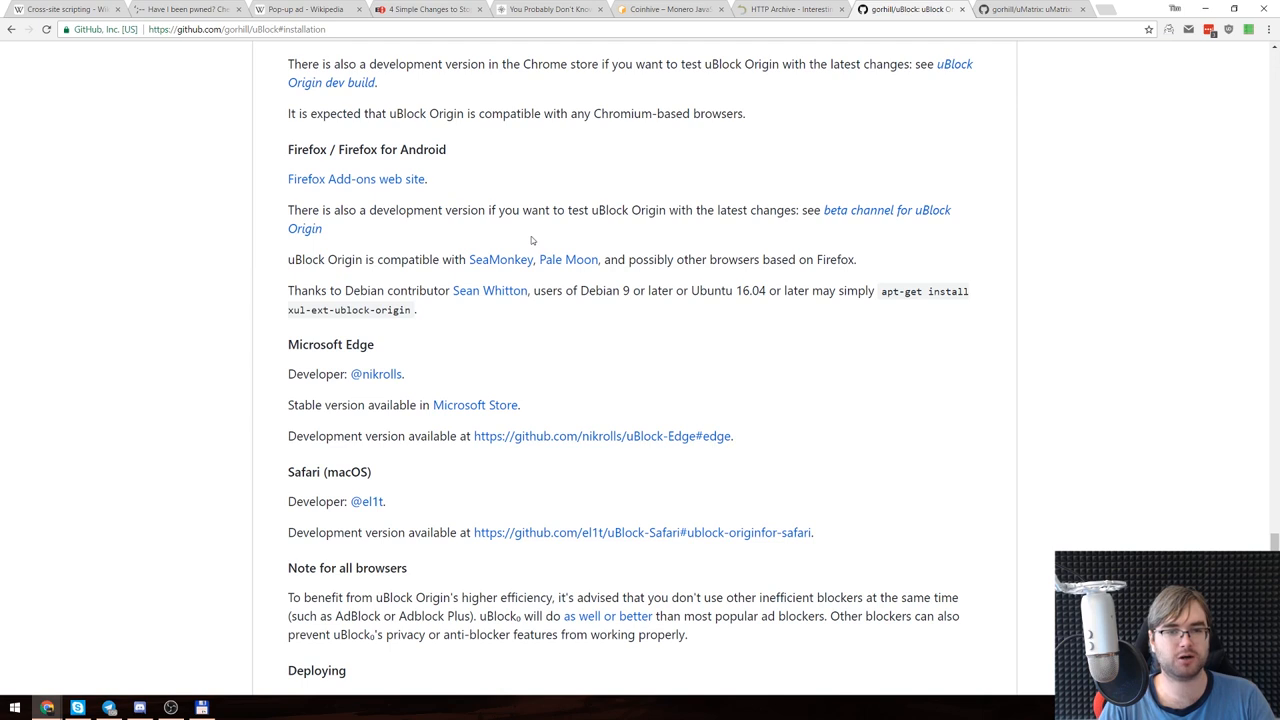
scroll("up", 3)
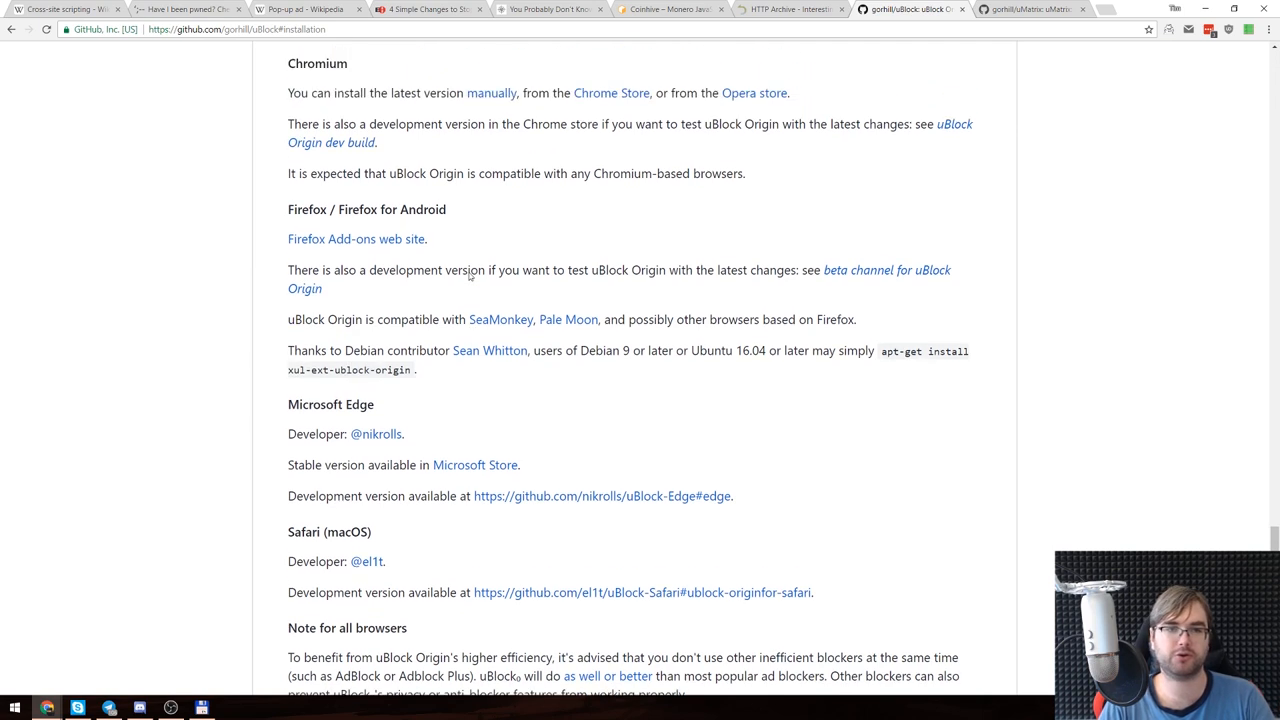
scroll("down", 3)
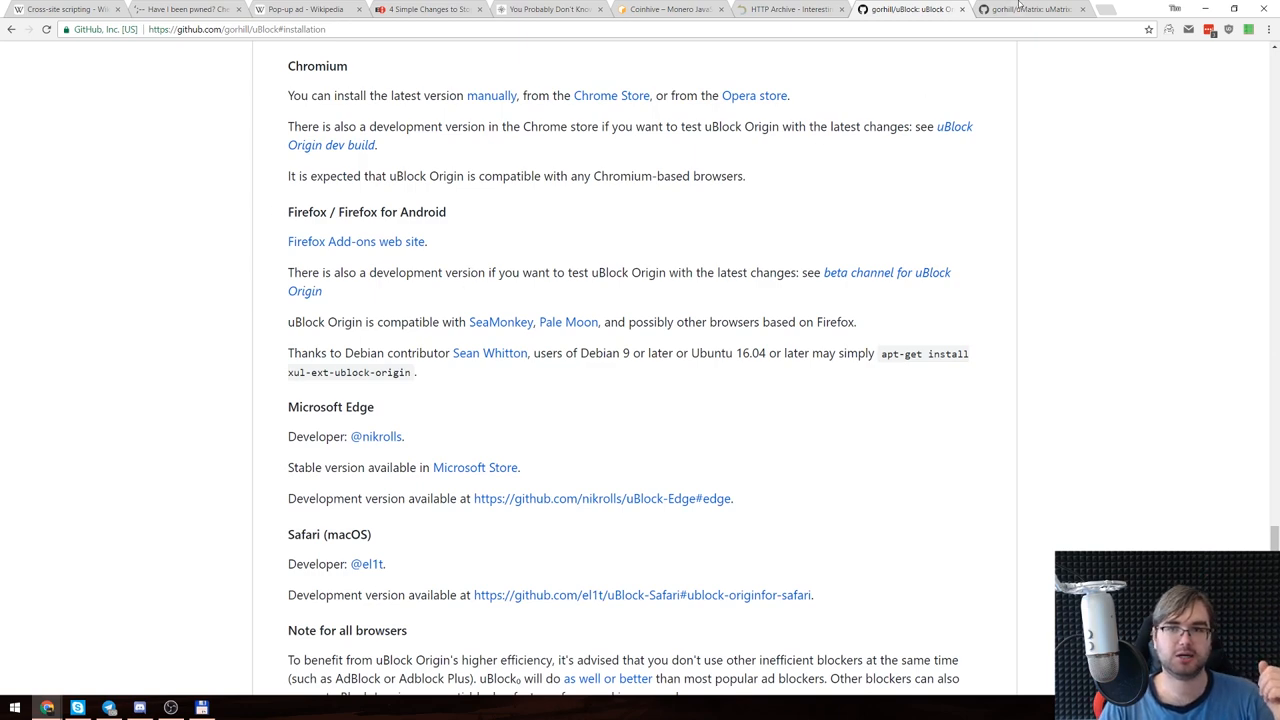
left_click(1024, 8)
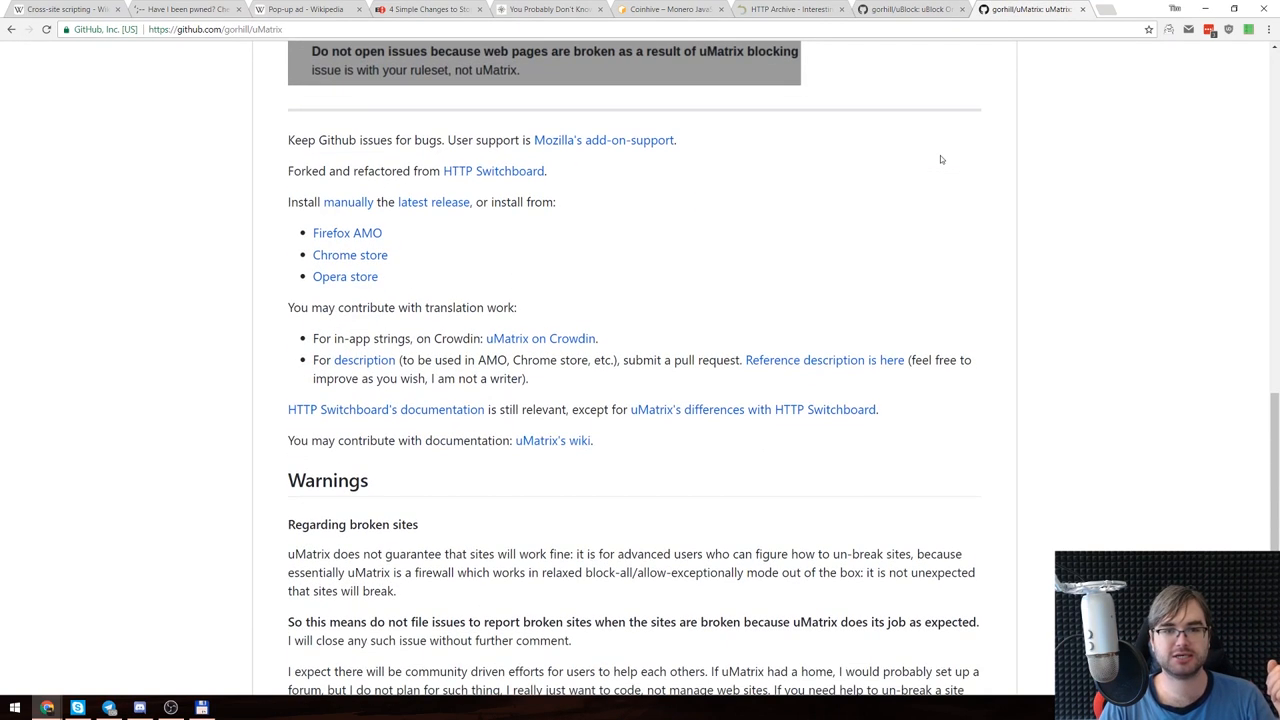
mouse_move(808, 164)
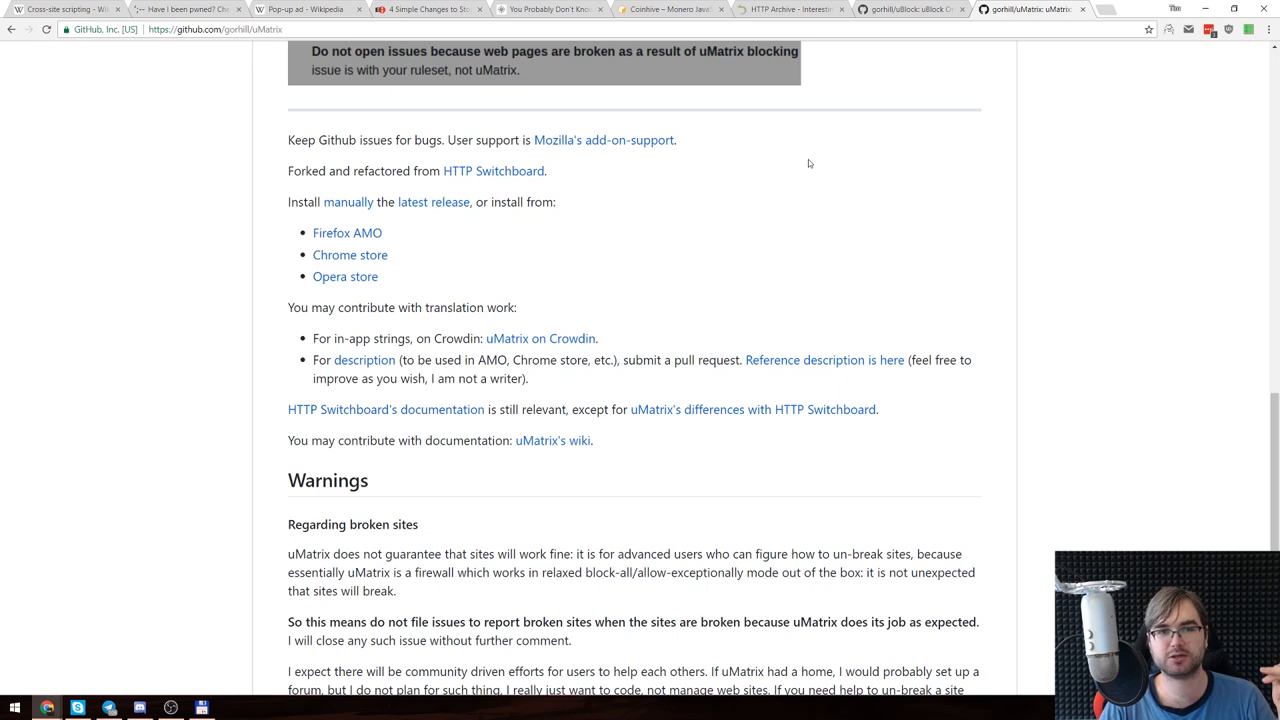
mouse_move(722, 172)
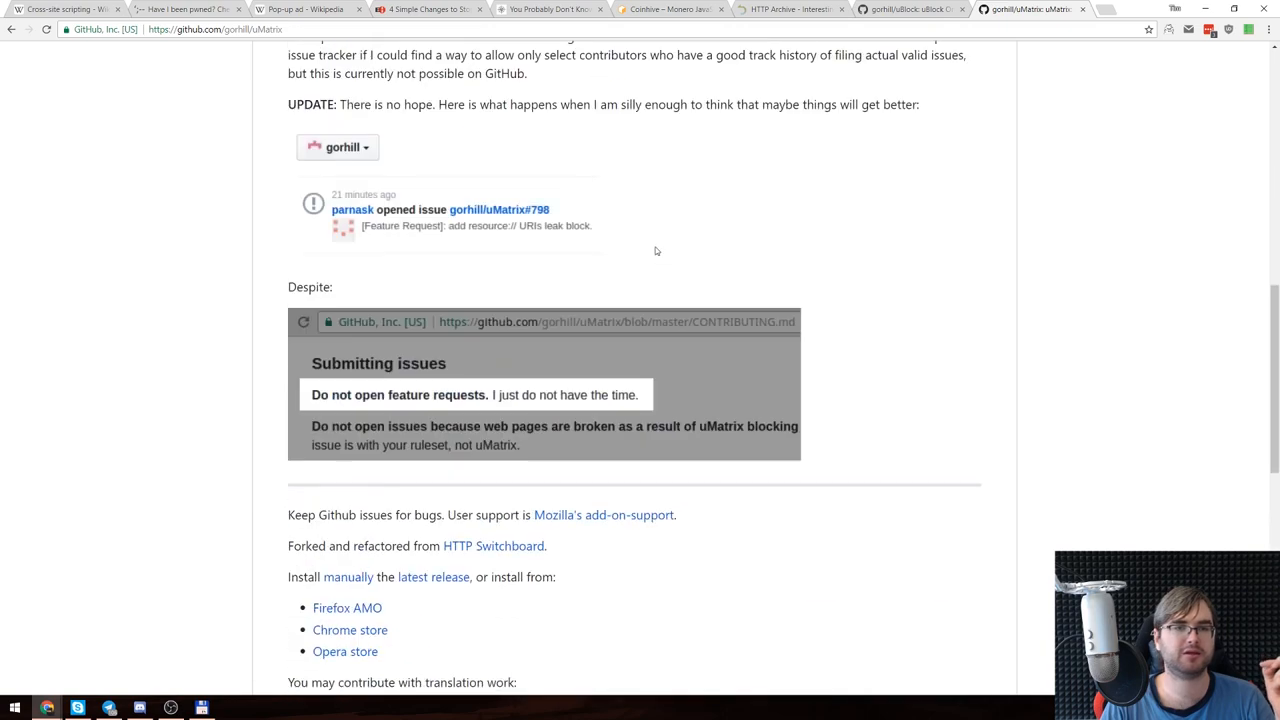
Step: Scroll to the uMatrix repository's top and show uMatrix's request matrix for GitHub
scroll("up", 3)
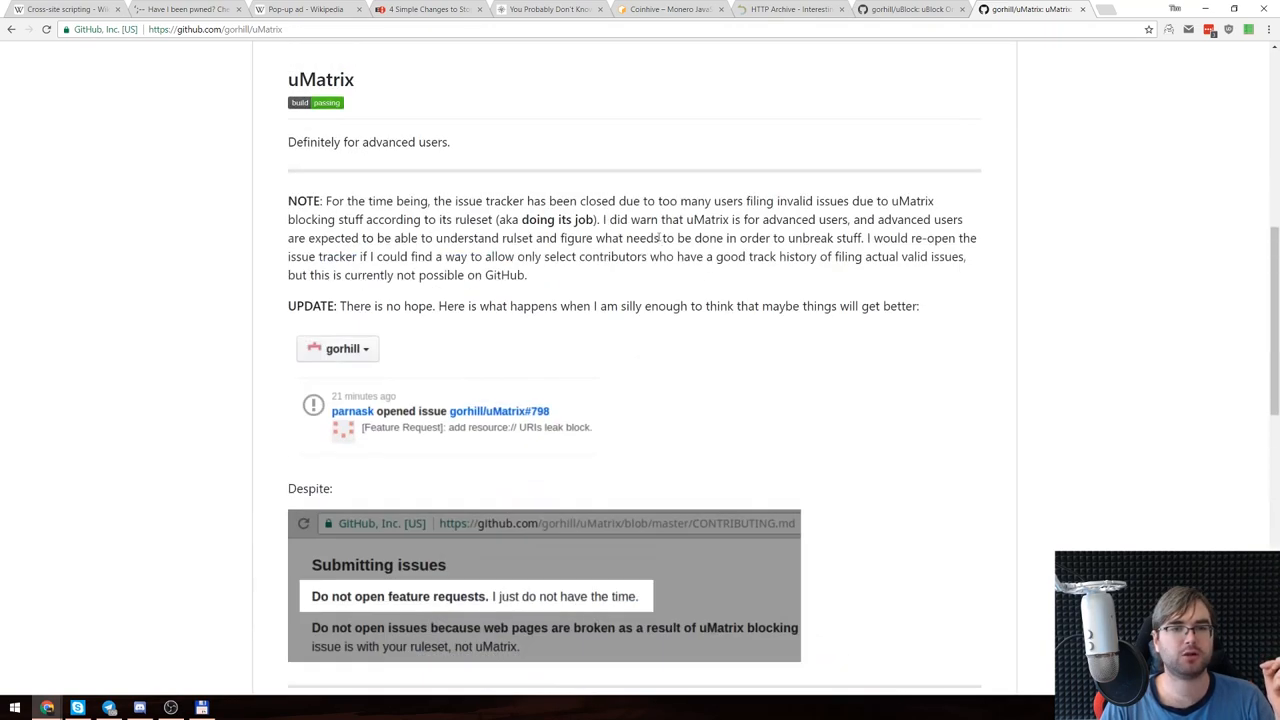
scroll("up", 3)
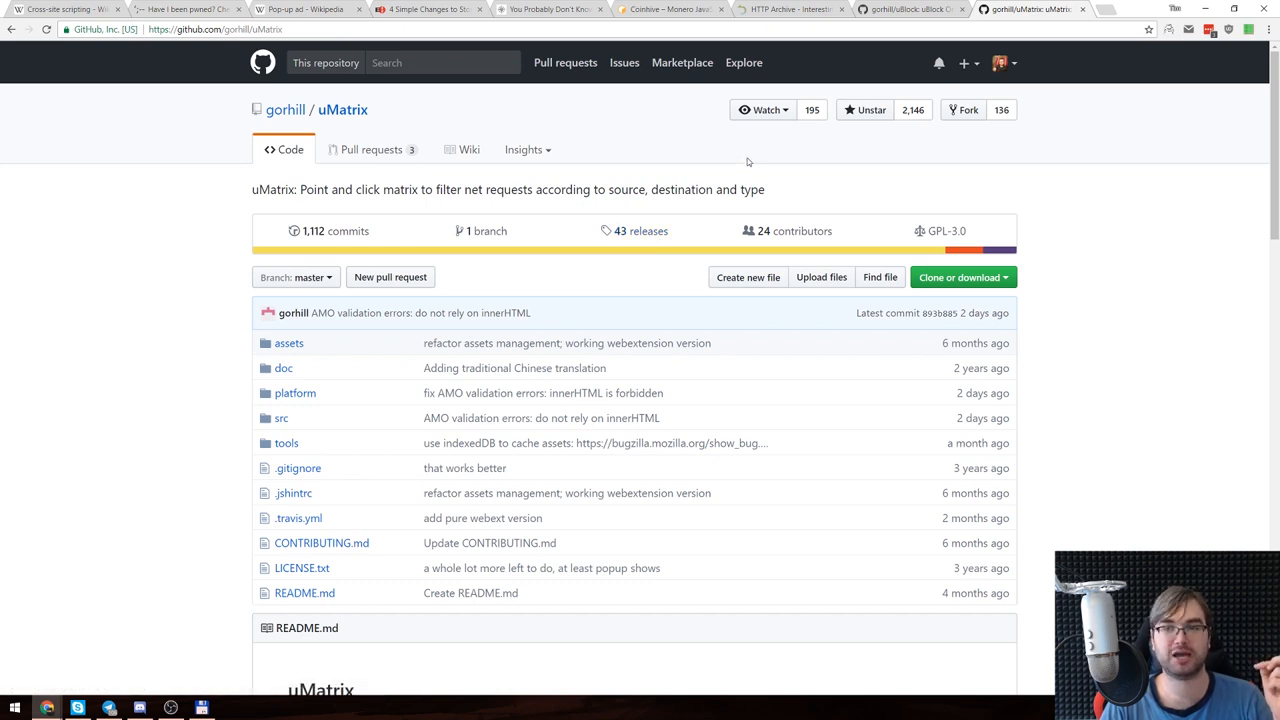
mouse_move(748, 168)
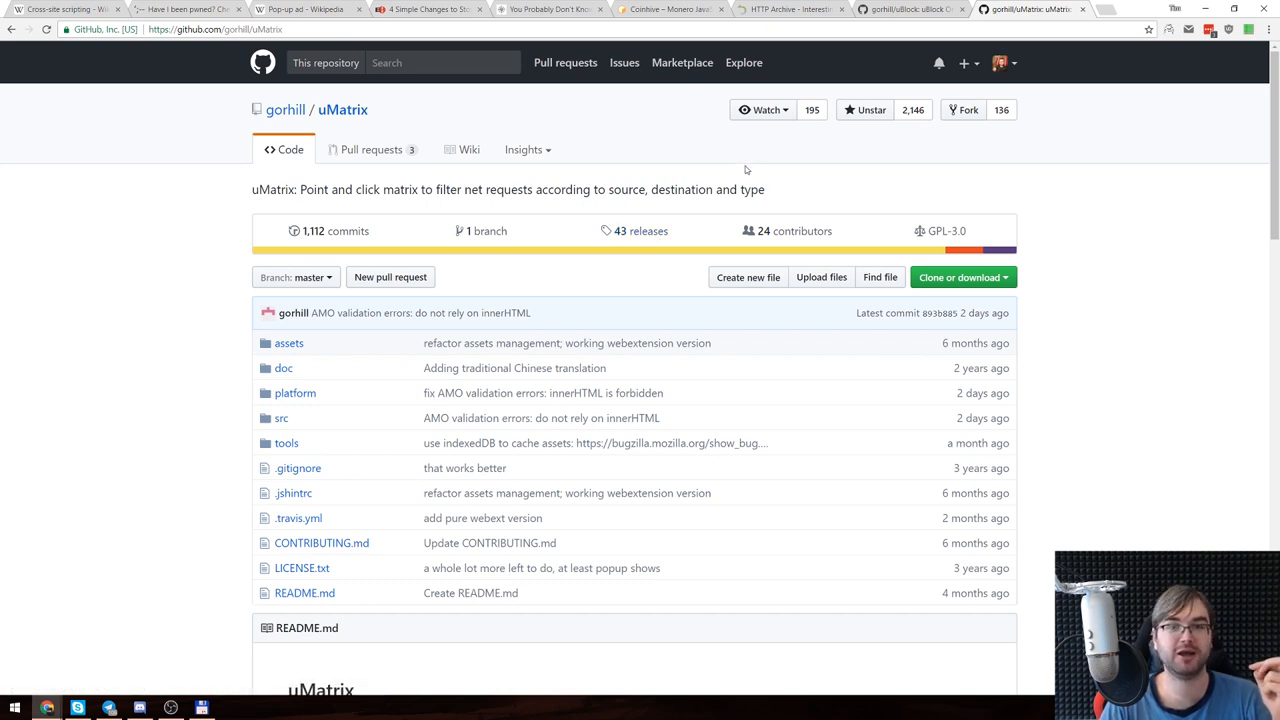
mouse_move(778, 180)
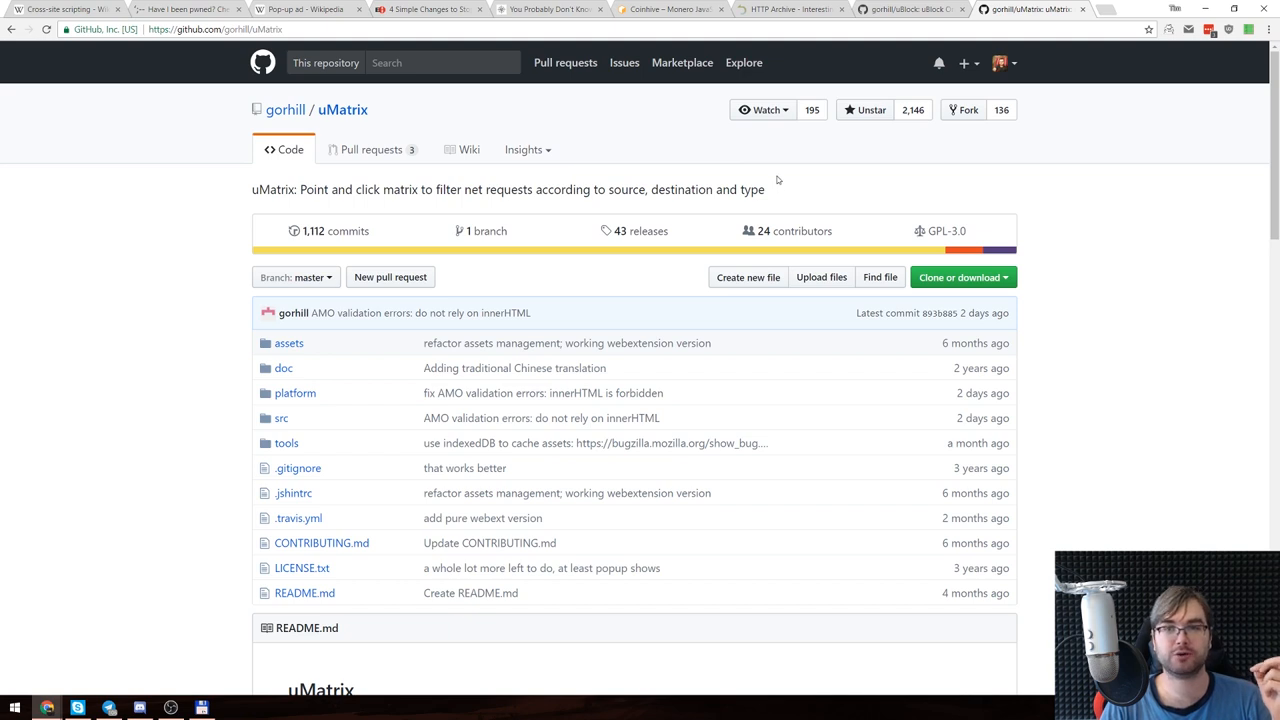
left_click(1208, 30)
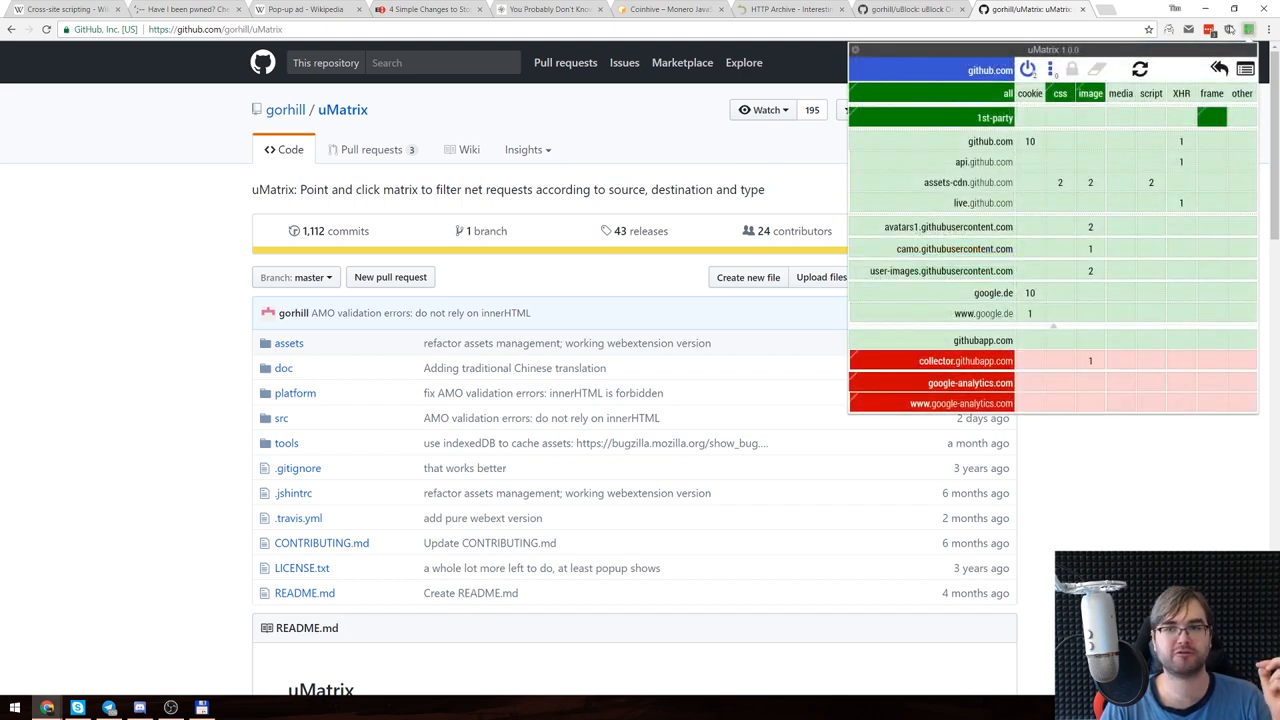